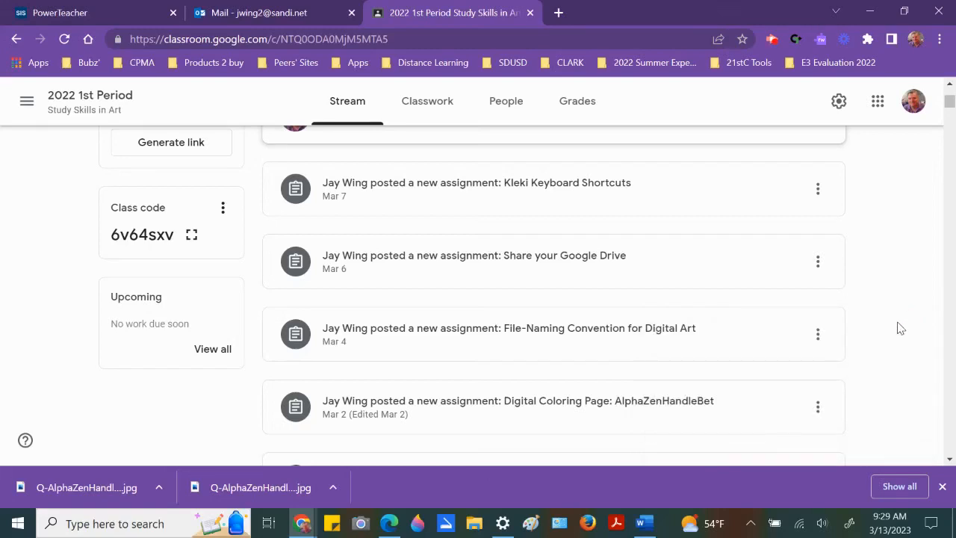
pyautogui.moveTo(894, 267)
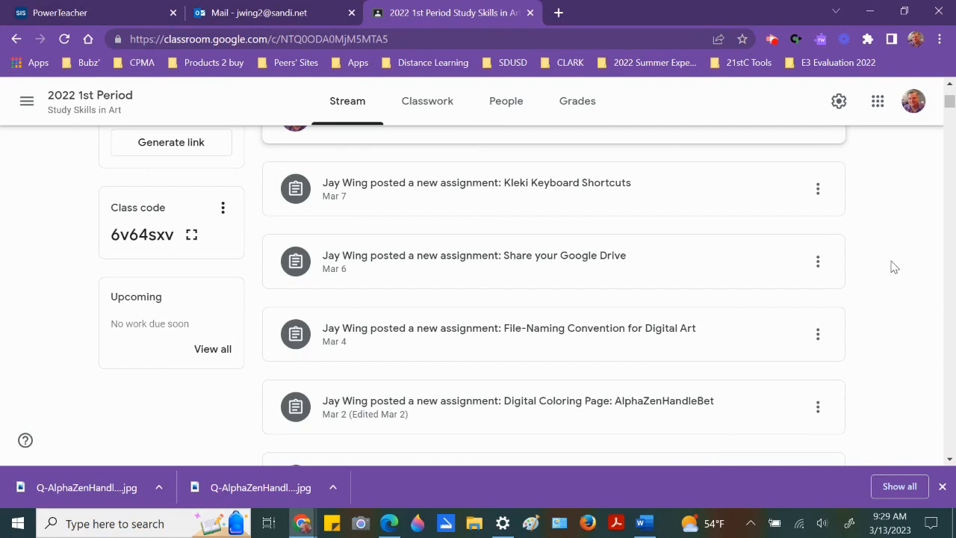
pyautogui.moveTo(896, 226)
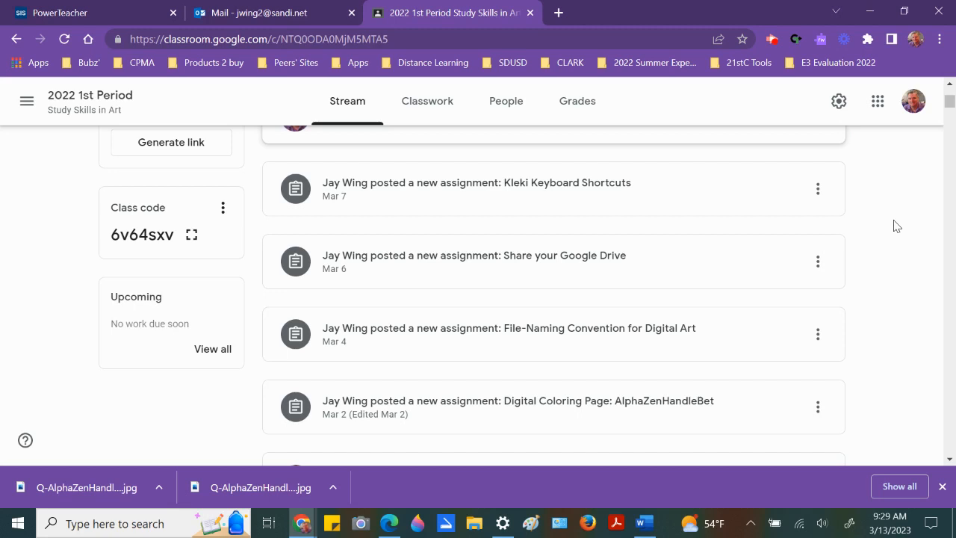
pyautogui.moveTo(618, 327)
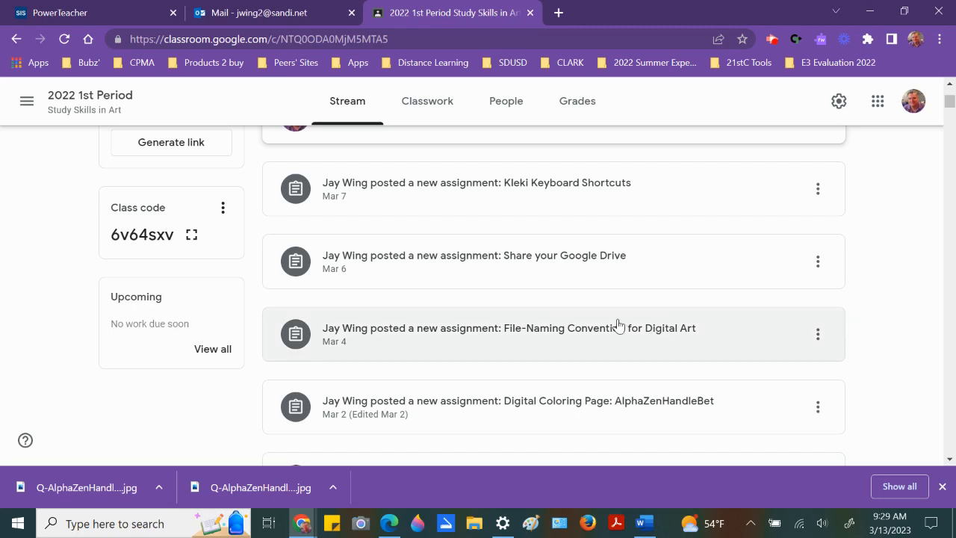
# Step: Open the Digital Coloring Page: AlphaZenHandleBet assignment and view its instructions and attachments
pyautogui.scroll(3)
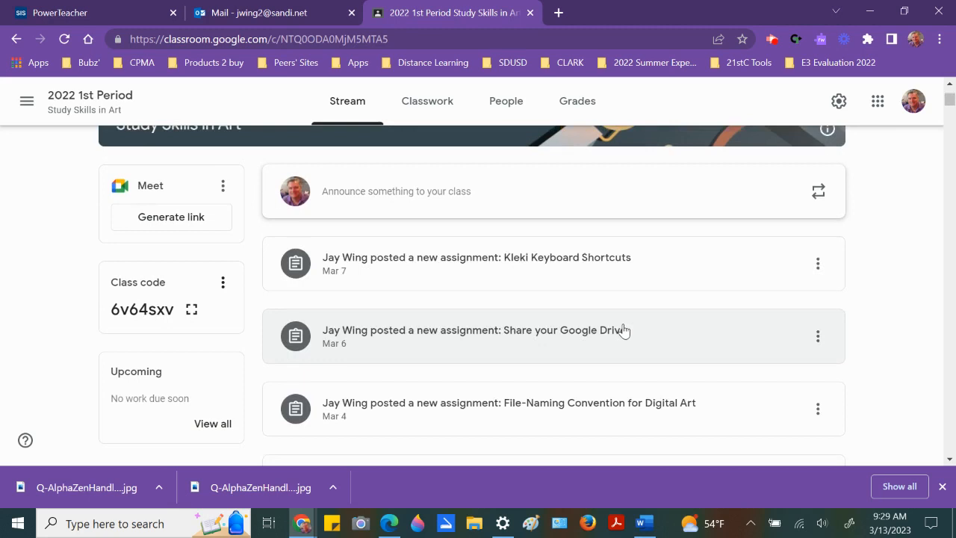
pyautogui.scroll(-3)
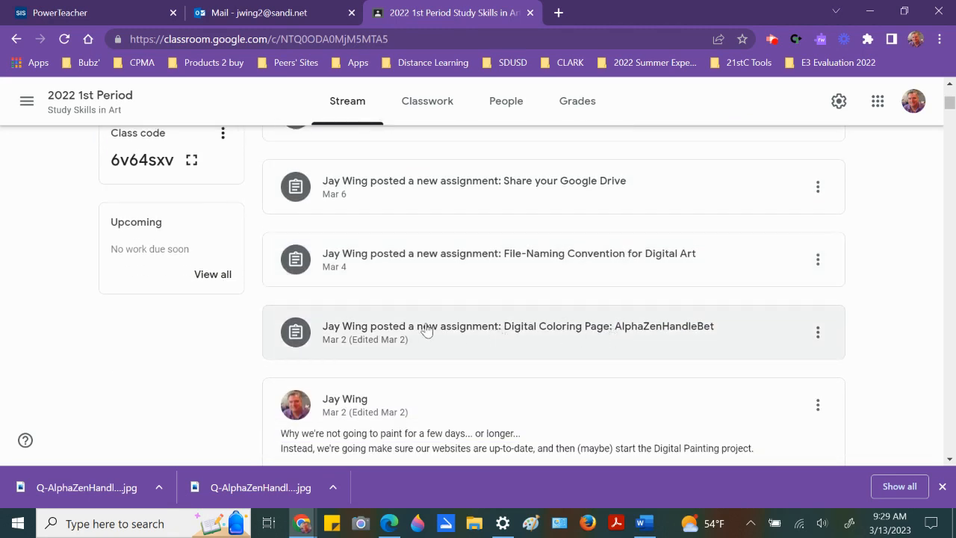
pyautogui.moveTo(407, 332)
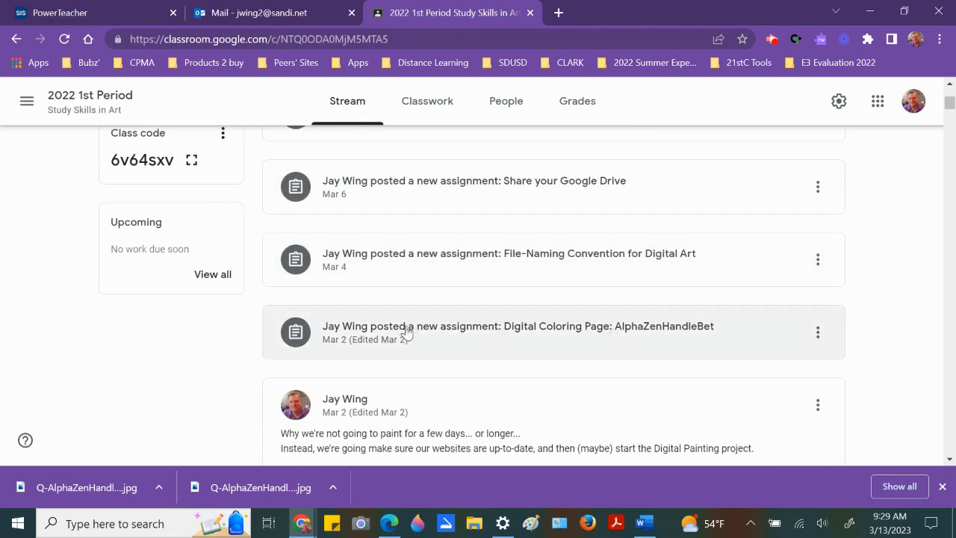
pyautogui.moveTo(345, 331)
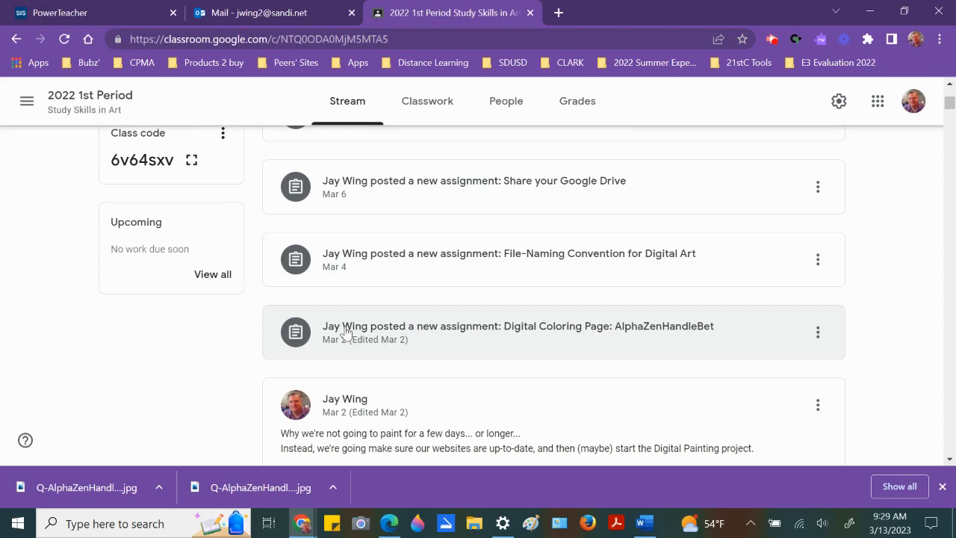
pyautogui.moveTo(624, 334)
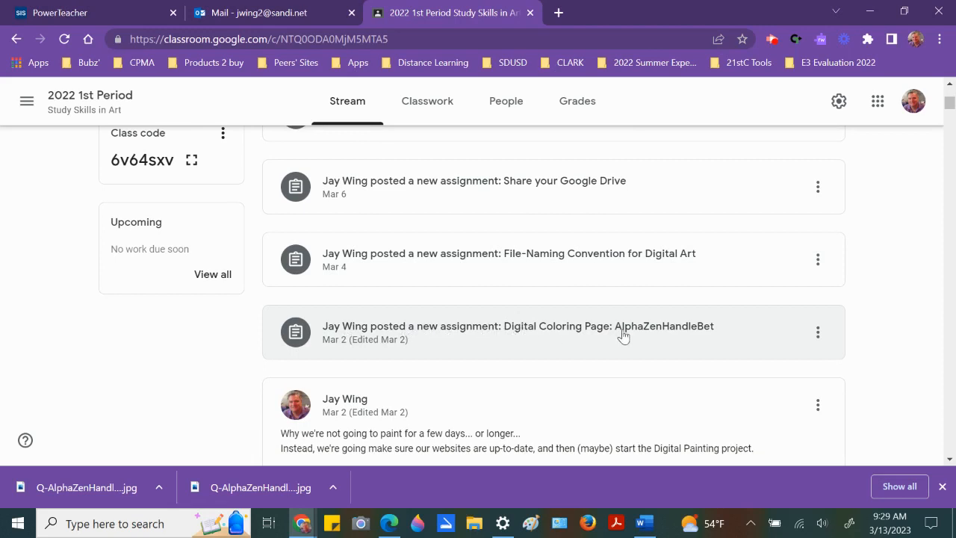
pyautogui.click(625, 327)
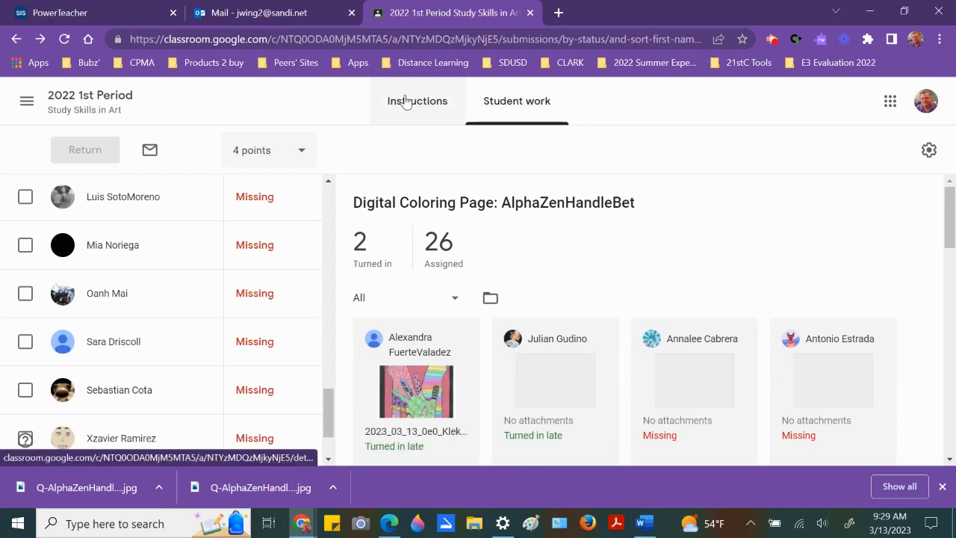
pyautogui.click(416, 101)
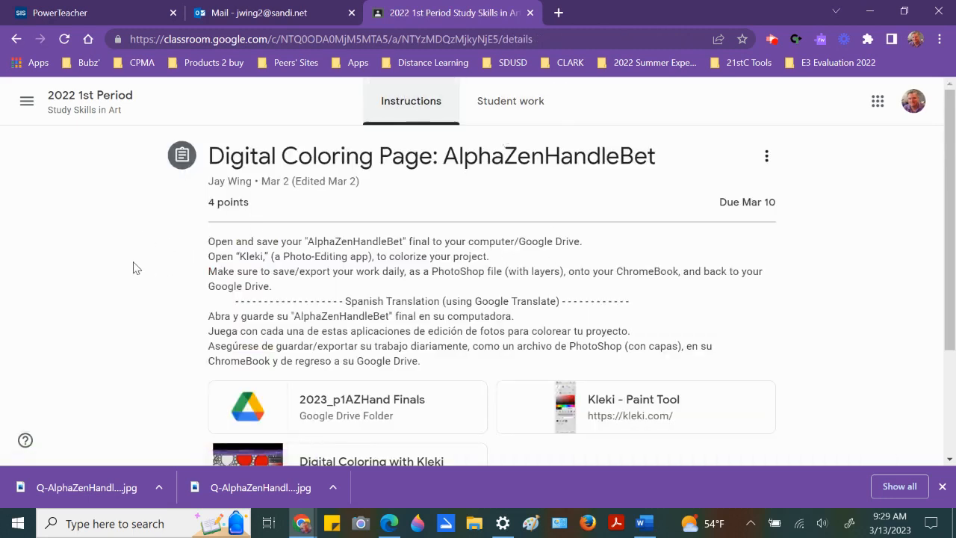
pyautogui.scroll(-3)
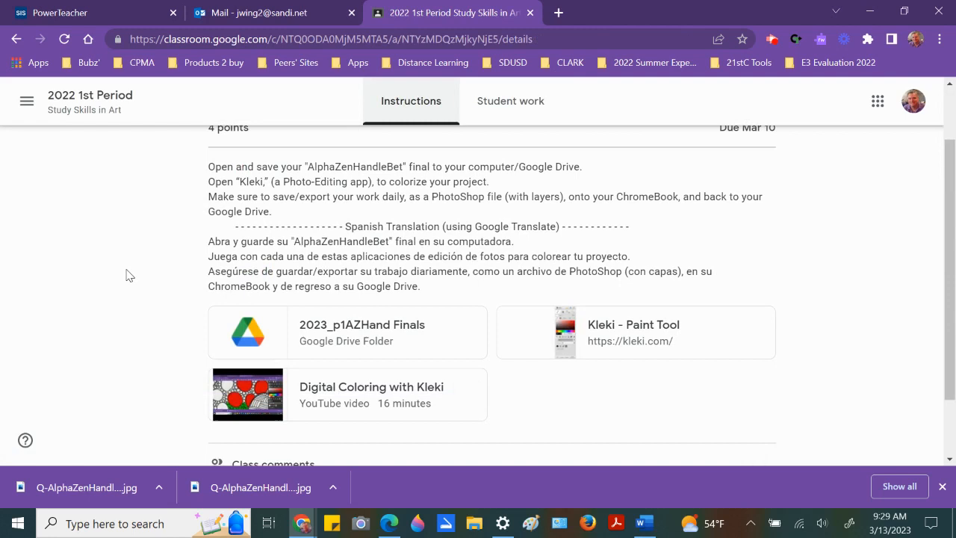
pyautogui.moveTo(125, 299)
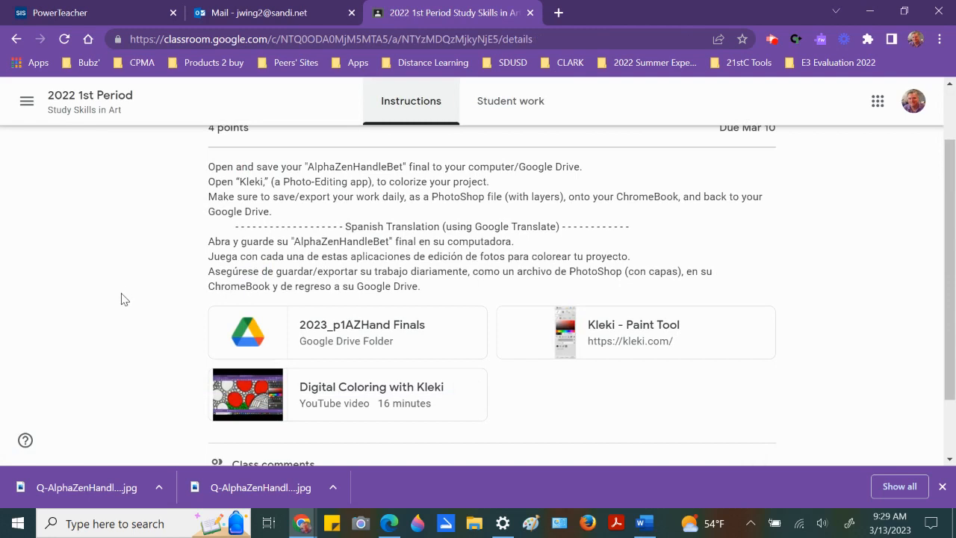
pyautogui.moveTo(159, 324)
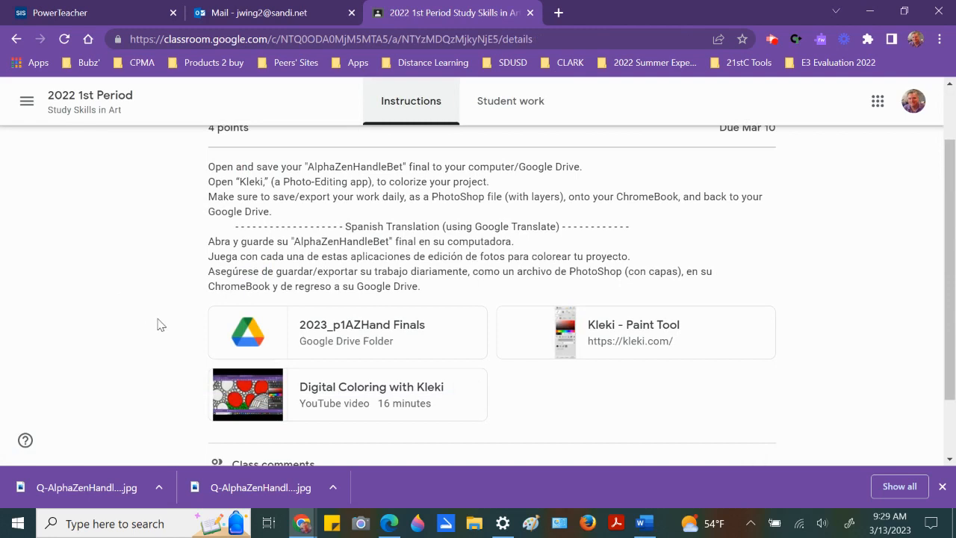
pyautogui.moveTo(332, 331)
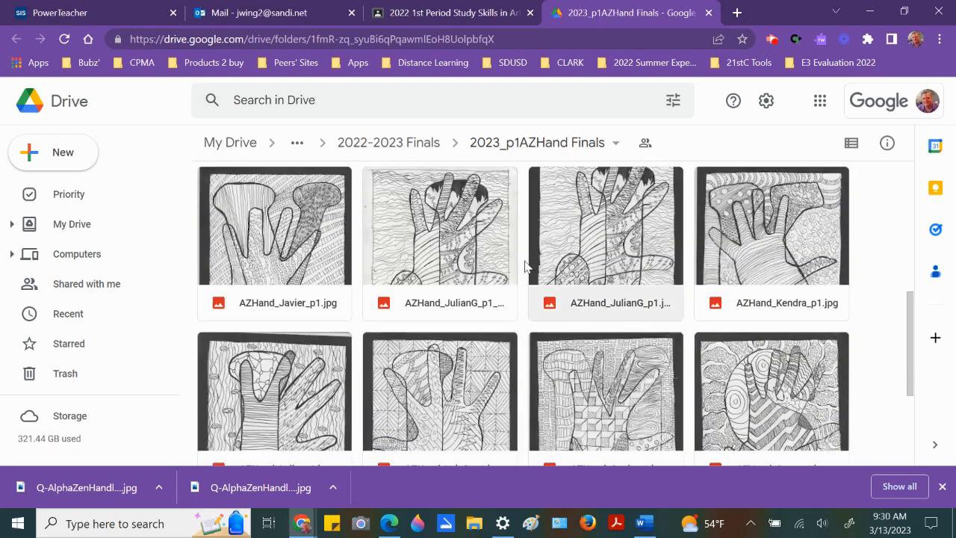
# Step: Preview the Q-AlphaZenHandleBet-Q_jWing.jpg scan from the 2023_p1AZHand Finals folder
pyautogui.scroll(-3)
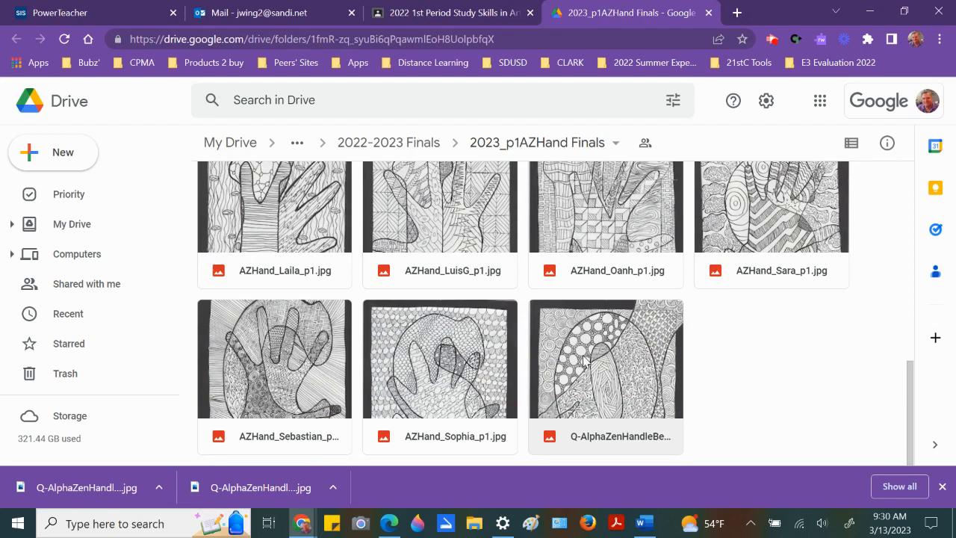
pyautogui.click(605, 358)
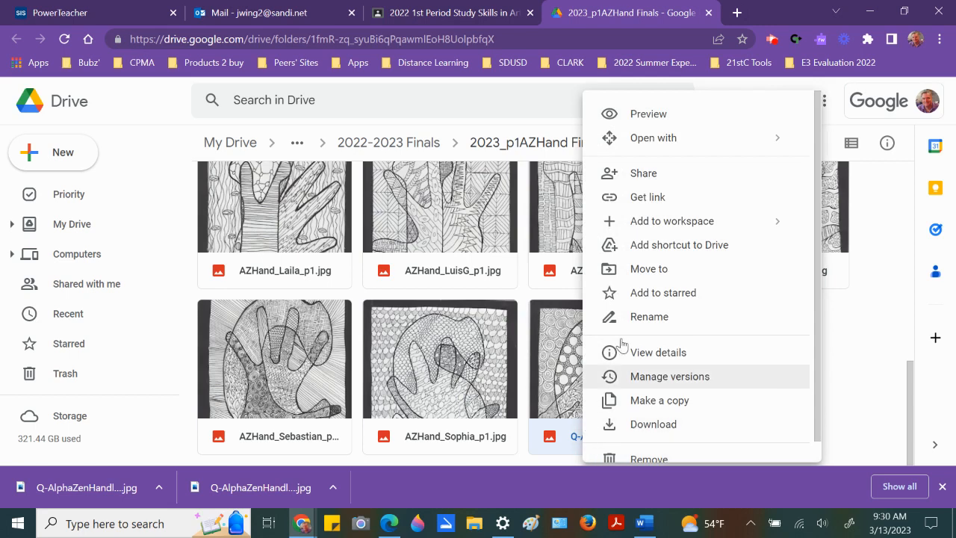
pyautogui.moveTo(652, 115)
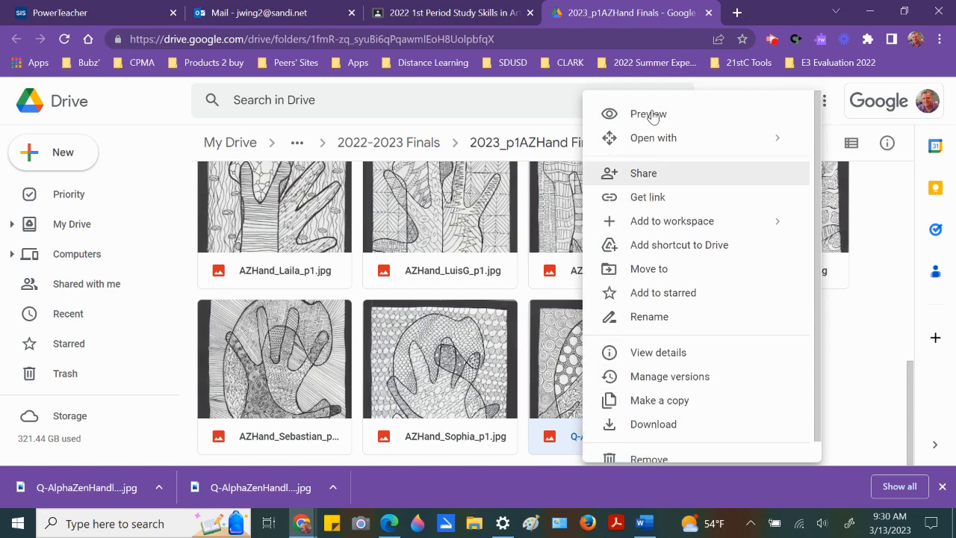
pyautogui.click(647, 113)
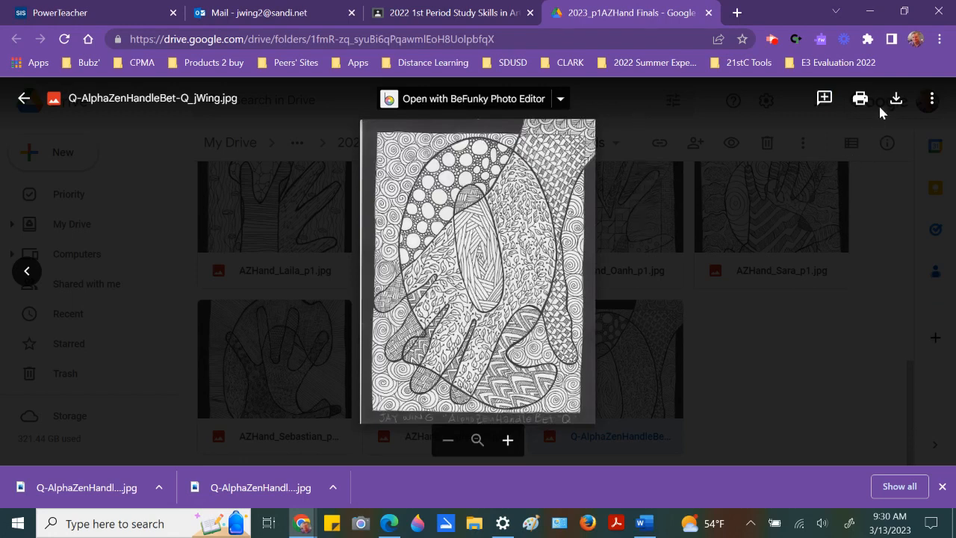
pyautogui.moveTo(895, 98)
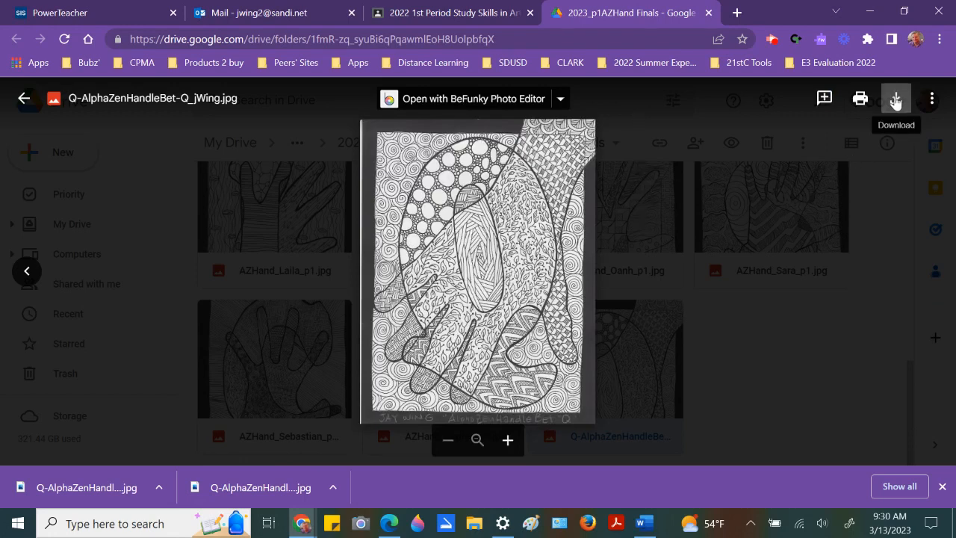
pyautogui.moveTo(724, 183)
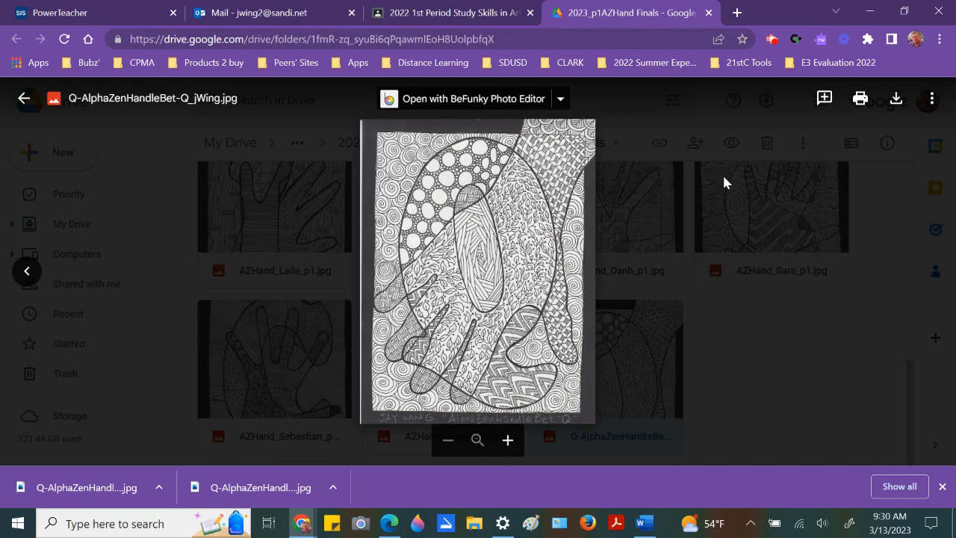
# Step: Download Q-AlphaZenHandleBet-Q_jWing.jpg as a JPEG to the Desktop
pyautogui.click(895, 97)
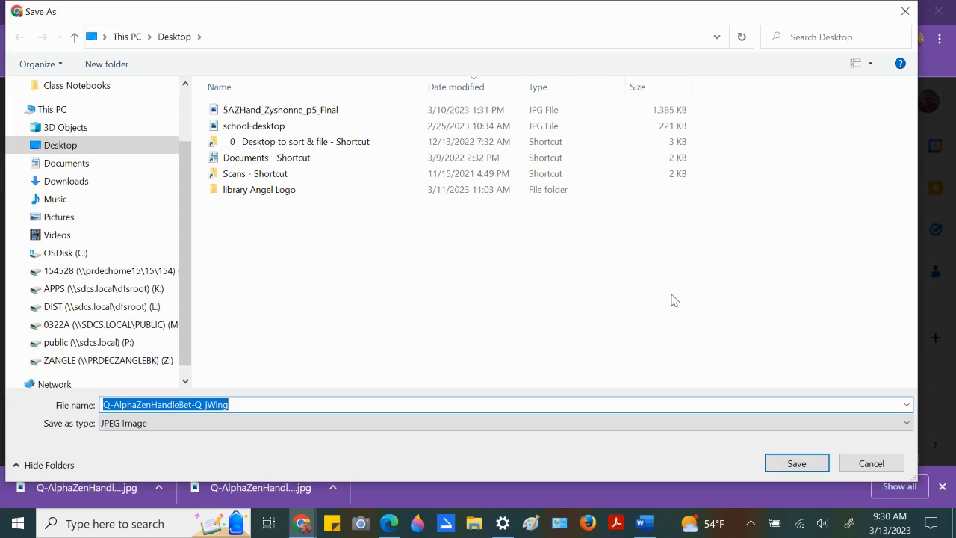
pyautogui.moveTo(657, 304)
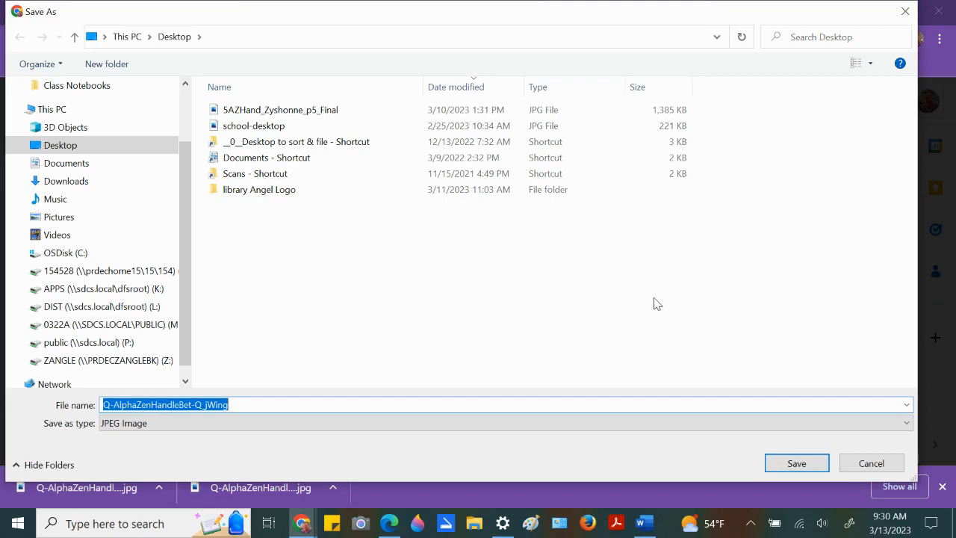
pyautogui.moveTo(612, 291)
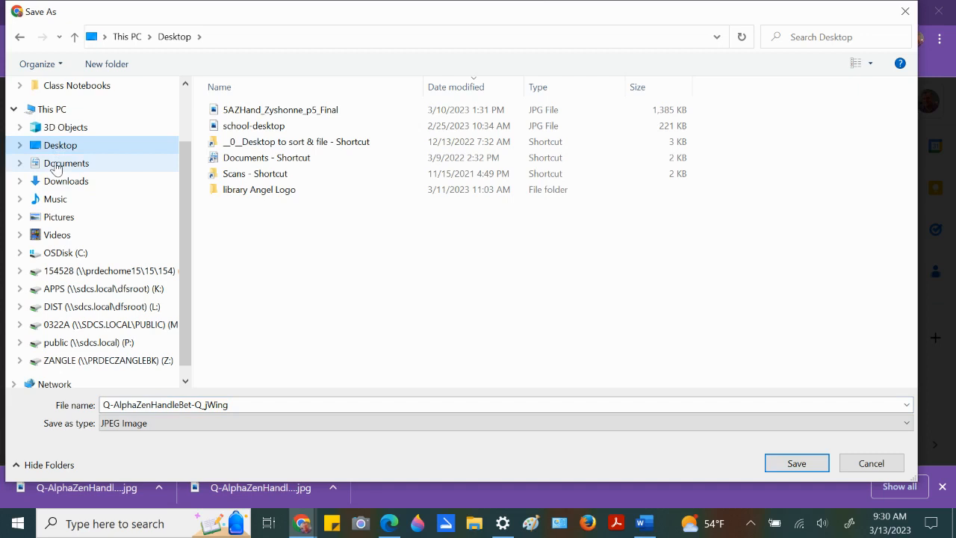
pyautogui.moveTo(75, 165)
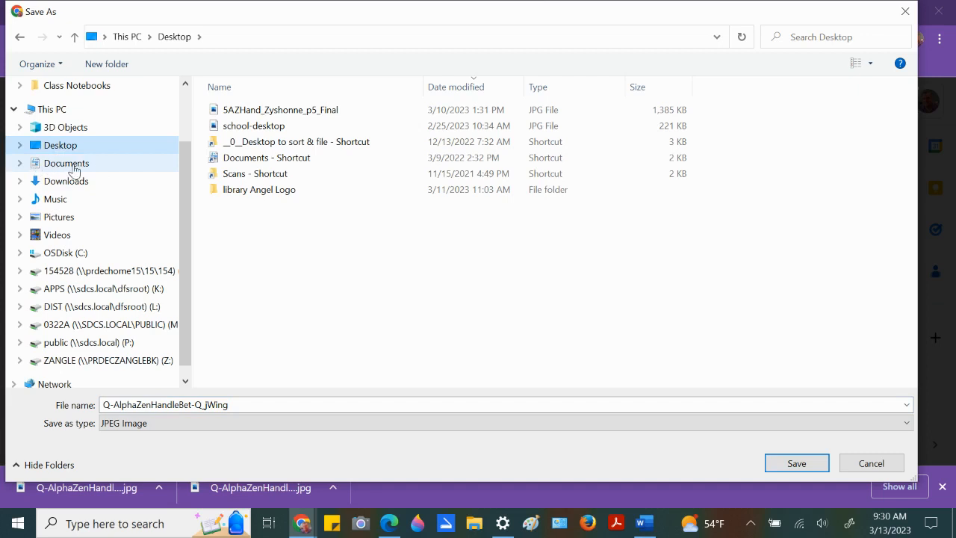
pyautogui.moveTo(875, 431)
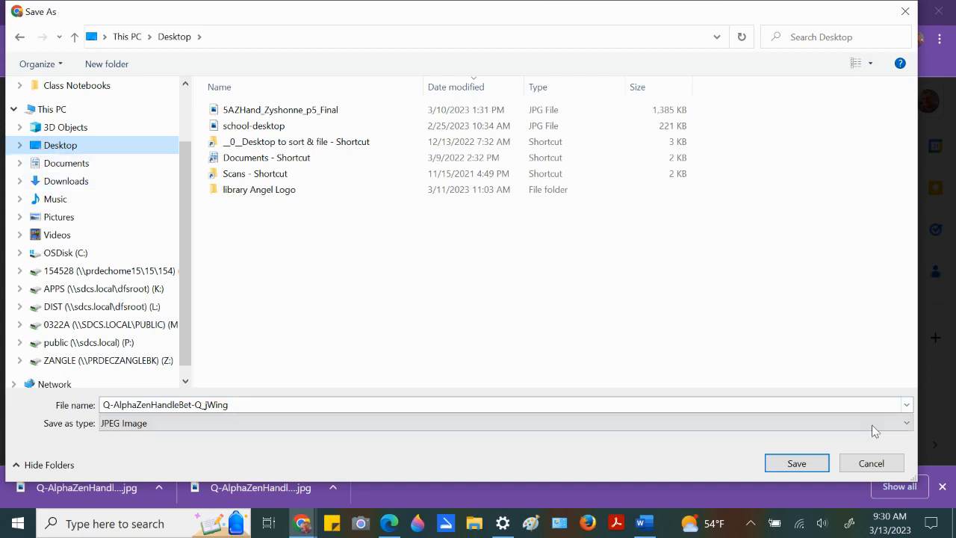
pyautogui.click(796, 463)
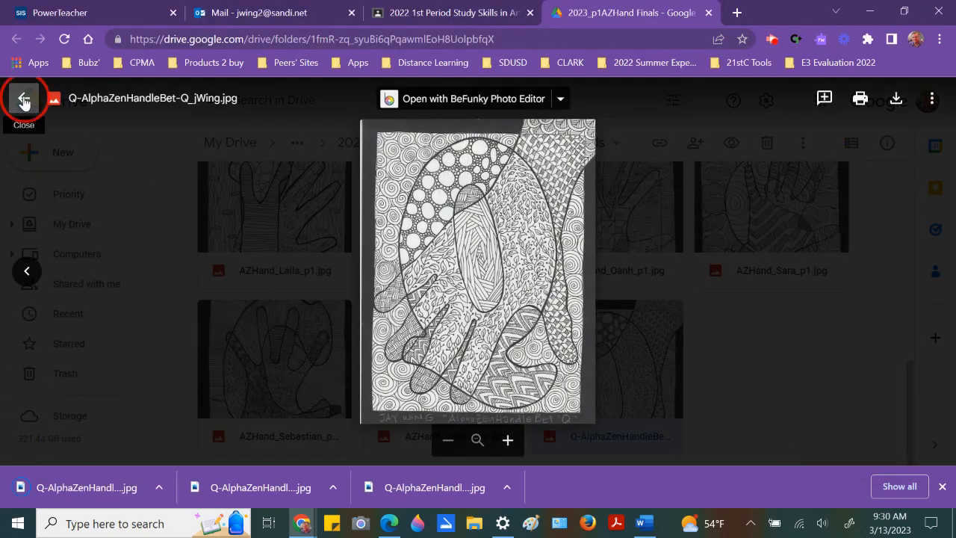
# Step: Close the preview, return to the assignment and launch the Kleki - Paint Tool link
pyautogui.click(24, 97)
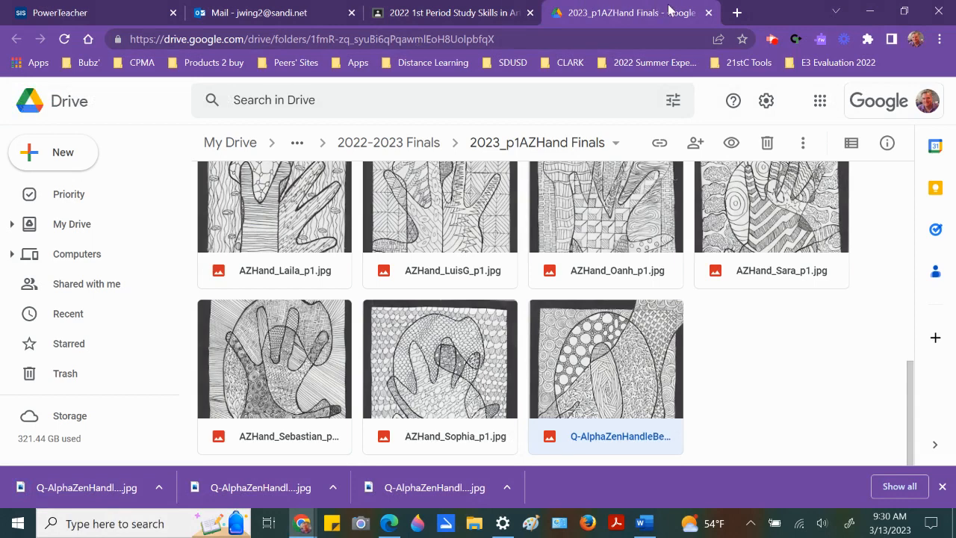
pyautogui.click(708, 13)
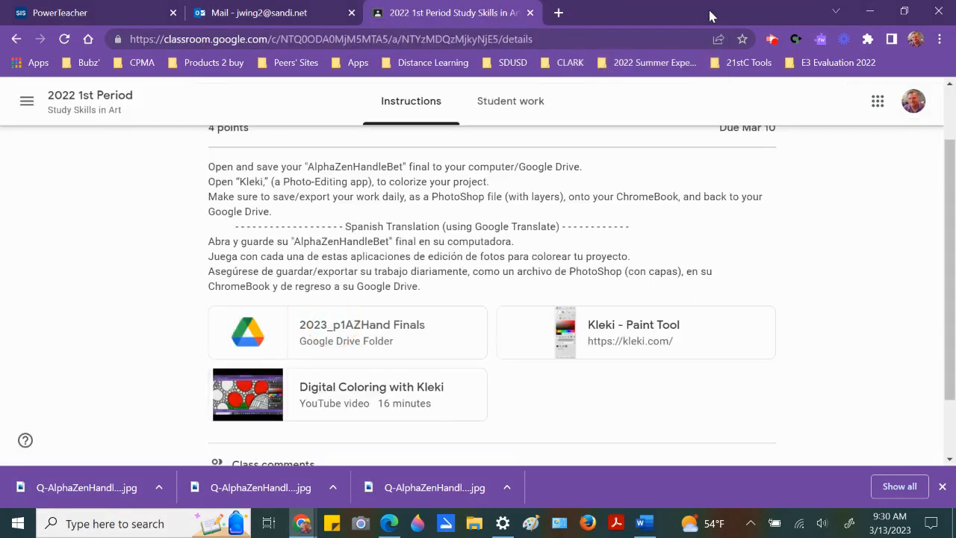
pyautogui.moveTo(566, 333)
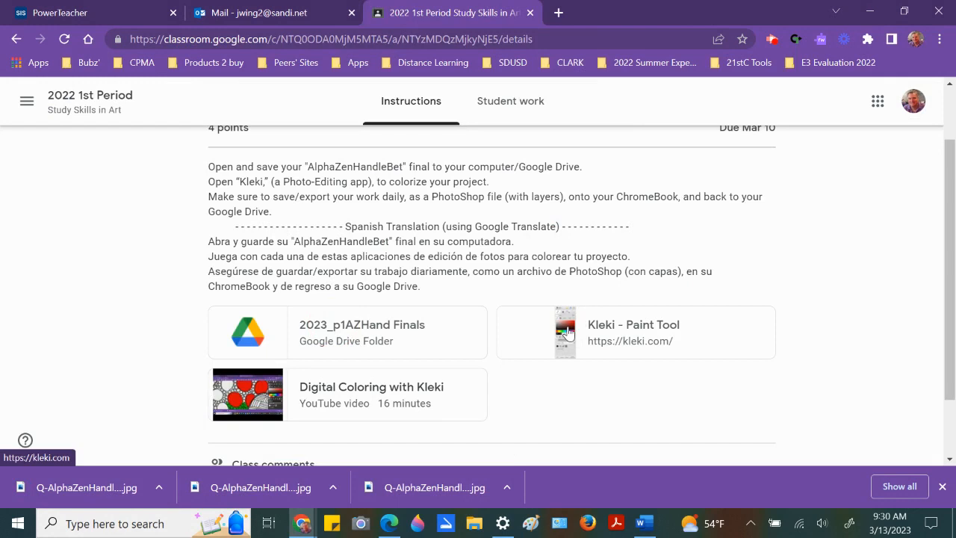
pyautogui.click(565, 331)
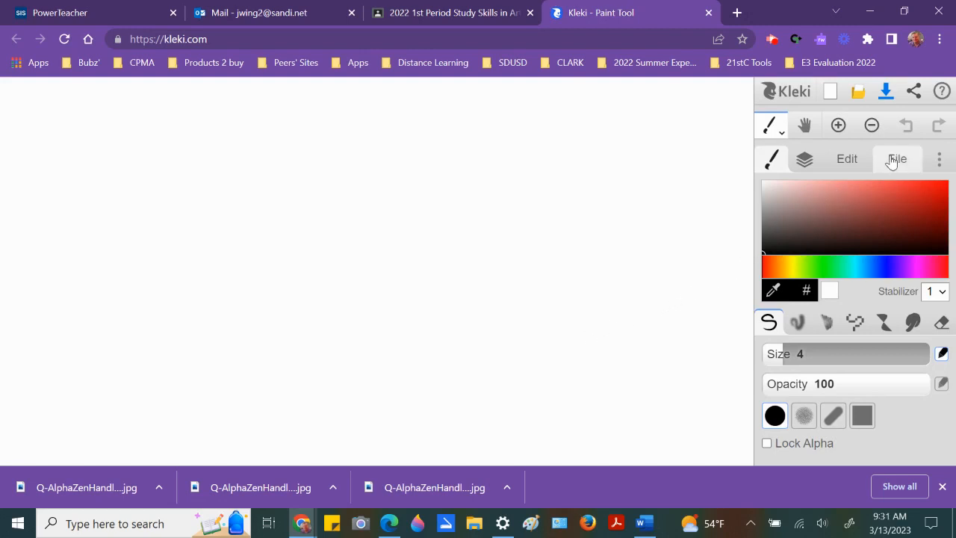
# Step: Import the scanned zentangle JPG from the Desktop into Kleki's import preview
pyautogui.click(896, 158)
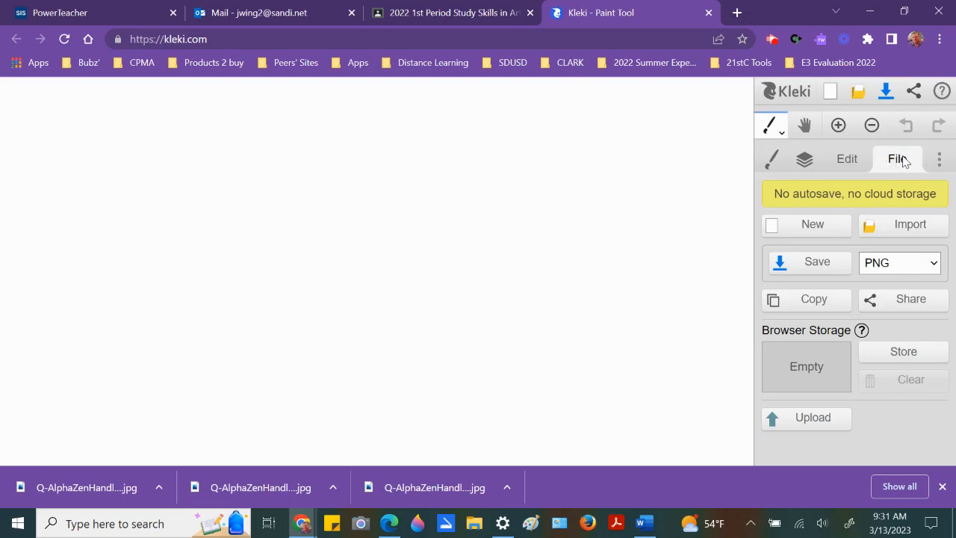
pyautogui.moveTo(900, 225)
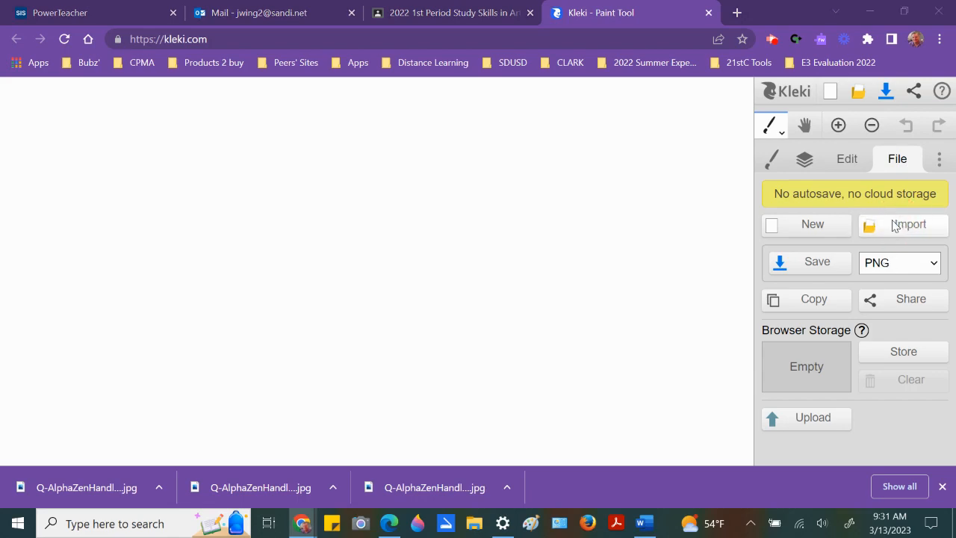
pyautogui.click(902, 224)
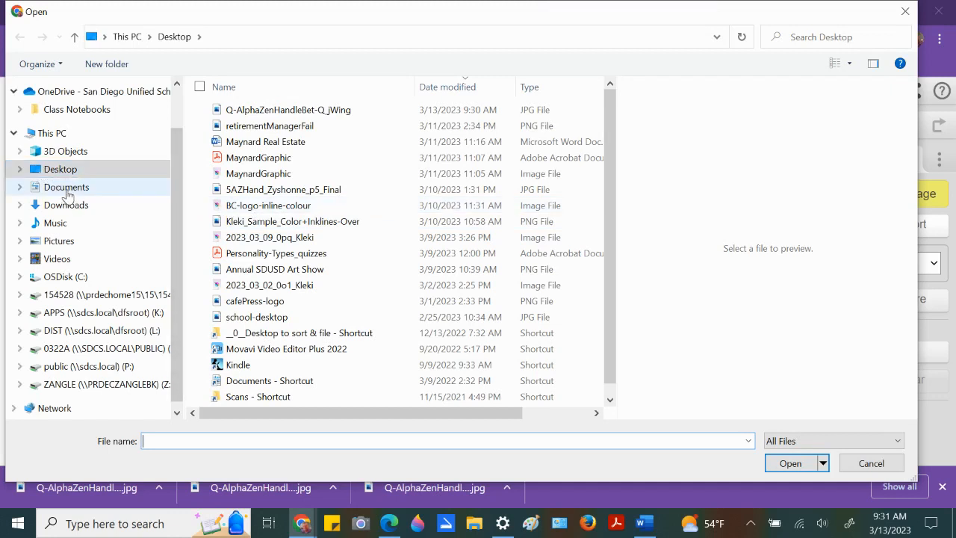
pyautogui.click(288, 109)
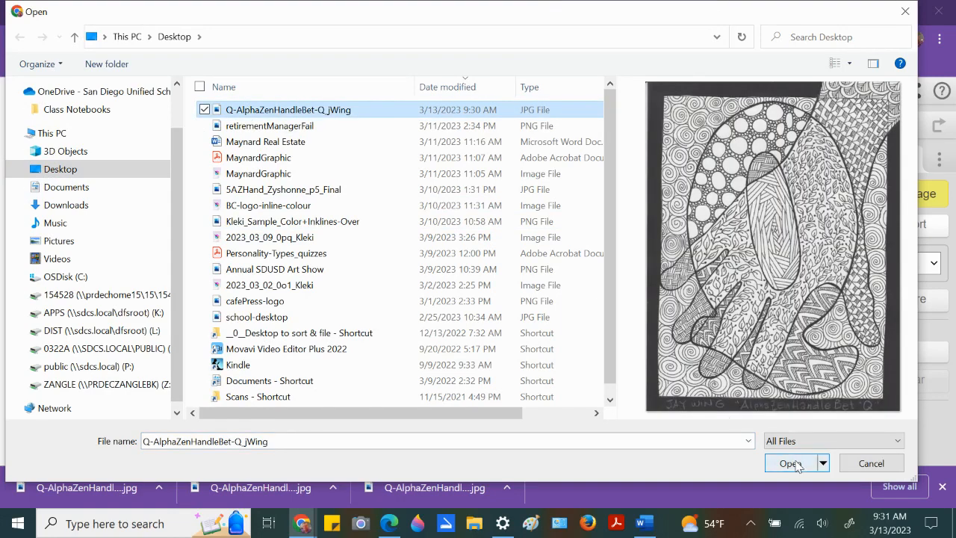
pyautogui.click(790, 463)
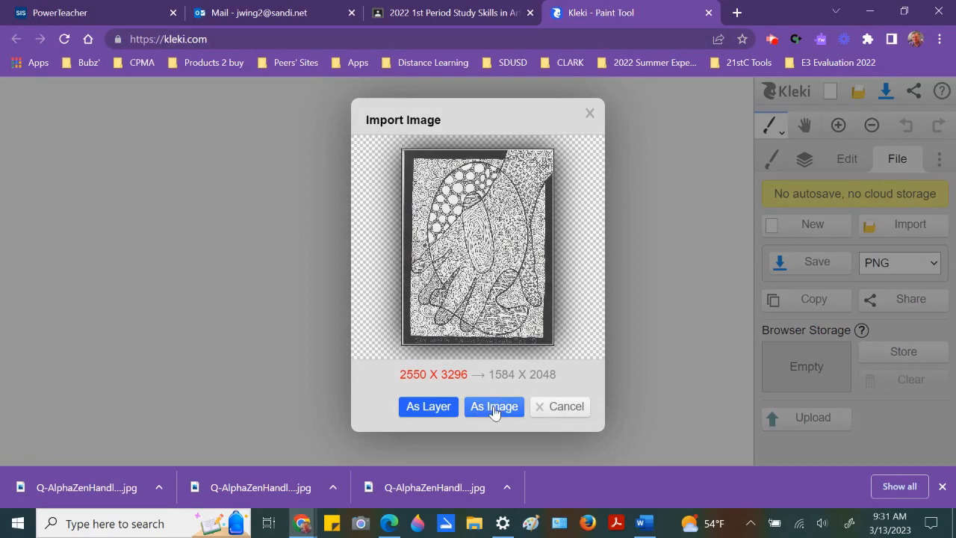
# Step: Bring the scan in as the canvas image and add a new empty layer renamed 'color'
pyautogui.click(493, 407)
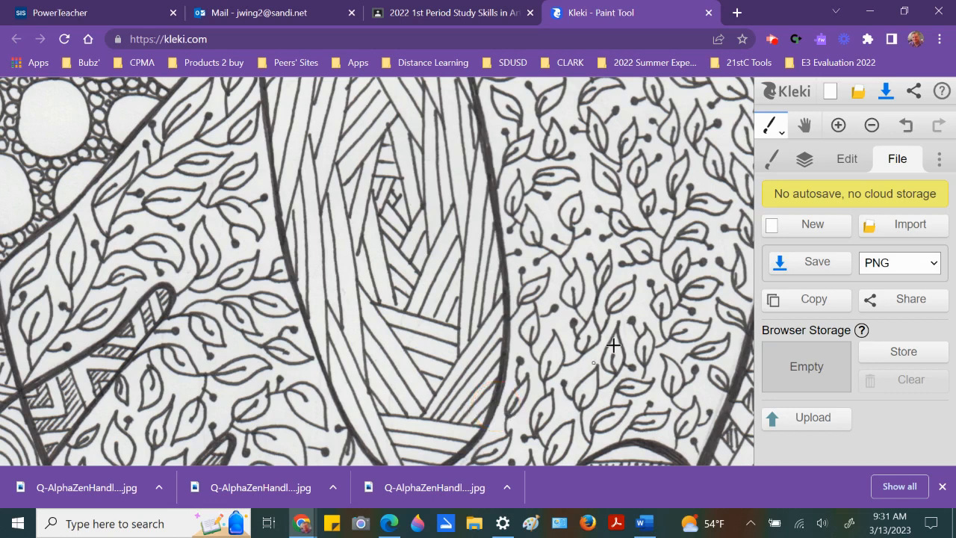
pyautogui.moveTo(537, 200)
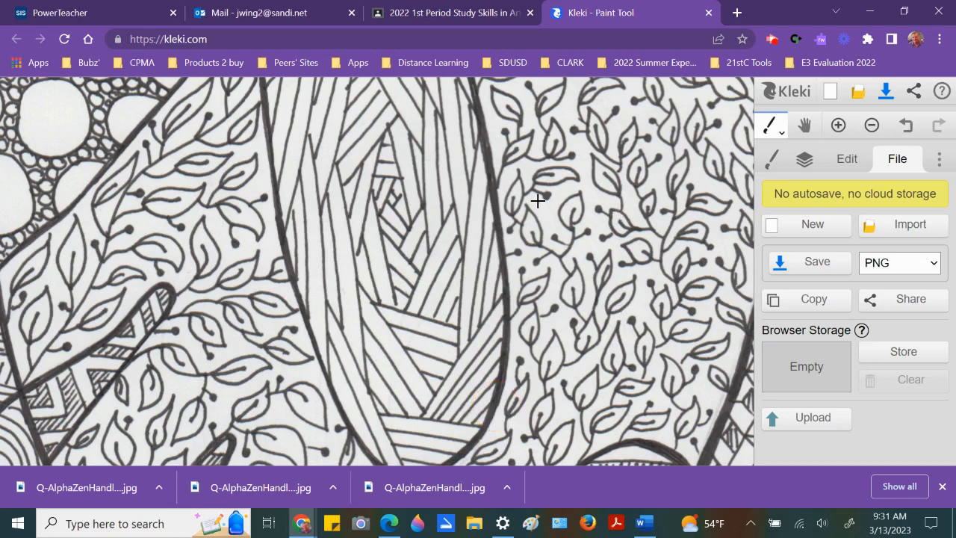
pyautogui.moveTo(749, 154)
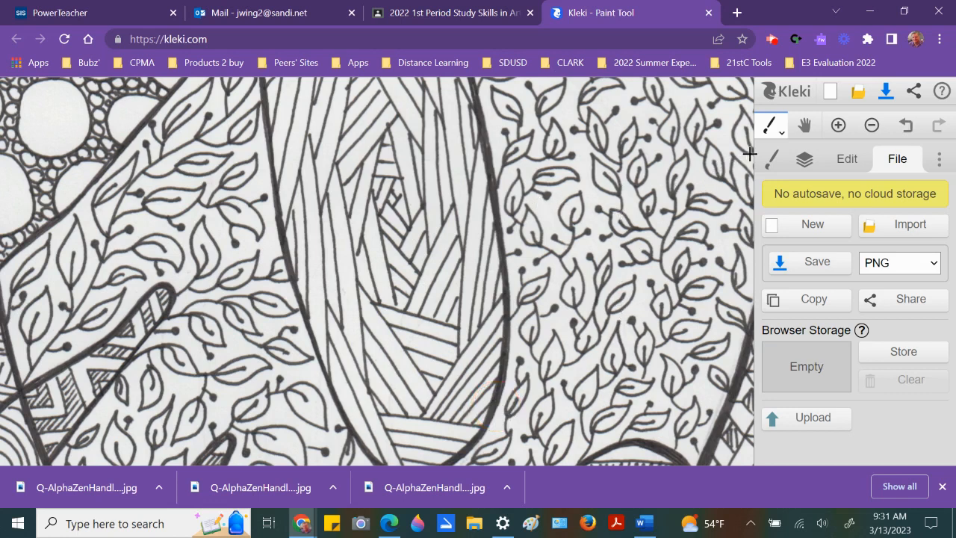
pyautogui.moveTo(804, 159)
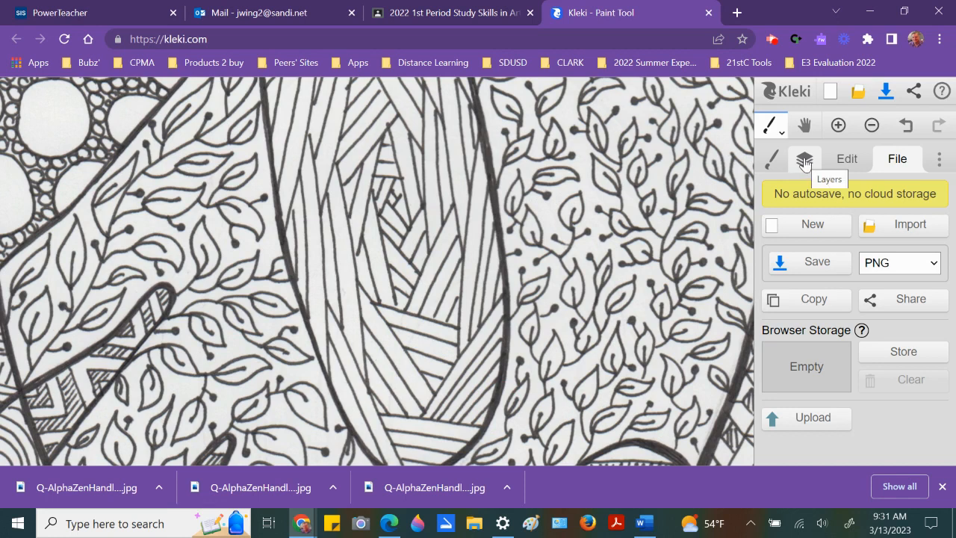
pyautogui.click(804, 158)
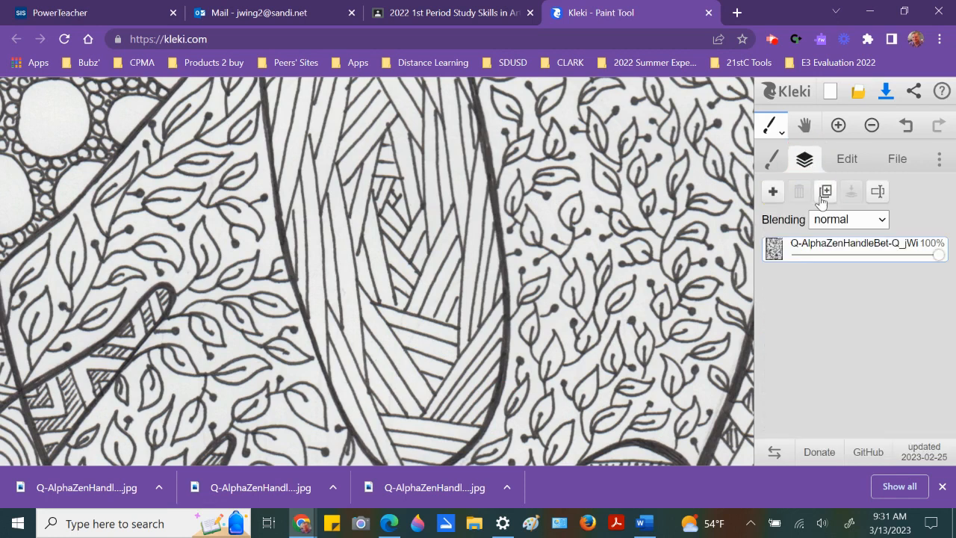
pyautogui.click(773, 191)
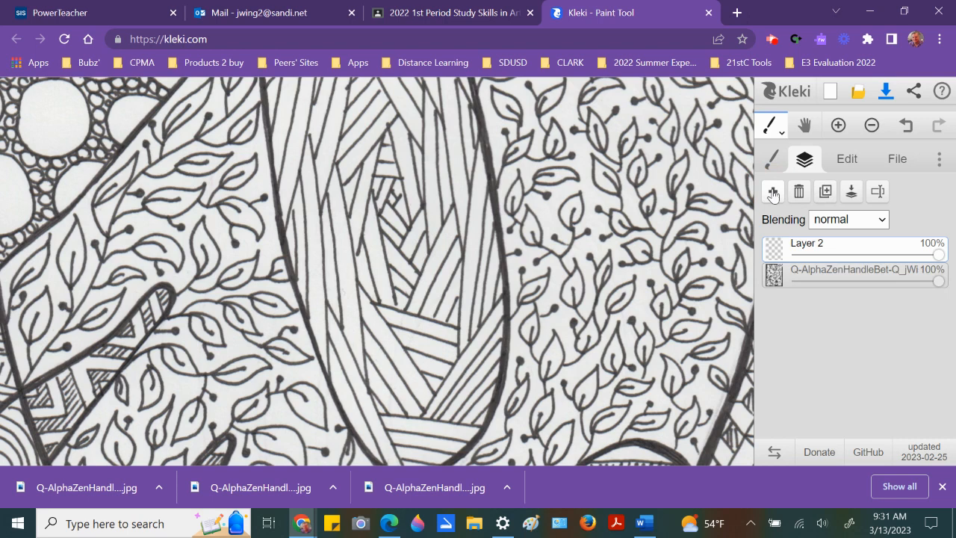
pyautogui.moveTo(818, 250)
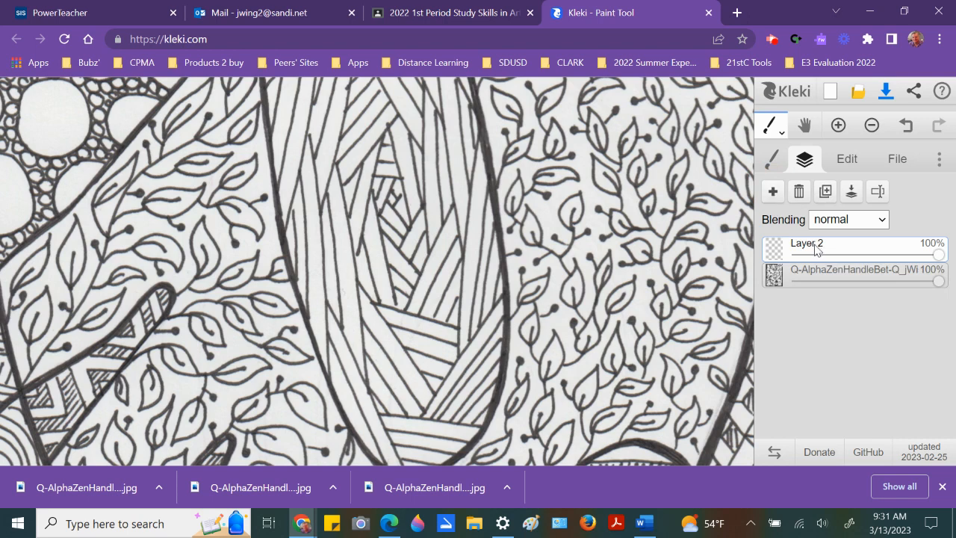
pyautogui.doubleClick(807, 242)
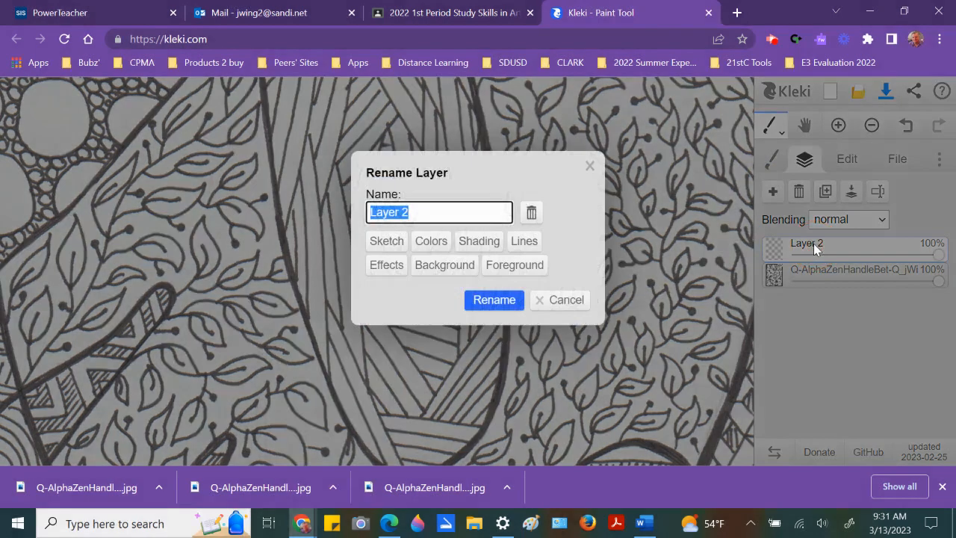
pyautogui.write('co')
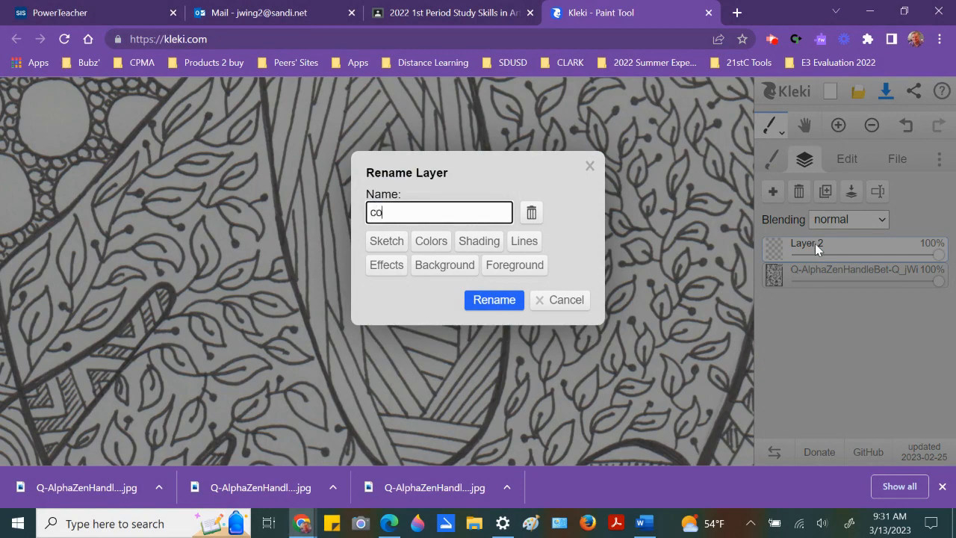
pyautogui.write('lor')
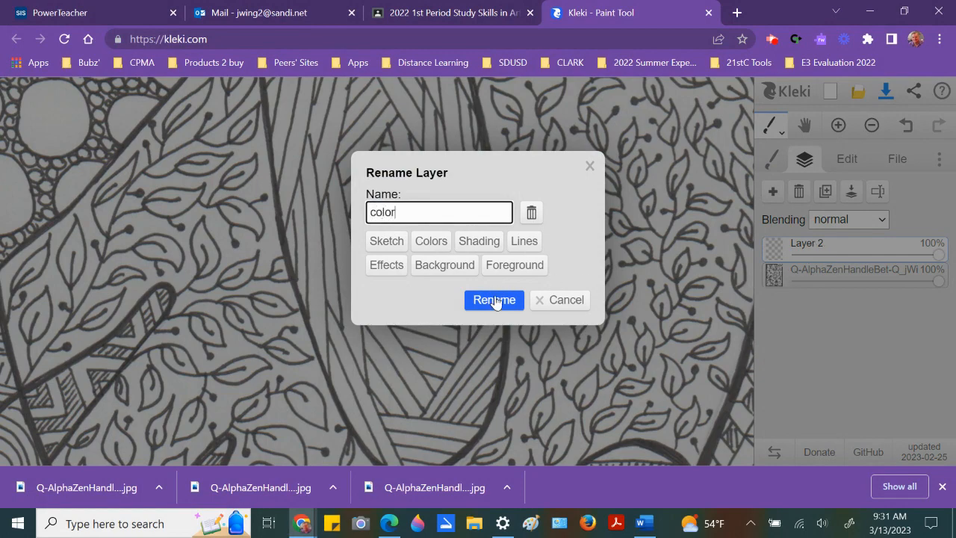
pyautogui.click(493, 300)
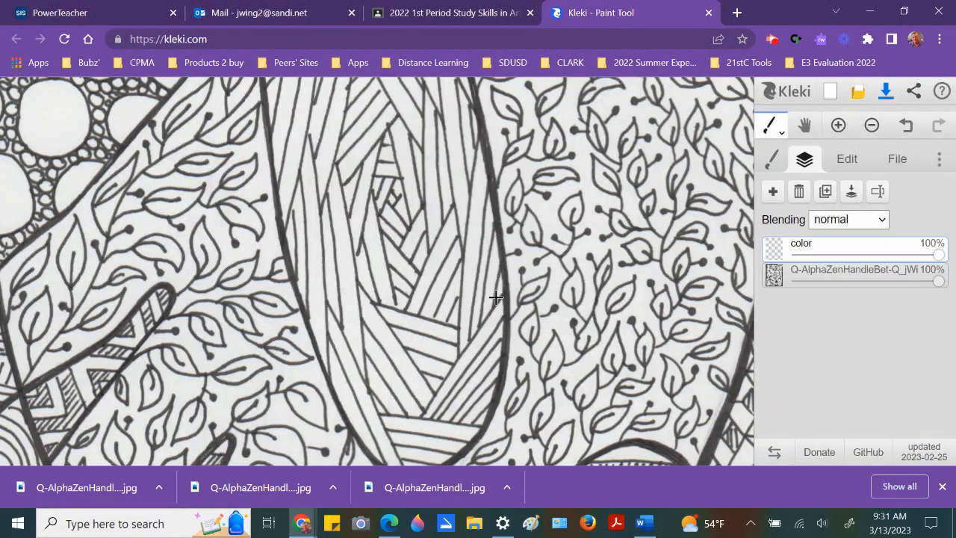
pyautogui.moveTo(810, 231)
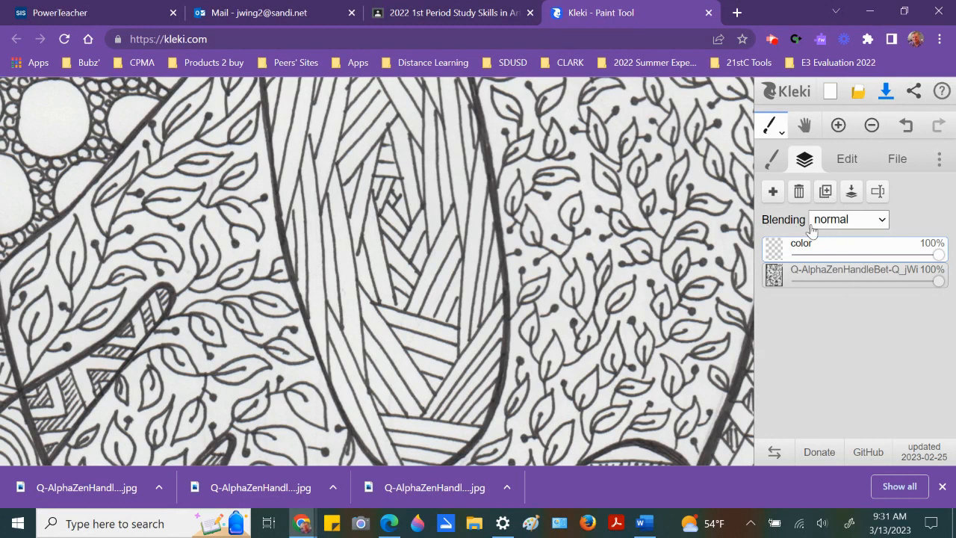
pyautogui.moveTo(834, 221)
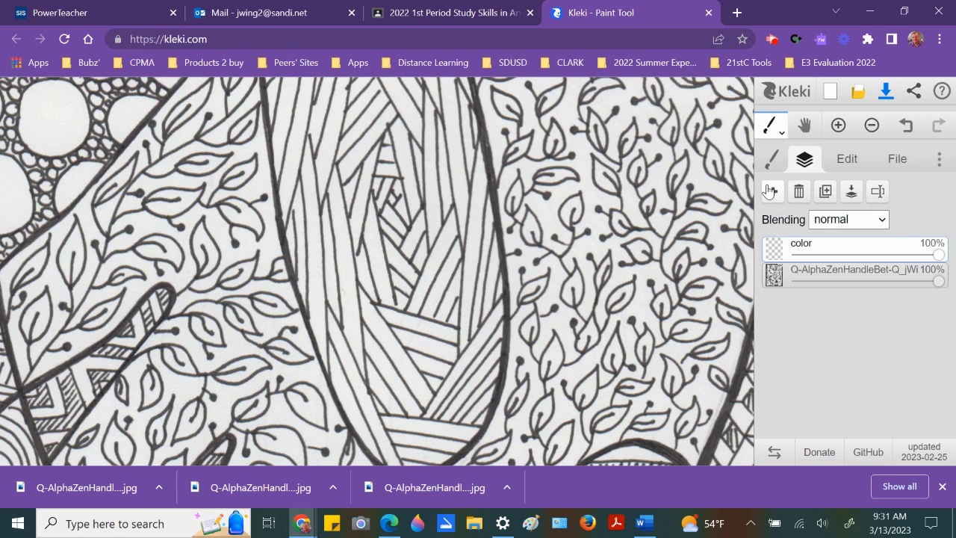
# Step: Add another empty layer above color and rename it 'ink'
pyautogui.click(772, 191)
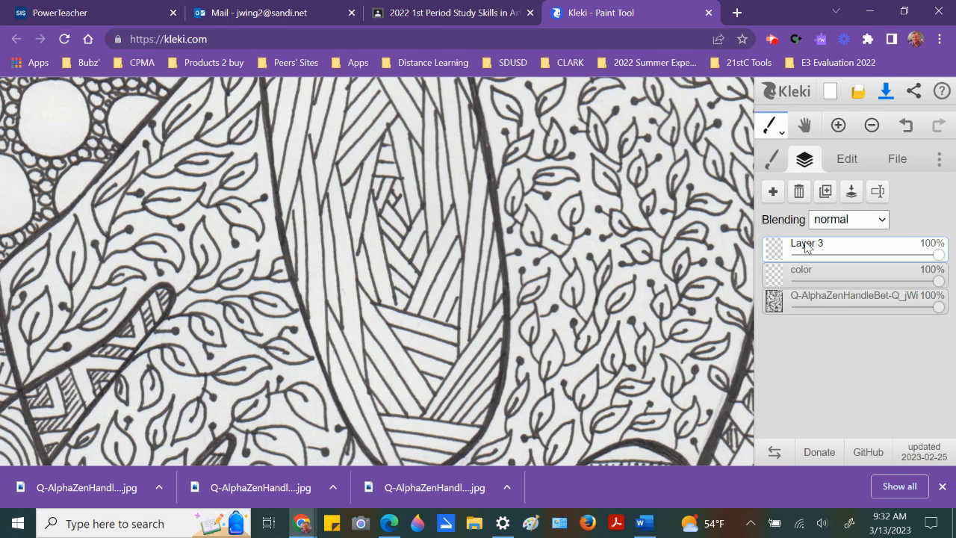
pyautogui.doubleClick(806, 242)
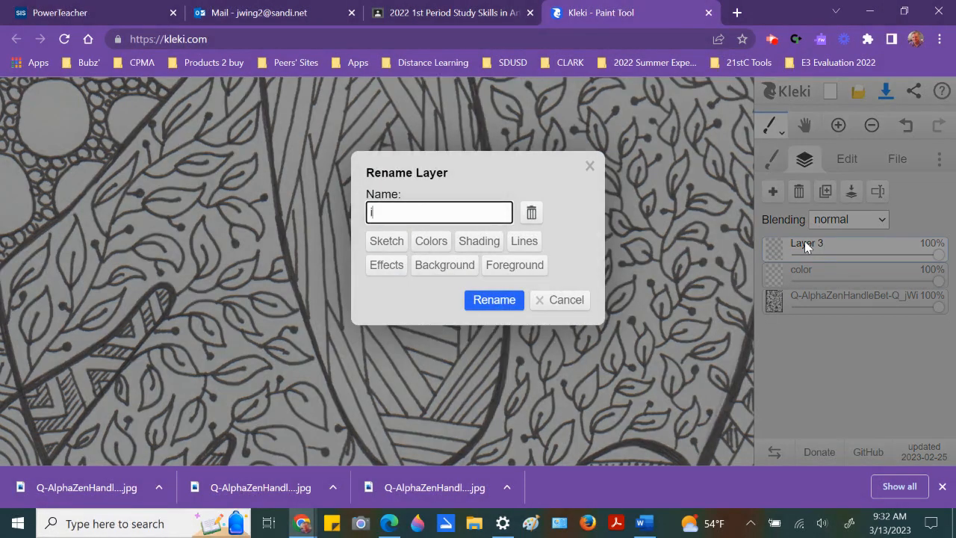
pyautogui.write('ink')
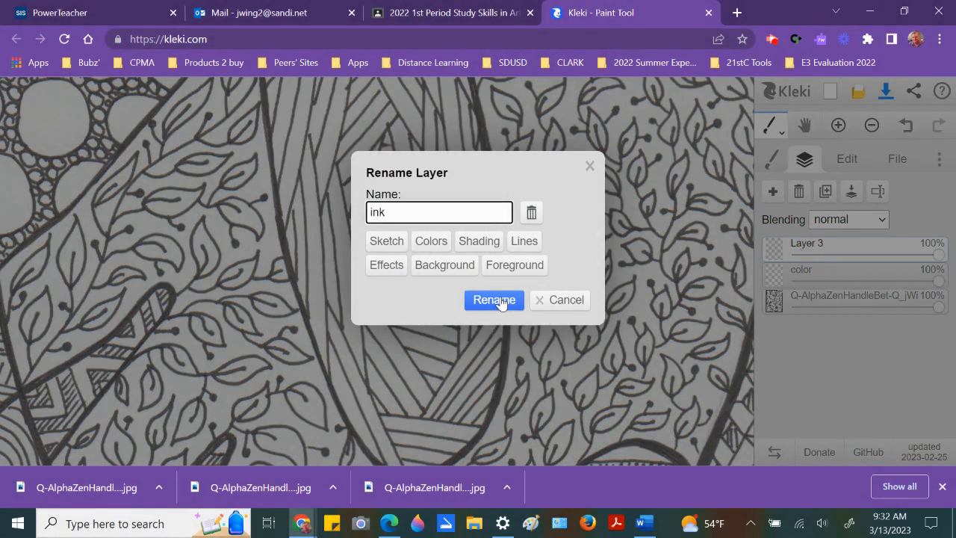
pyautogui.click(492, 300)
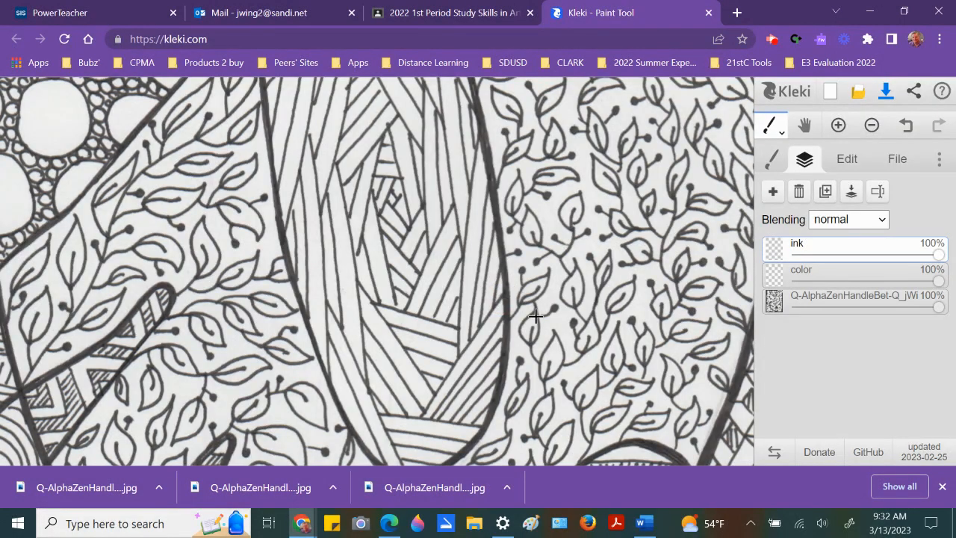
pyautogui.moveTo(779, 134)
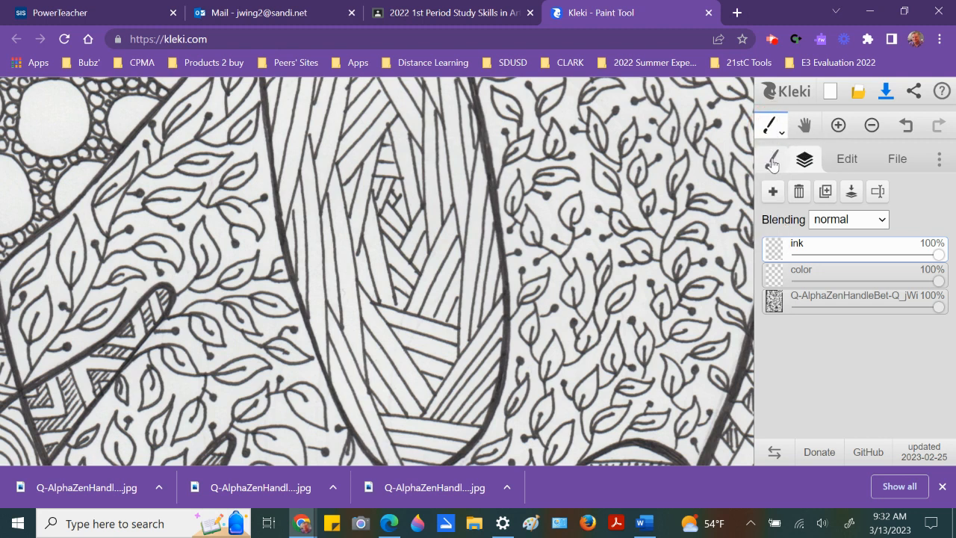
pyautogui.moveTo(773, 156)
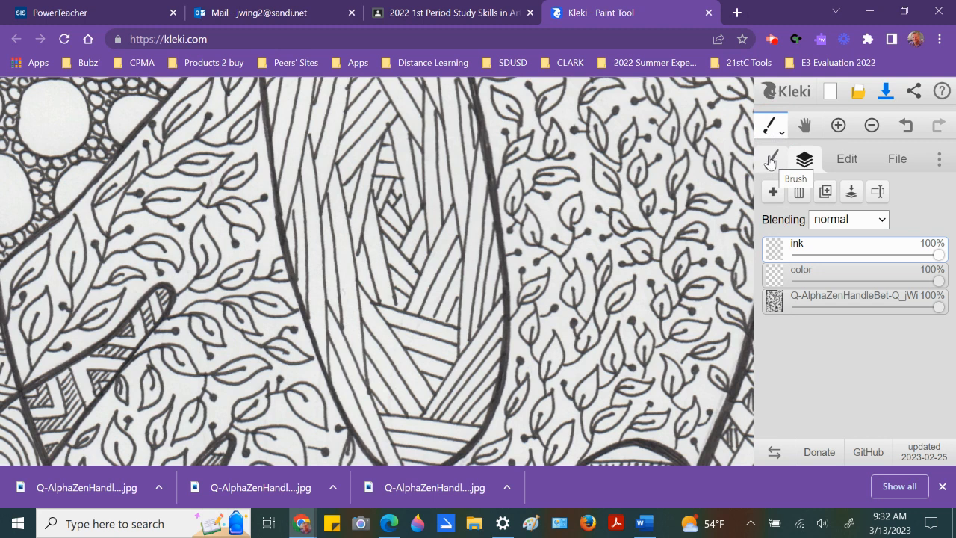
# Step: Show the Brush settings to prepare a red tracing brush
pyautogui.click(771, 158)
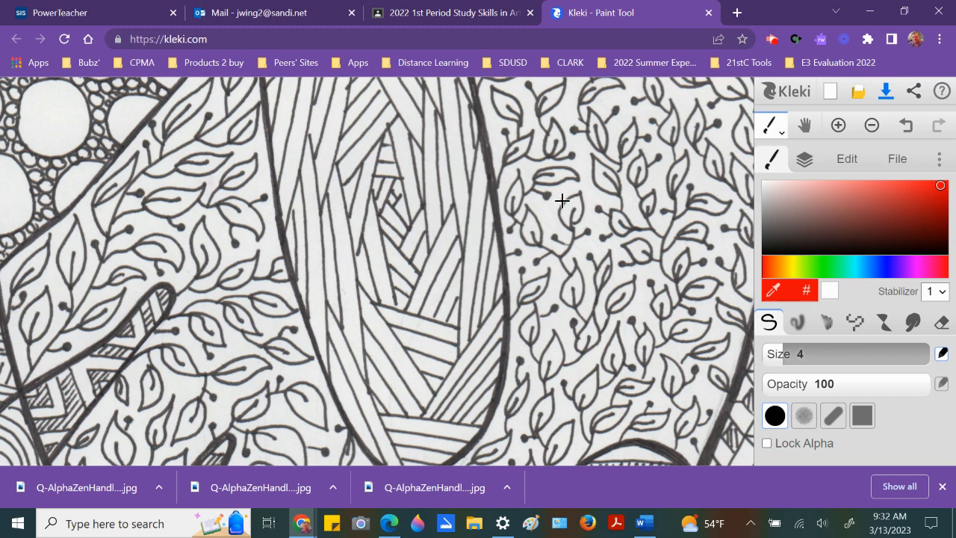
pyautogui.moveTo(542, 227)
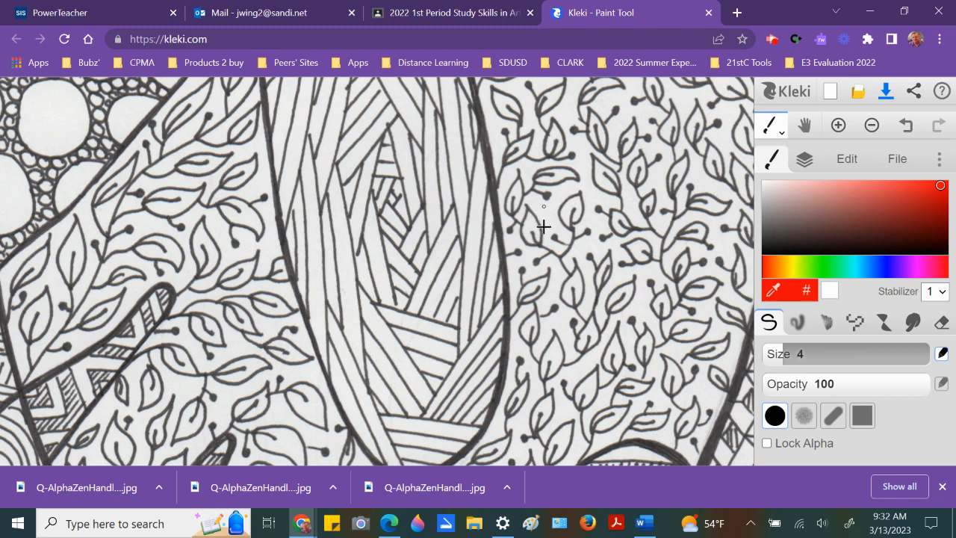
pyautogui.moveTo(460, 187)
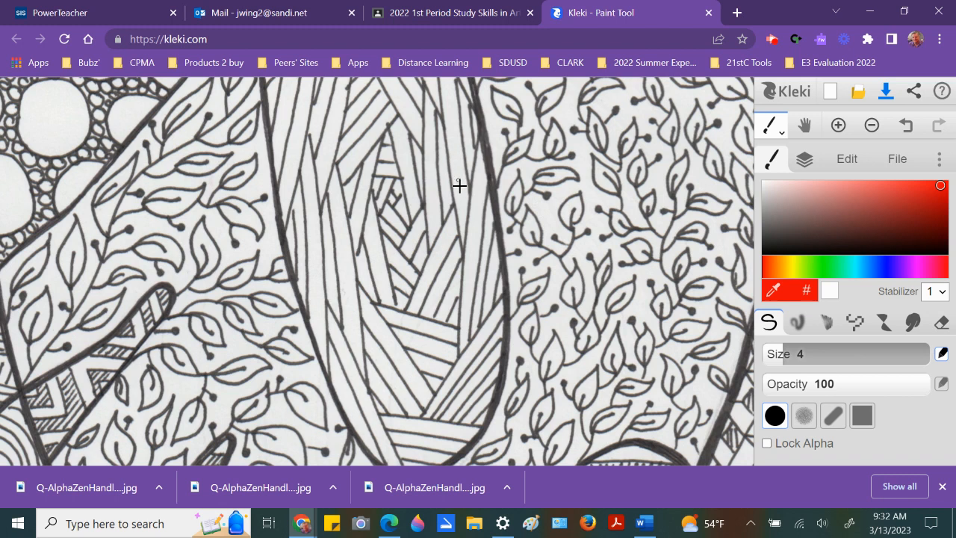
pyautogui.moveTo(457, 159)
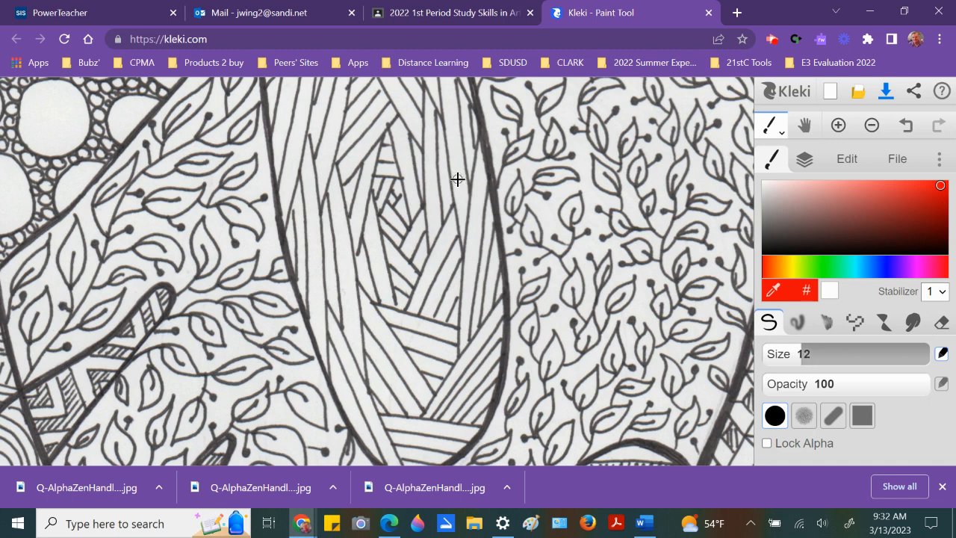
pyautogui.moveTo(484, 133)
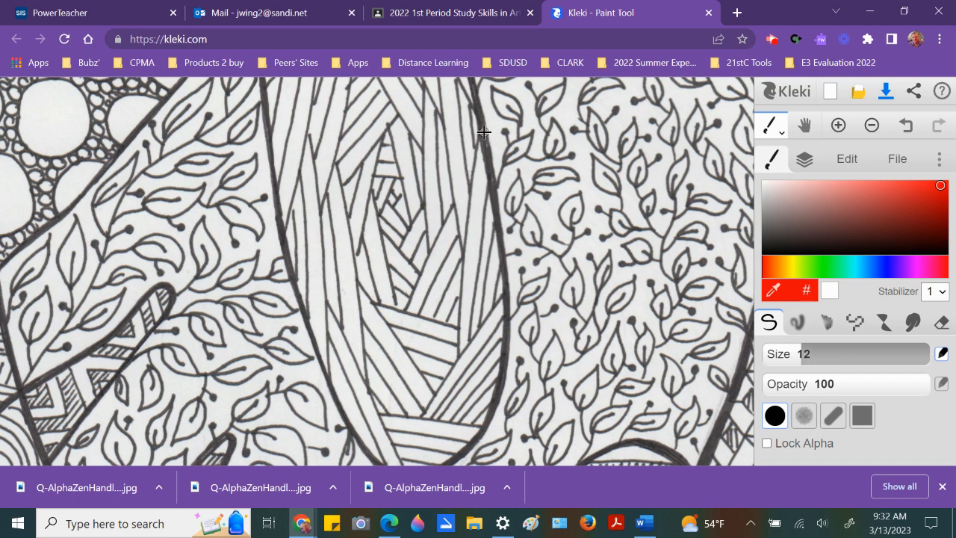
pyautogui.moveTo(482, 127)
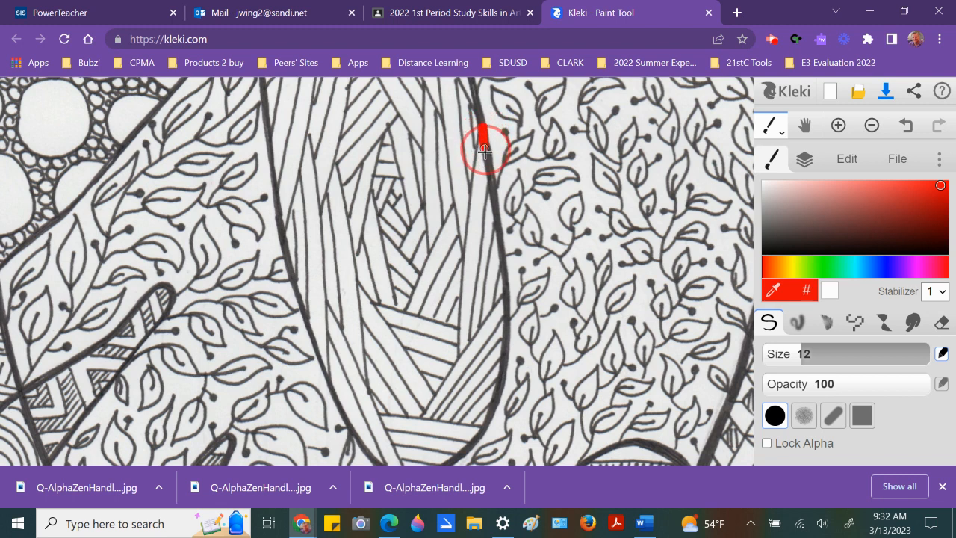
# Step: Trace the striped shape's right edge and bottom curve in red
pyautogui.moveTo(484, 145); pyautogui.dragTo(496, 224)
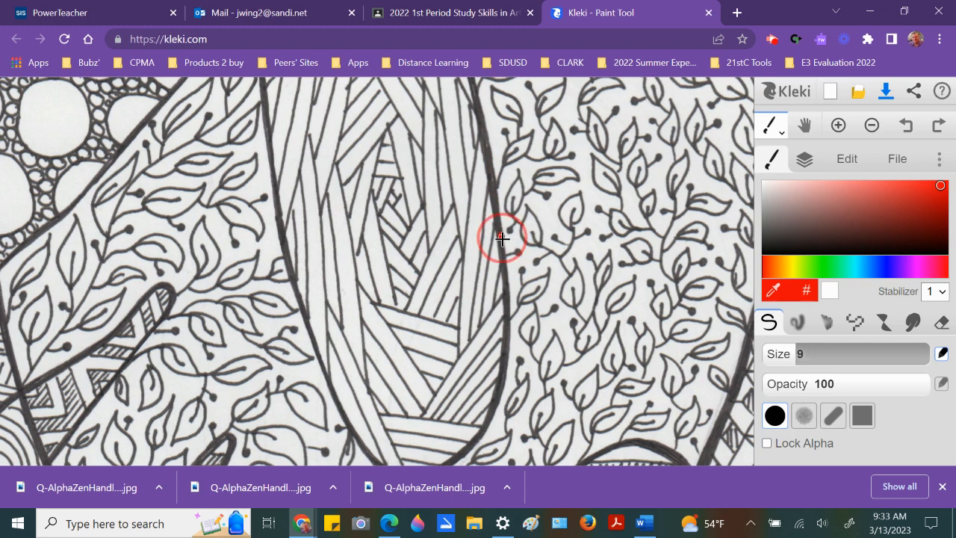
pyautogui.moveTo(504, 239); pyautogui.dragTo(507, 306)
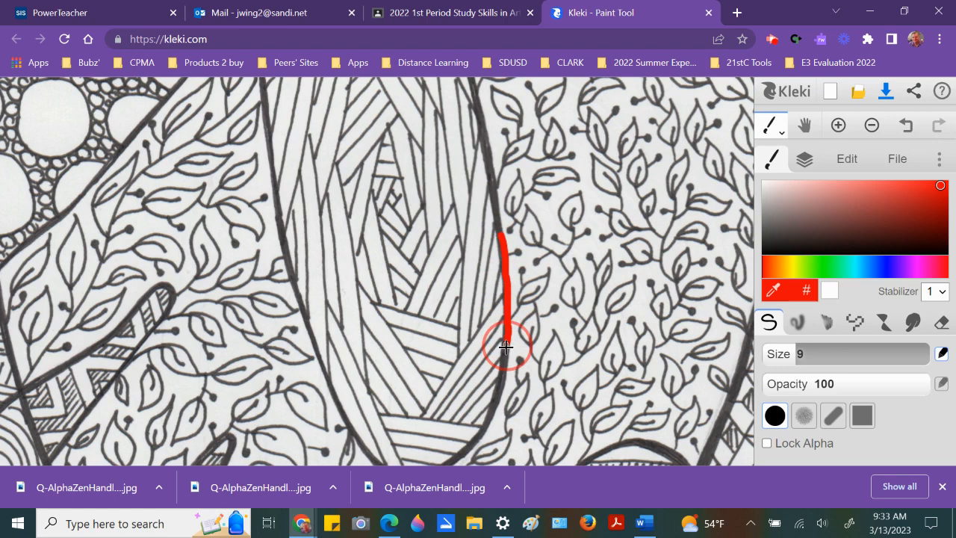
pyautogui.moveTo(507, 345); pyautogui.dragTo(494, 401)
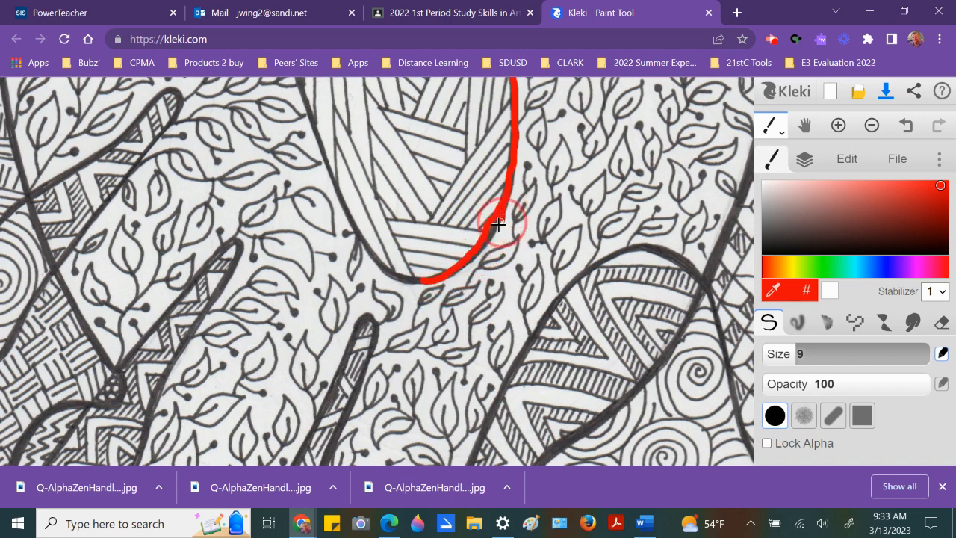
pyautogui.moveTo(498, 224); pyautogui.dragTo(433, 274)
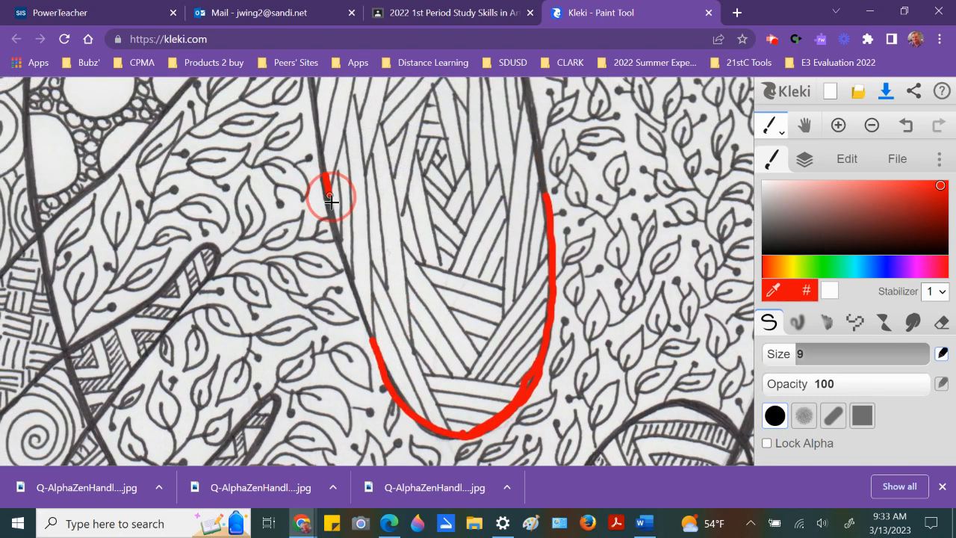
# Step: Trace the striped shape's left edge and slanted top edge in red
pyautogui.moveTo(332, 198); pyautogui.dragTo(359, 307)
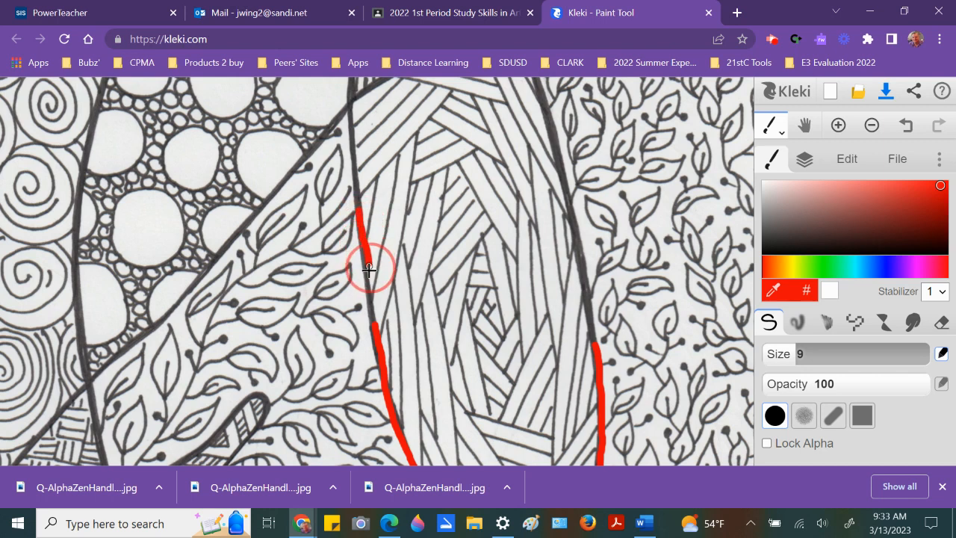
pyautogui.moveTo(366, 269); pyautogui.dragTo(353, 107)
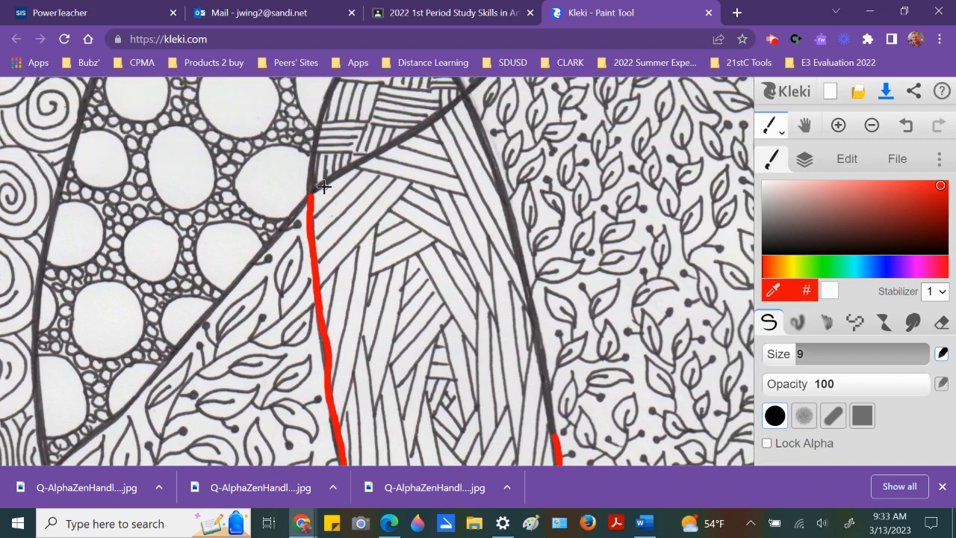
pyautogui.moveTo(313, 194); pyautogui.dragTo(377, 157)
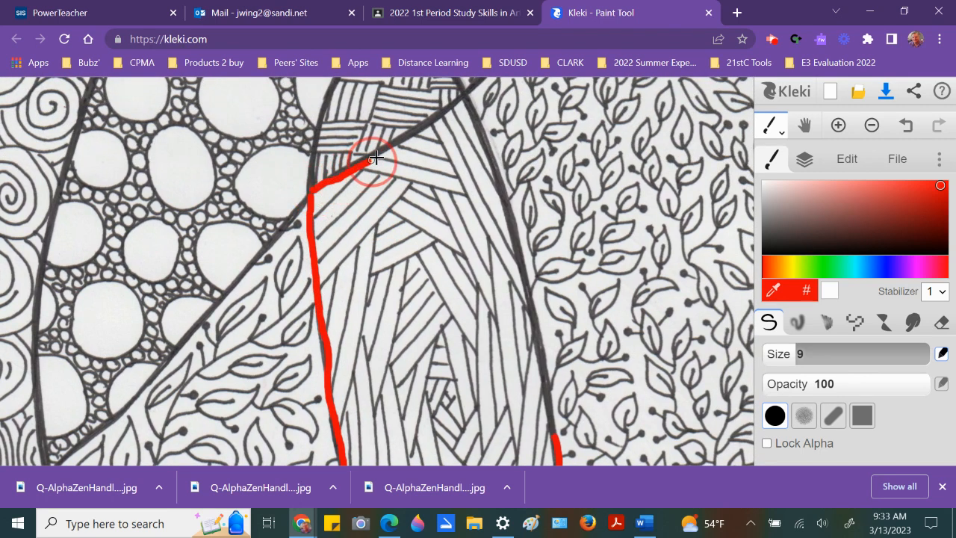
pyautogui.moveTo(377, 156); pyautogui.dragTo(463, 97)
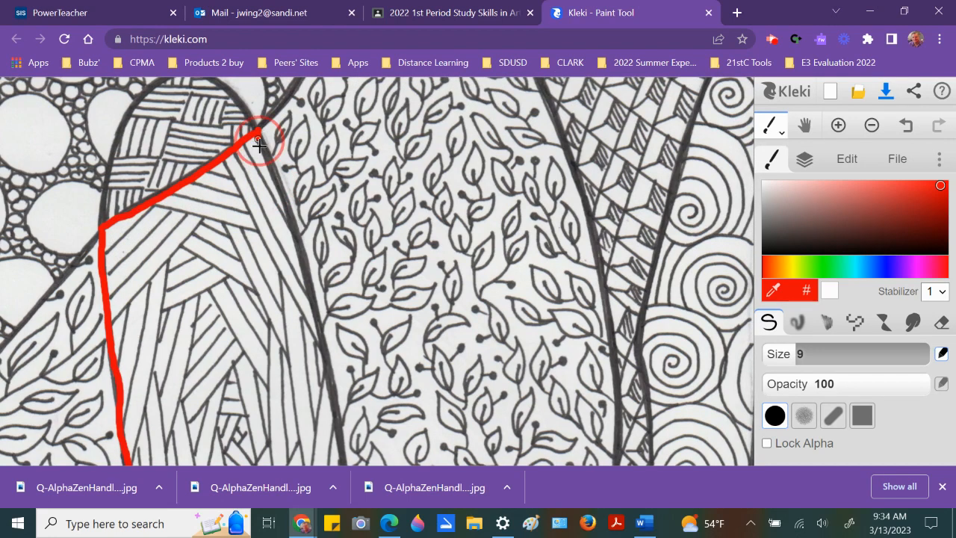
pyautogui.moveTo(261, 138); pyautogui.dragTo(299, 243)
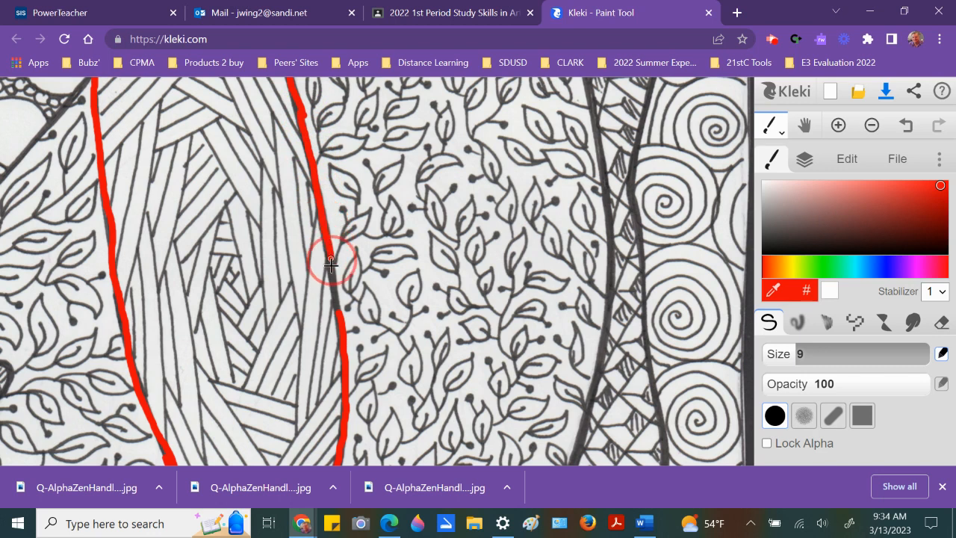
pyautogui.moveTo(297, 104)
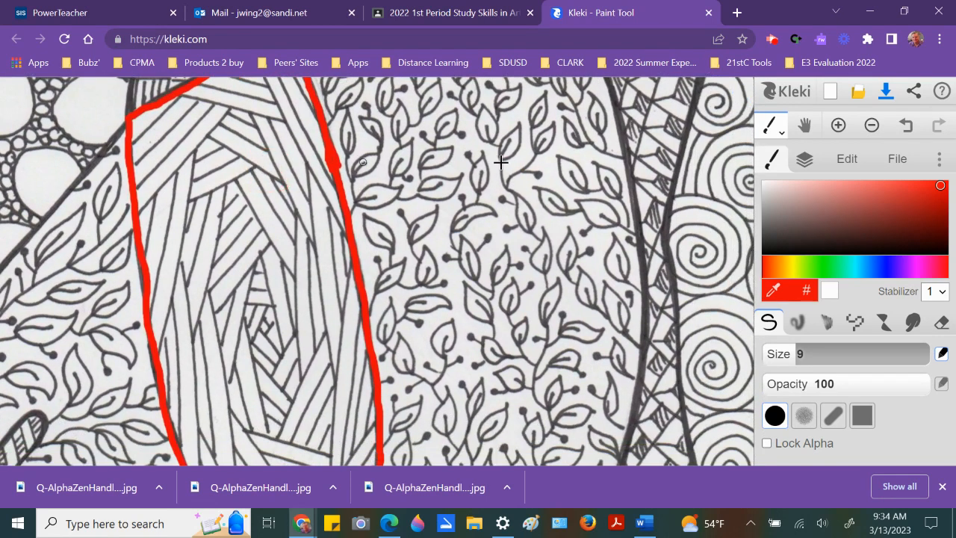
# Step: Switch to the Paint Bucket tool with fill tolerance lowered to 15
pyautogui.click(772, 124)
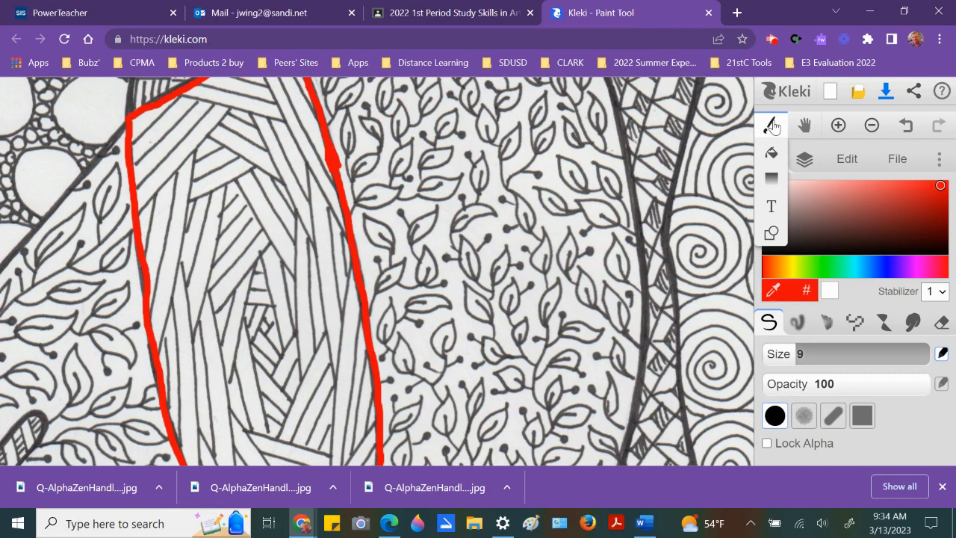
pyautogui.click(771, 124)
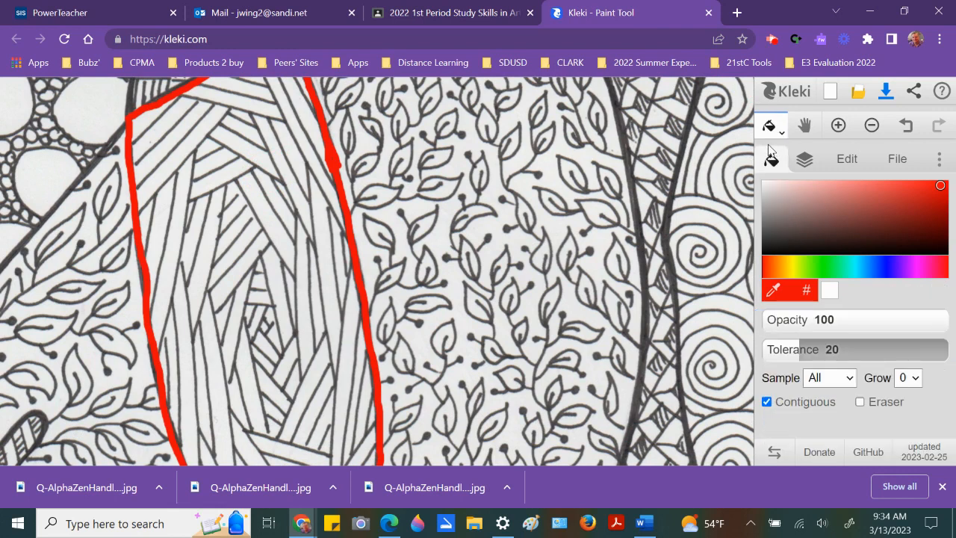
pyautogui.moveTo(785, 322)
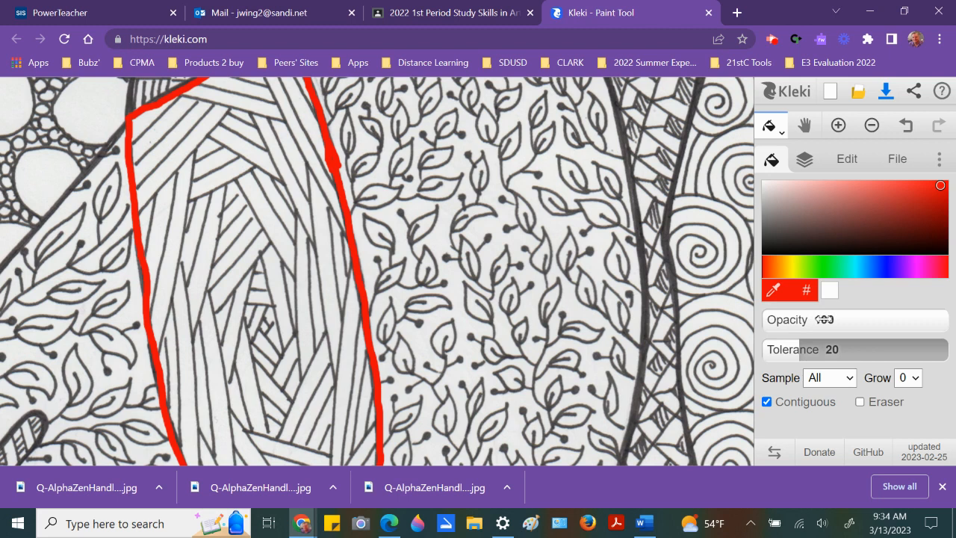
pyautogui.click(821, 319)
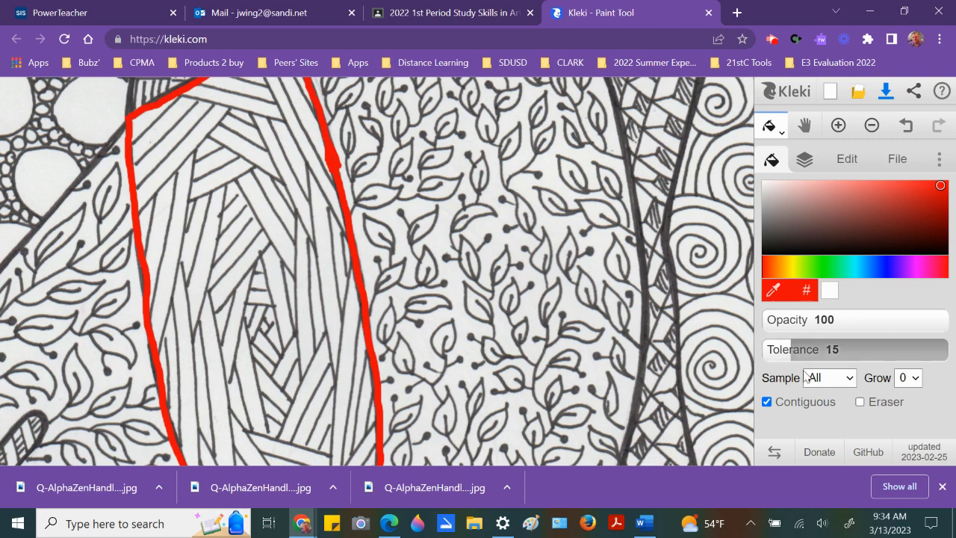
pyautogui.moveTo(767, 403)
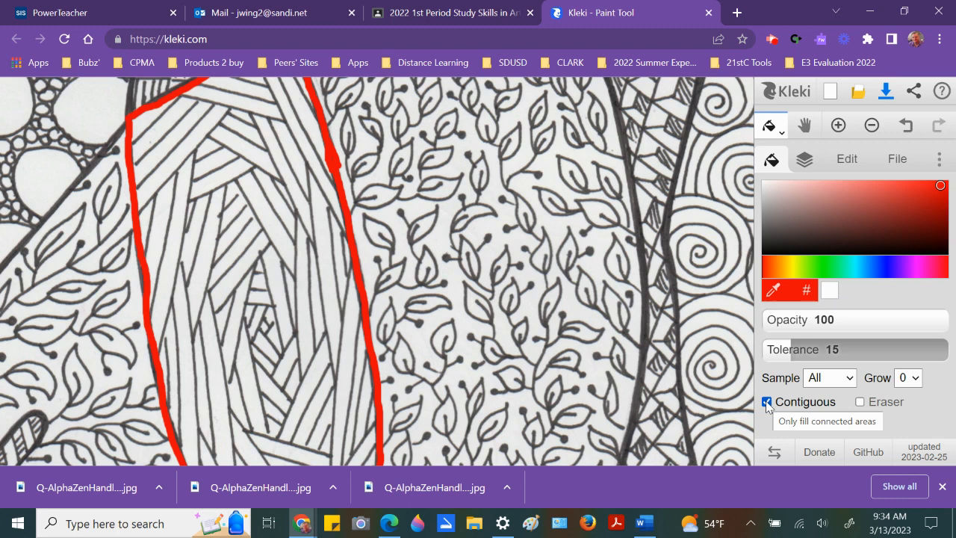
pyautogui.moveTo(784, 230)
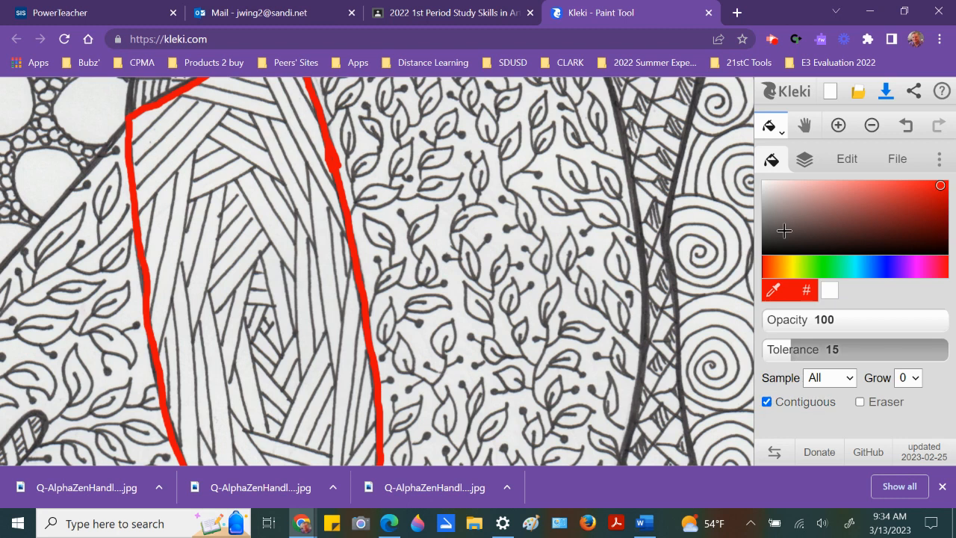
pyautogui.moveTo(283, 145)
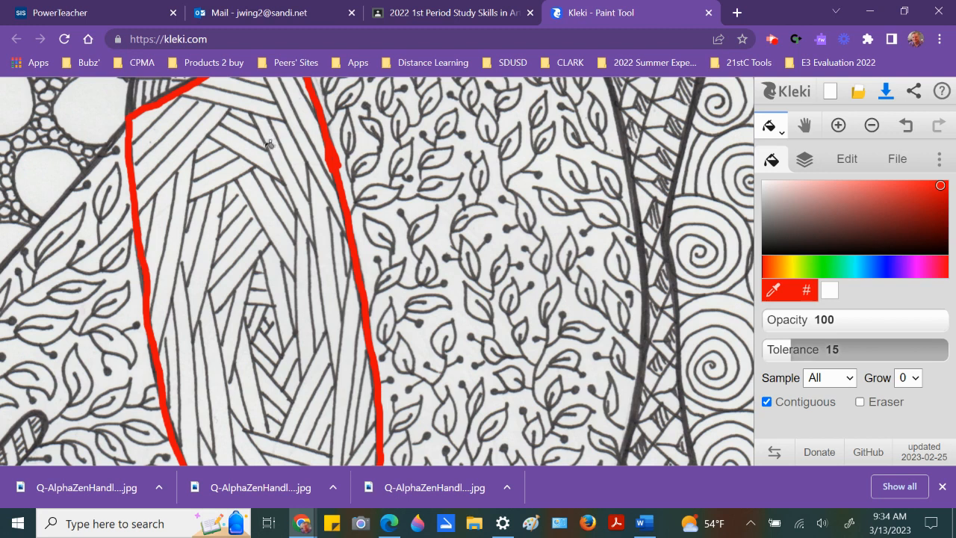
# Step: Recolour the black stripes inside the red-outlined shape red with the Paint Bucket, including the top band
pyautogui.moveTo(228, 123); pyautogui.dragTo(268, 145)
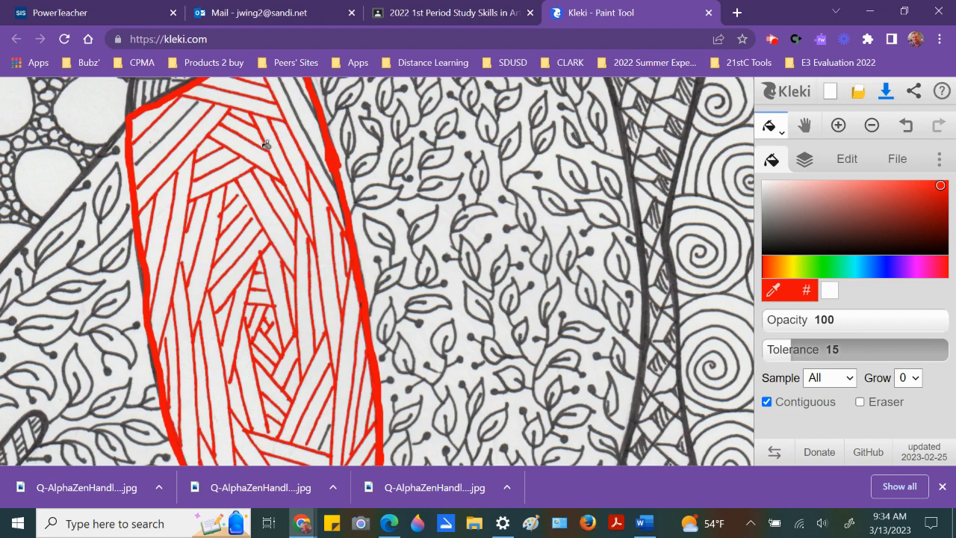
pyautogui.moveTo(181, 131)
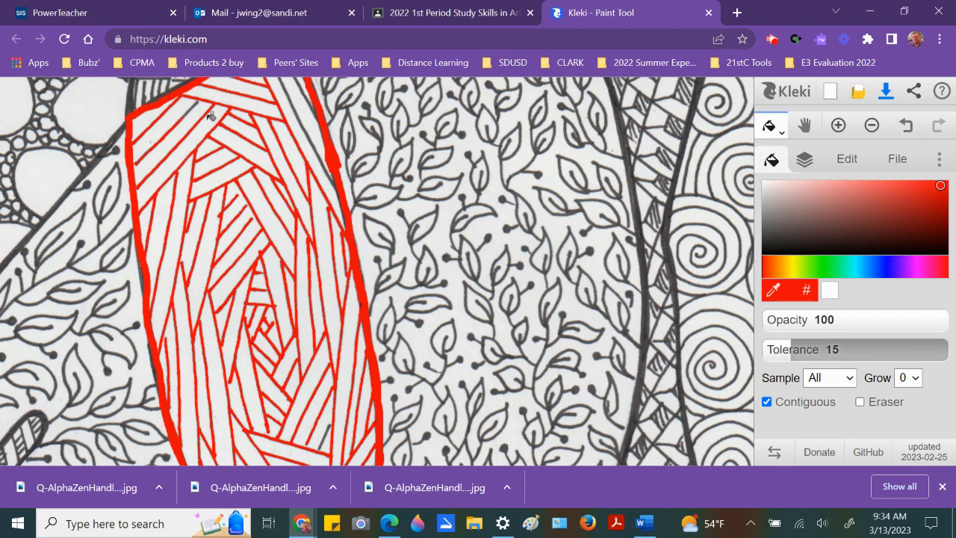
pyautogui.click(216, 112)
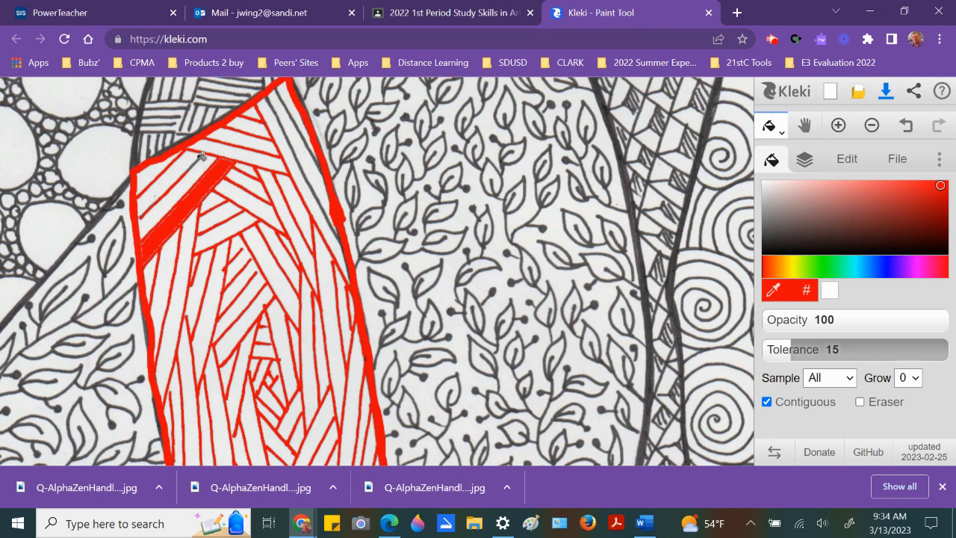
pyautogui.moveTo(272, 101)
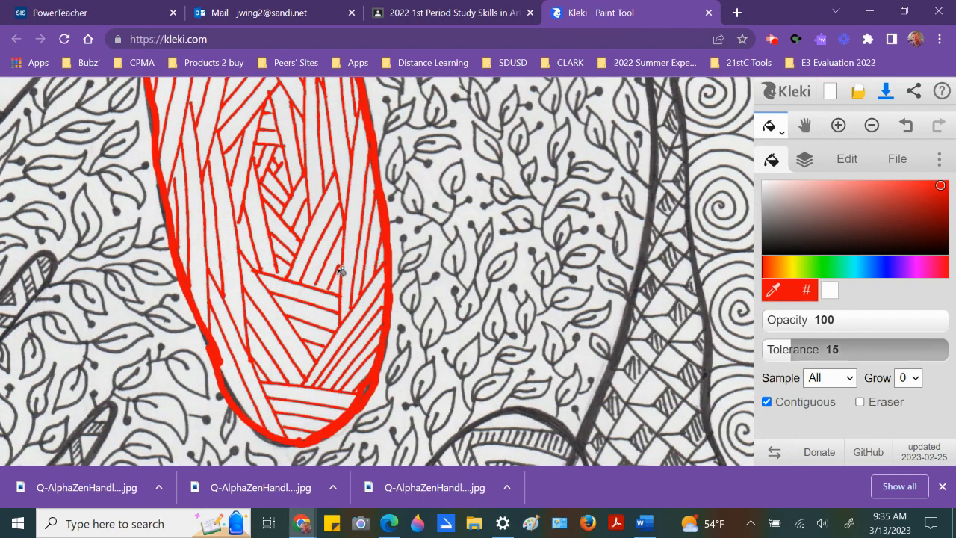
pyautogui.moveTo(301, 282)
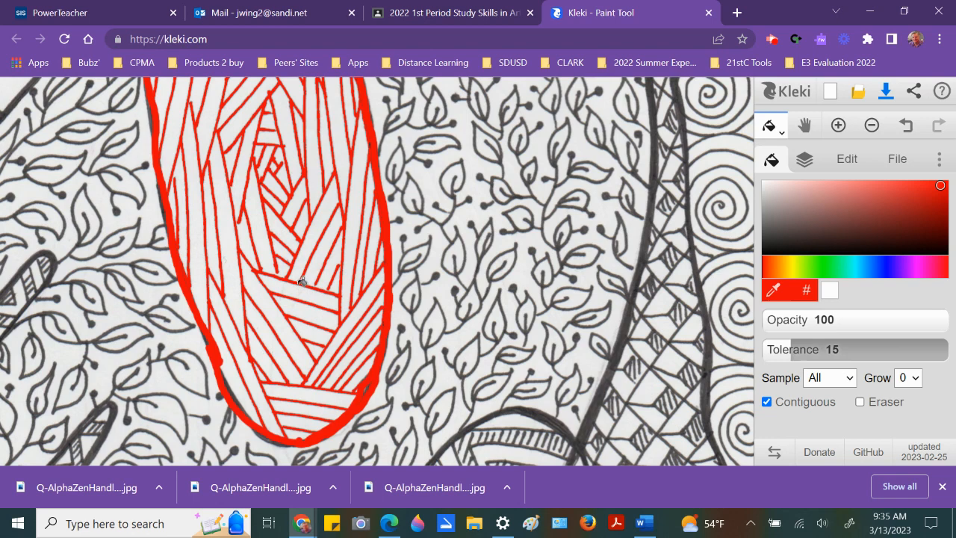
pyautogui.moveTo(276, 237)
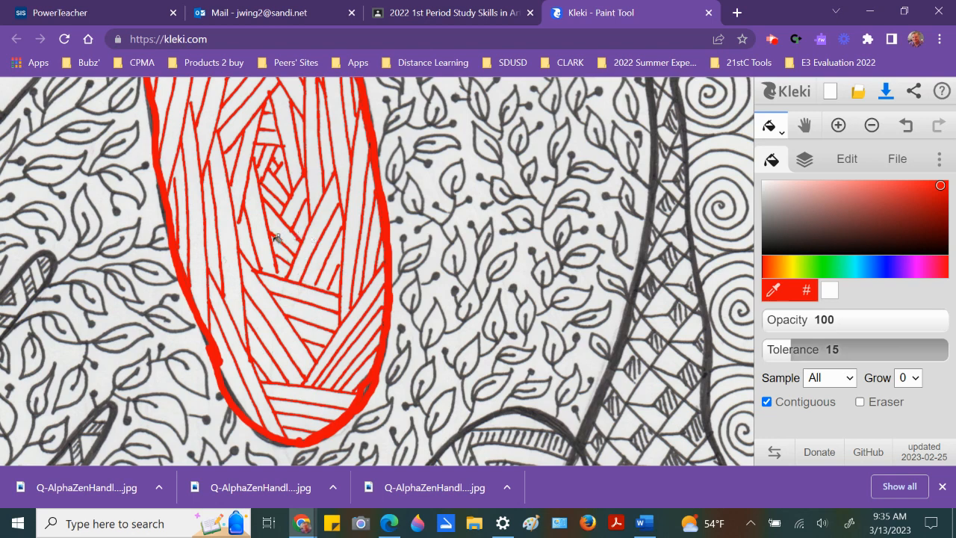
pyautogui.moveTo(184, 260)
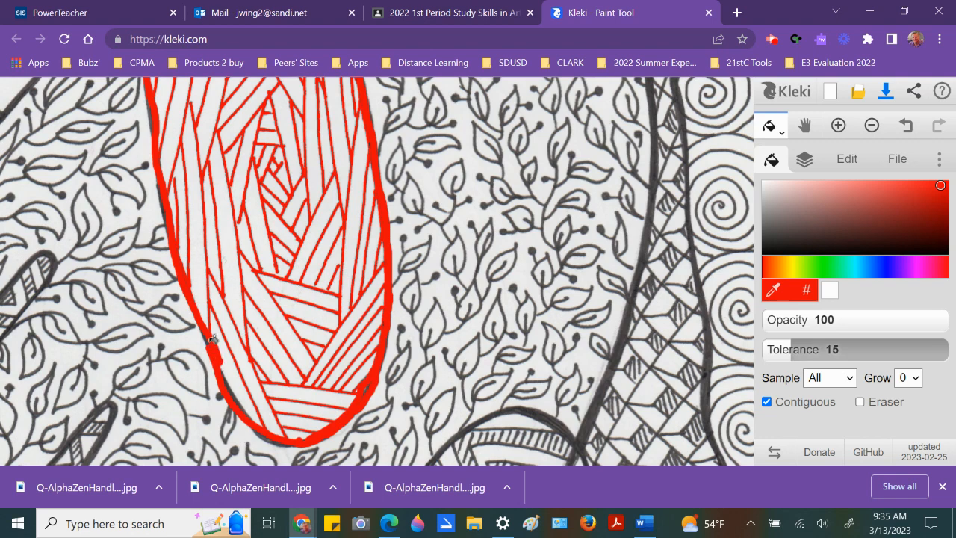
pyautogui.moveTo(211, 337)
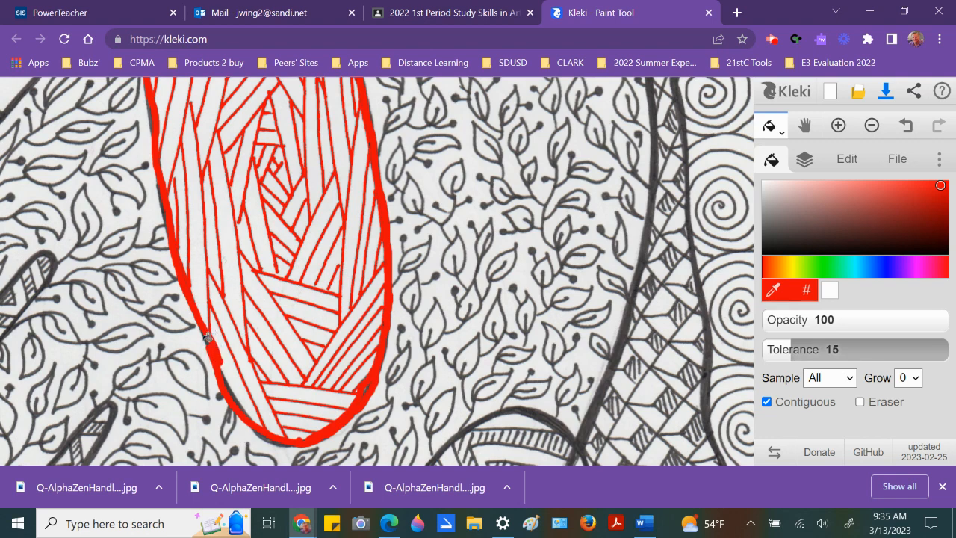
pyautogui.moveTo(297, 301)
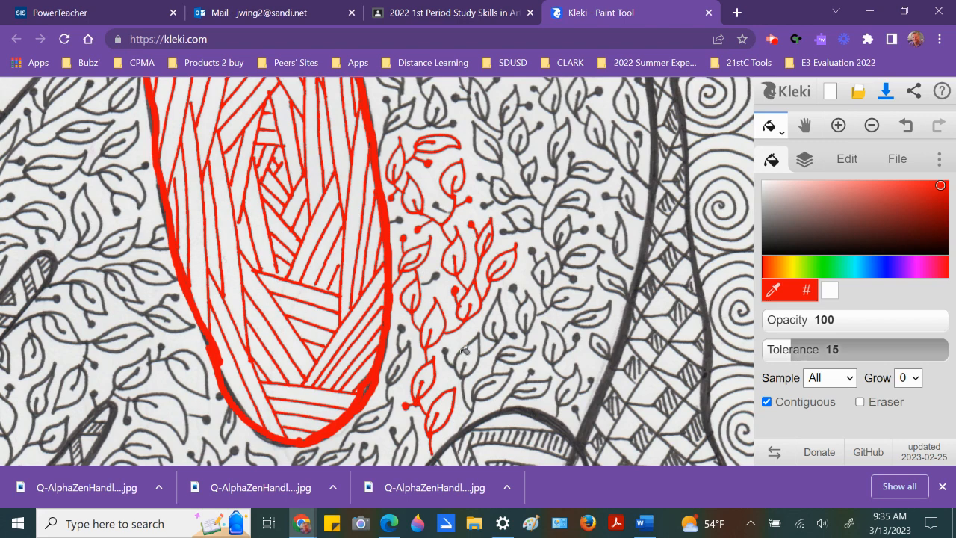
pyautogui.moveTo(472, 331)
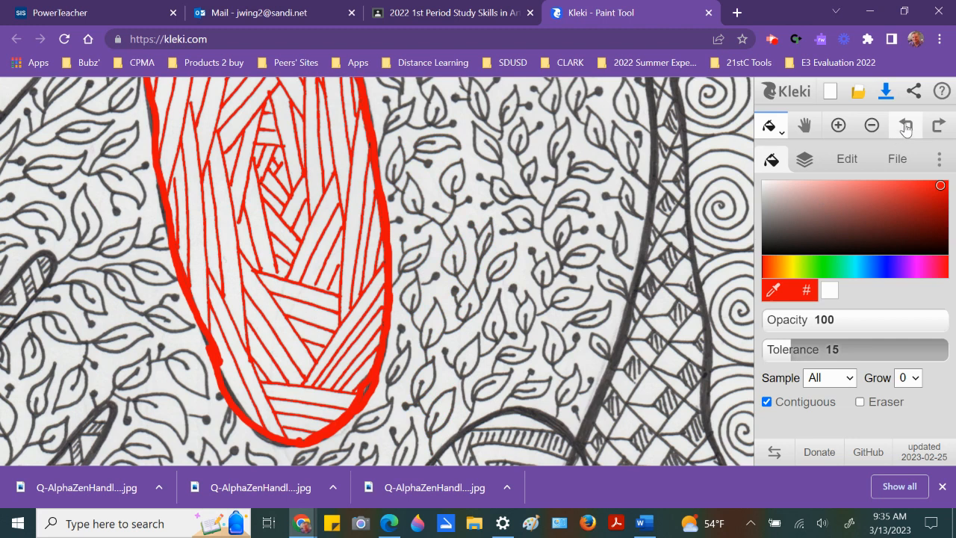
pyautogui.moveTo(904, 125)
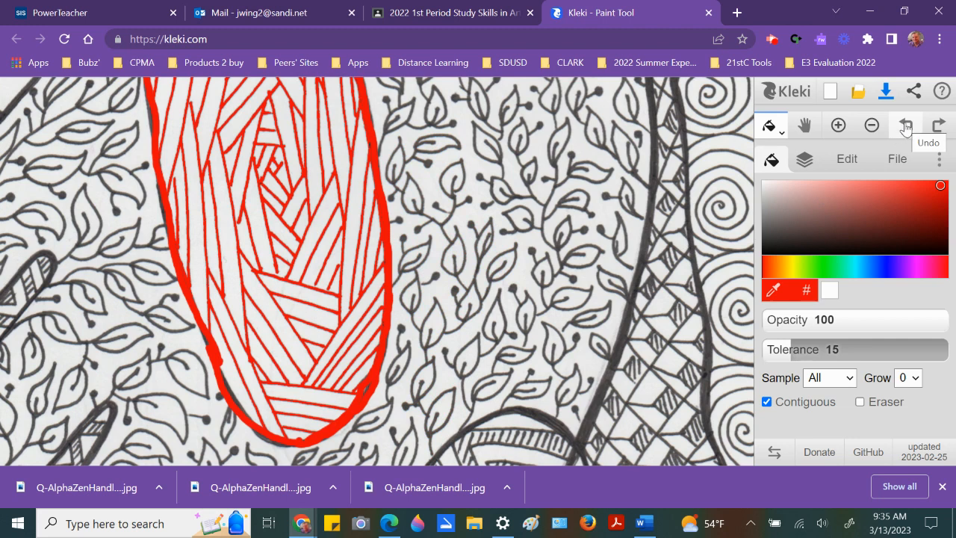
pyautogui.moveTo(805, 158)
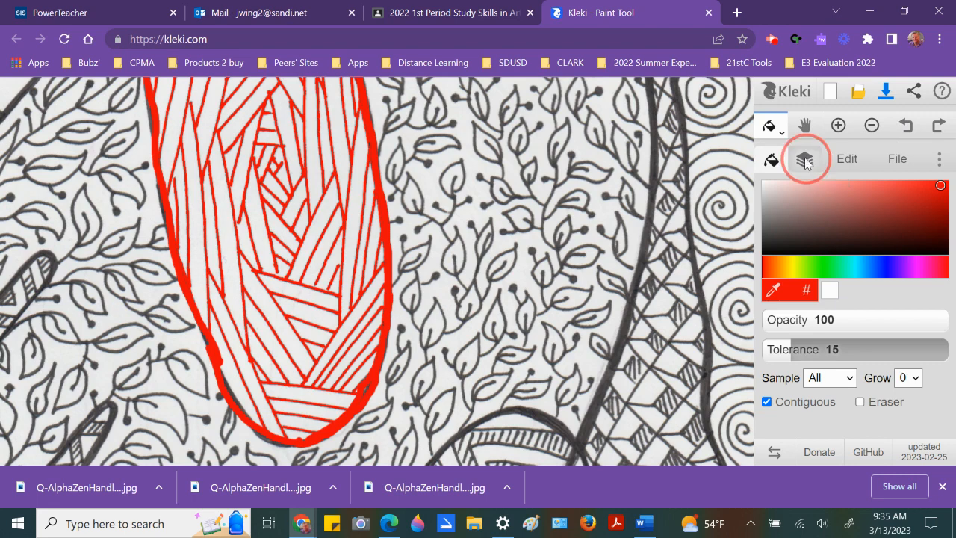
# Step: Return to the Brush tool and choose blue as the paint colour
pyautogui.click(804, 158)
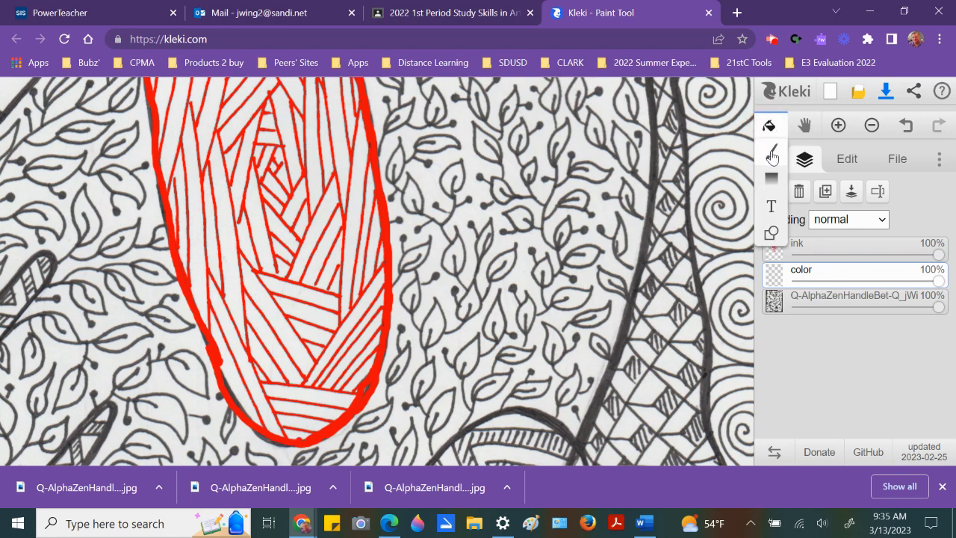
pyautogui.click(771, 125)
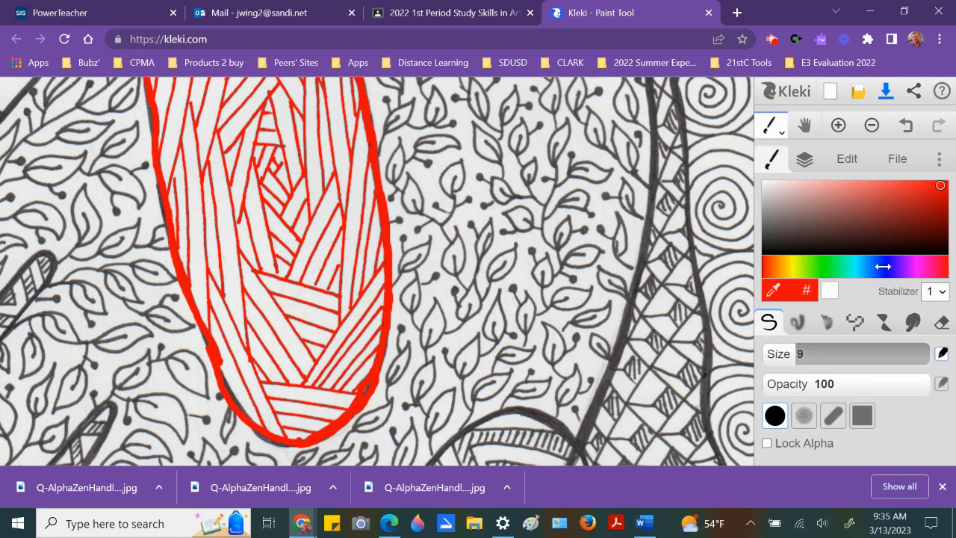
pyautogui.click(883, 266)
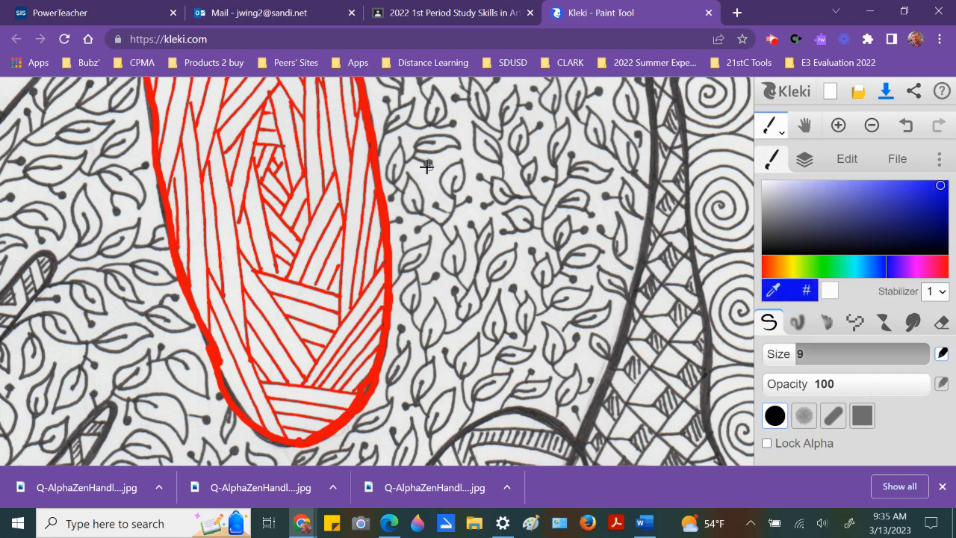
pyautogui.moveTo(326, 123)
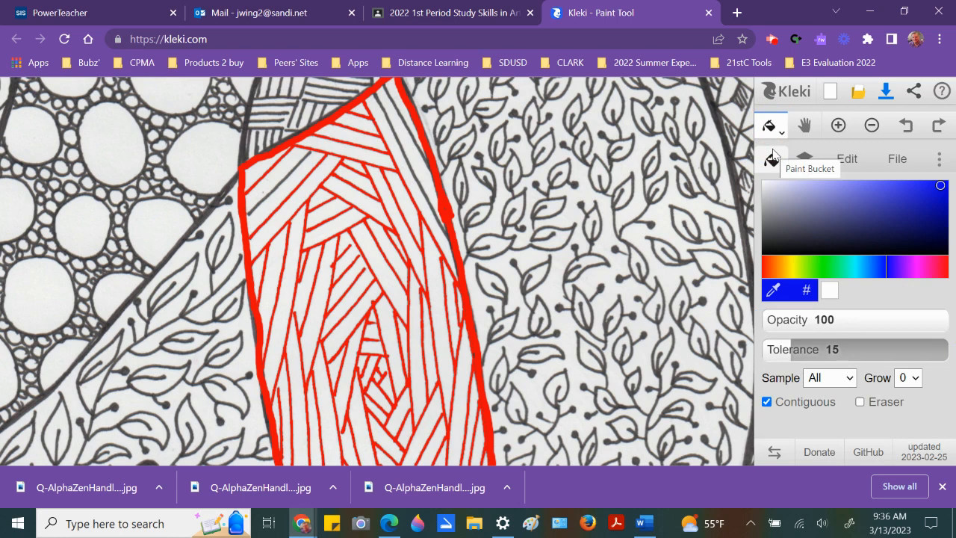
pyautogui.moveTo(456, 211)
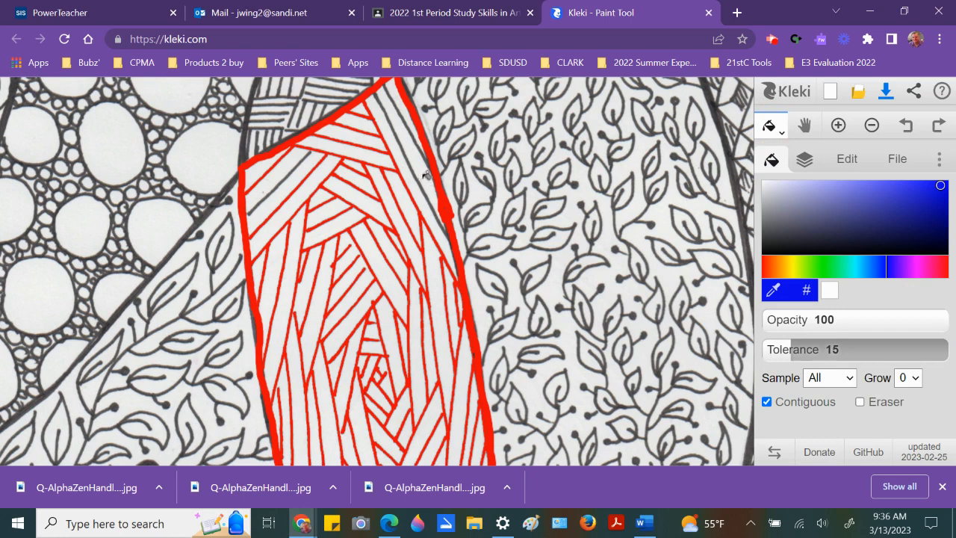
pyautogui.moveTo(420, 168)
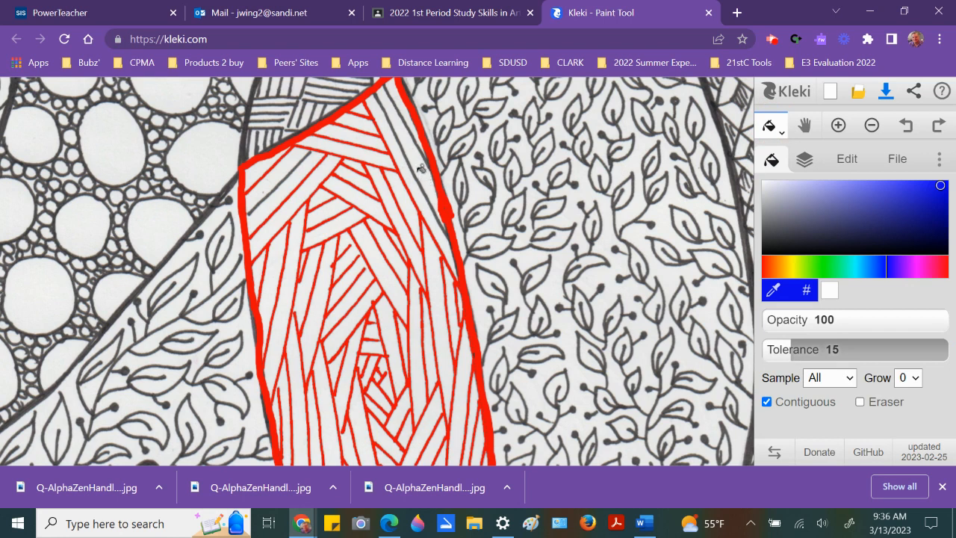
pyautogui.moveTo(422, 163)
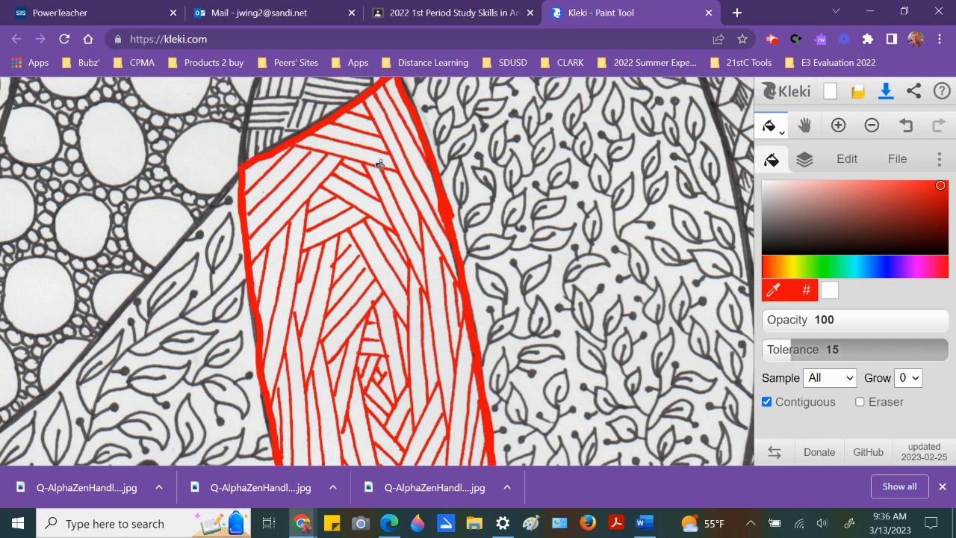
pyautogui.moveTo(709, 217)
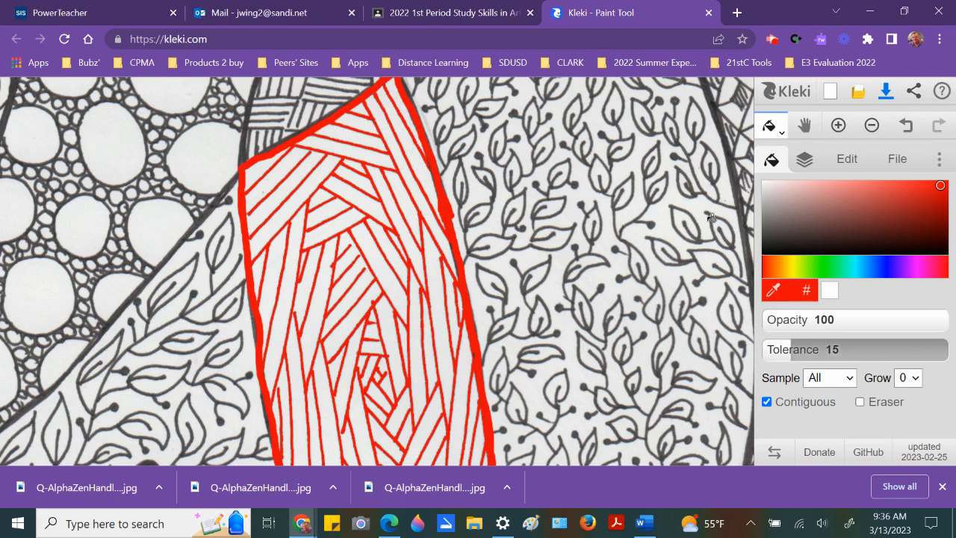
pyautogui.moveTo(770, 124)
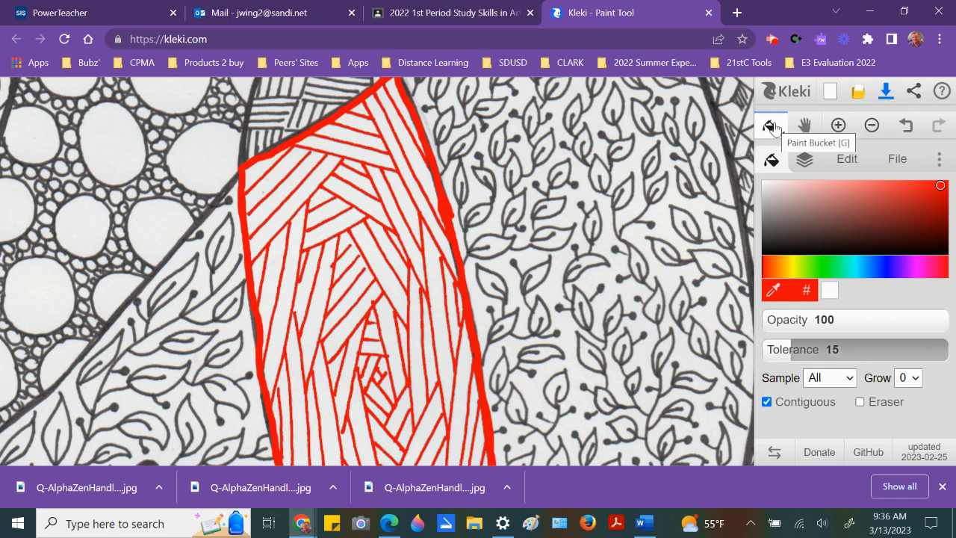
# Step: Pick blue, take the Brush and scribble a blue patch over the stripes inside the shape
pyautogui.click(804, 158)
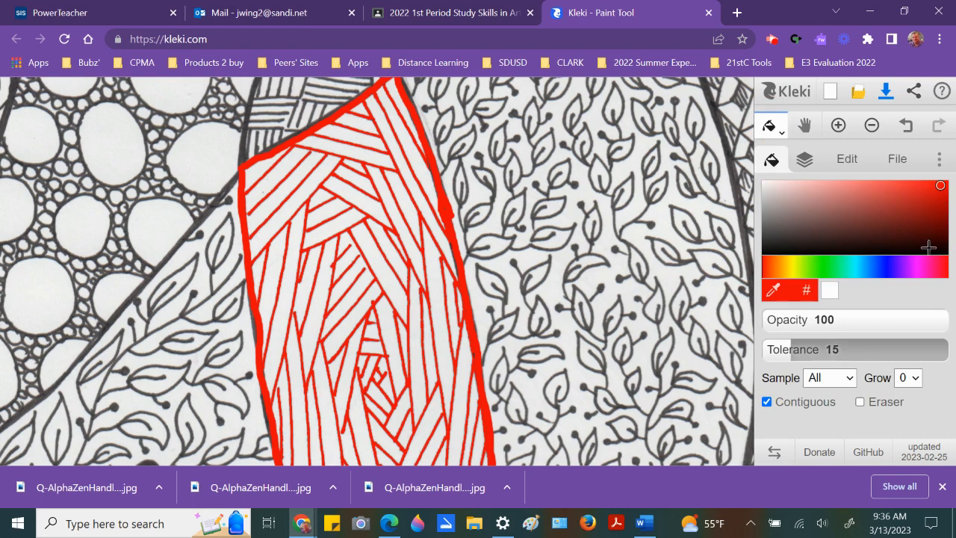
pyautogui.click(915, 267)
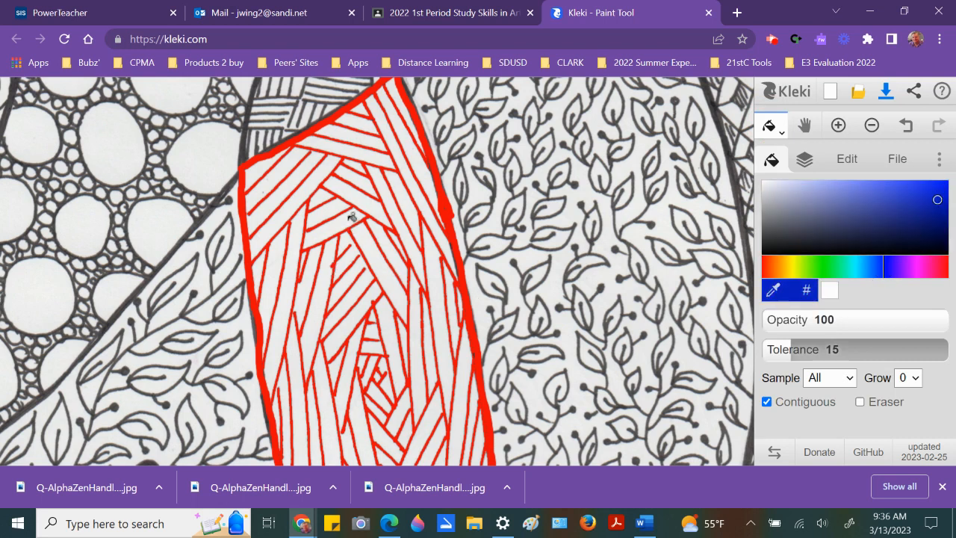
pyautogui.moveTo(343, 181)
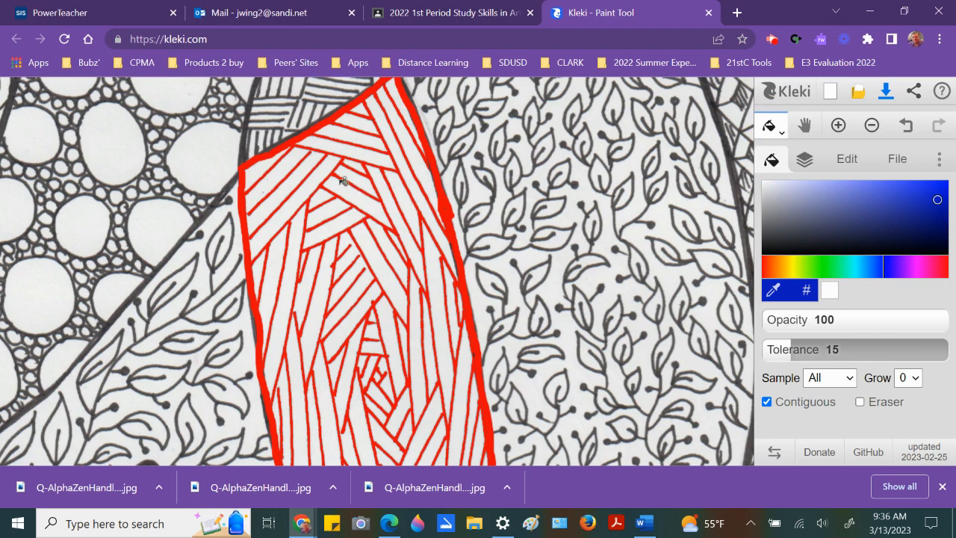
pyautogui.click(770, 124)
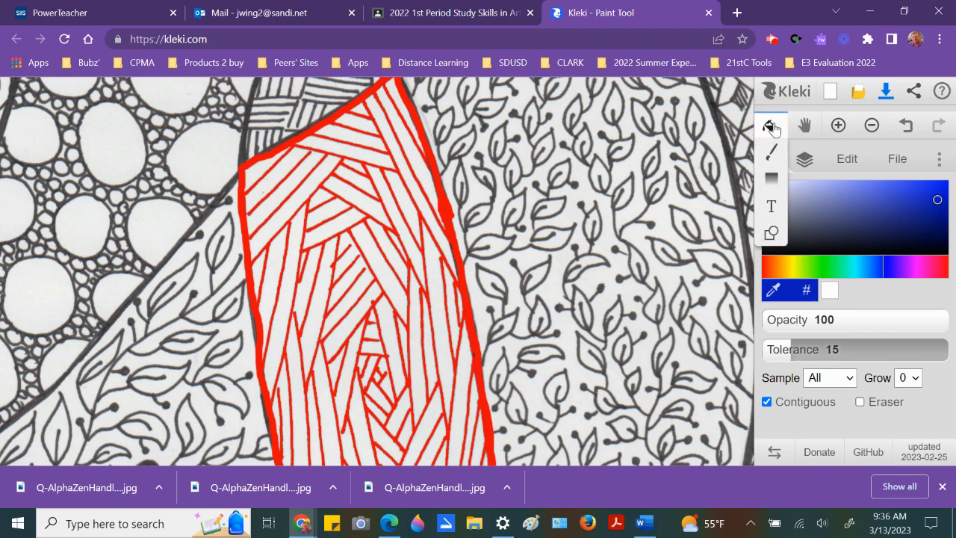
pyautogui.click(771, 124)
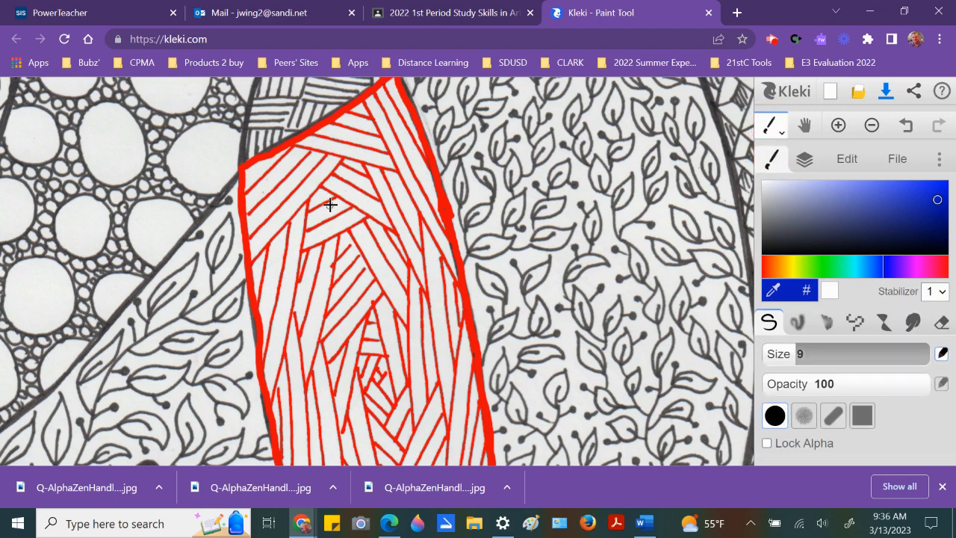
pyautogui.moveTo(314, 191); pyautogui.dragTo(328, 213)
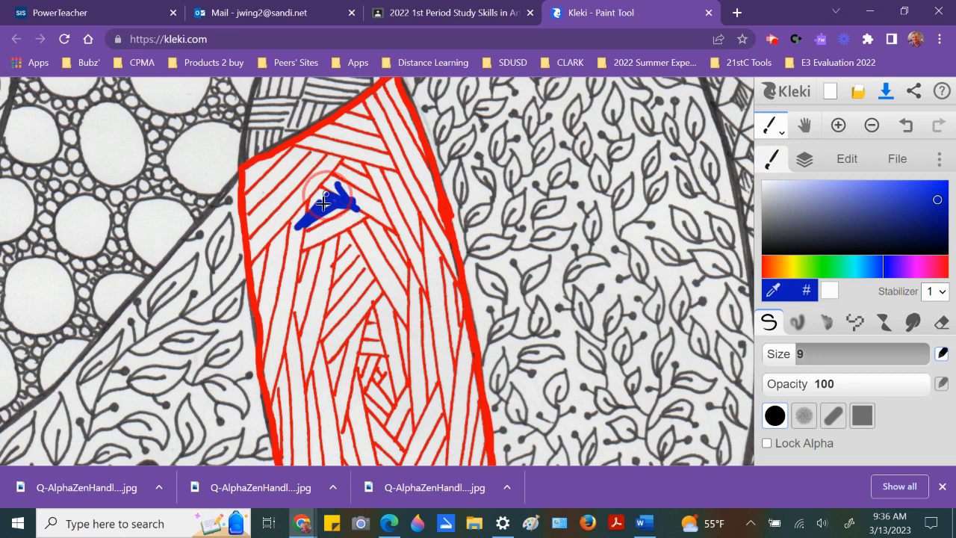
pyautogui.moveTo(325, 204); pyautogui.dragTo(357, 239)
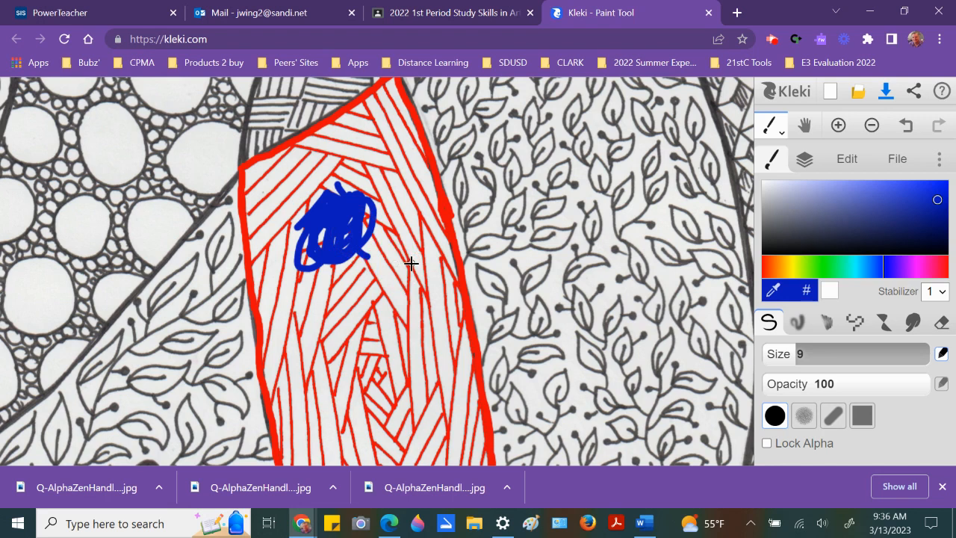
pyautogui.moveTo(355, 233)
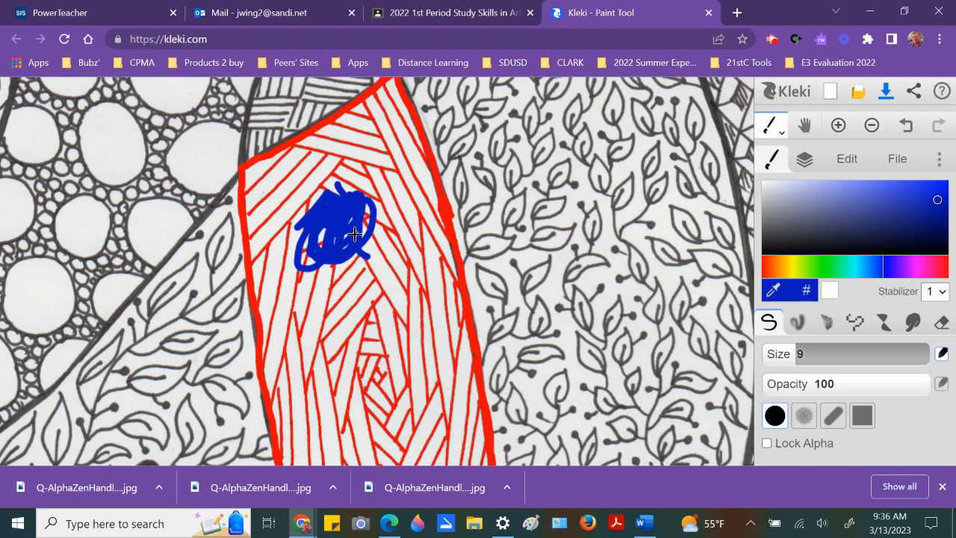
pyautogui.moveTo(909, 111)
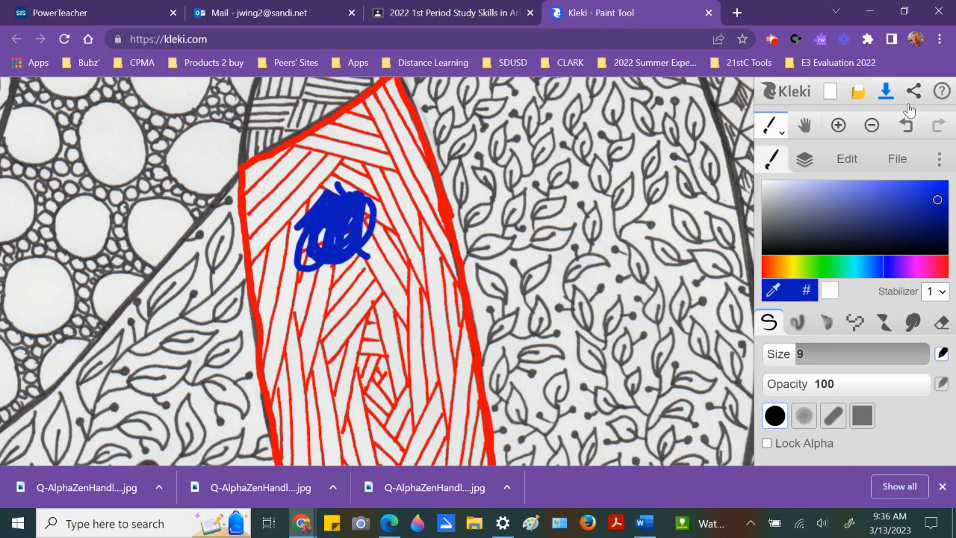
# Step: Undo the scribble, then brush blue on the color layer beneath the red lines near the shape's top
pyautogui.click(904, 125)
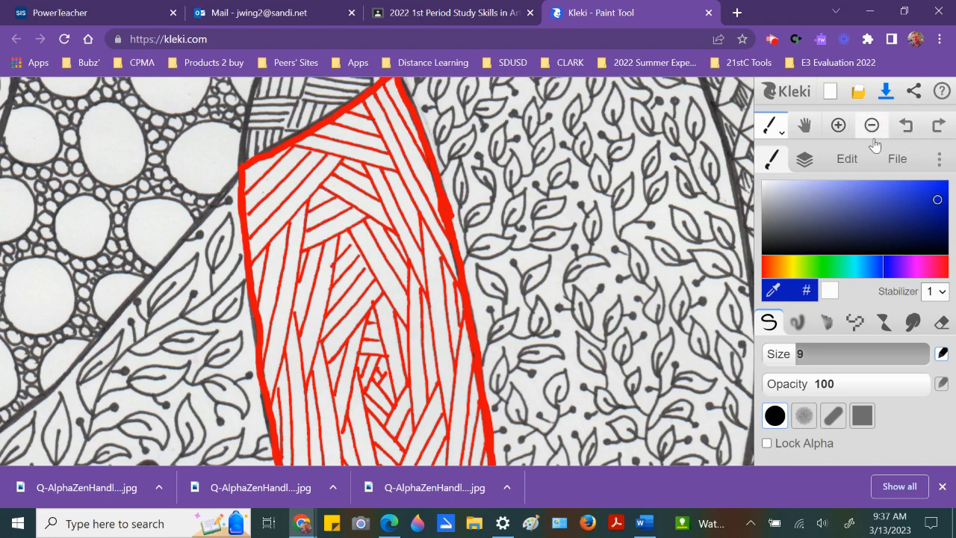
pyautogui.click(804, 158)
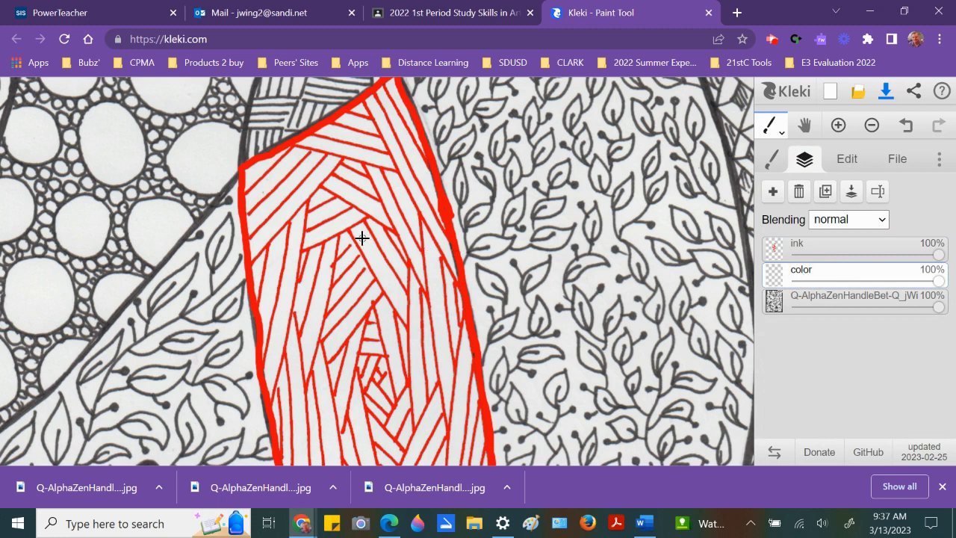
pyautogui.moveTo(313, 224); pyautogui.dragTo(381, 246)
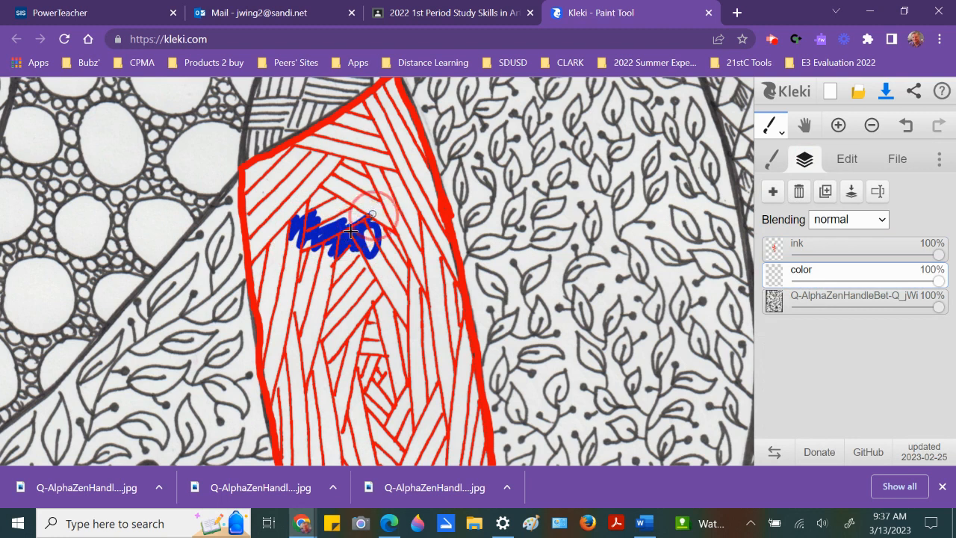
pyautogui.moveTo(351, 232); pyautogui.dragTo(365, 254)
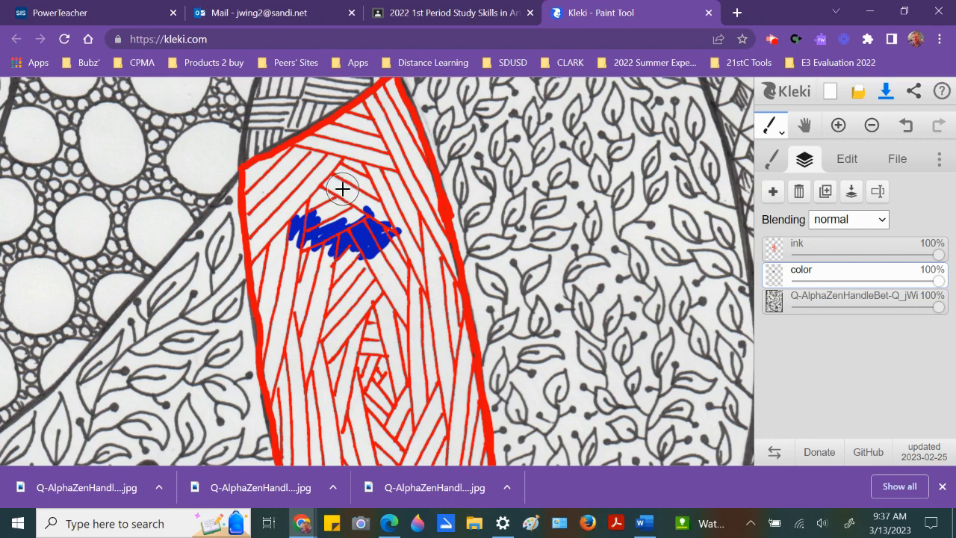
pyautogui.moveTo(241, 196)
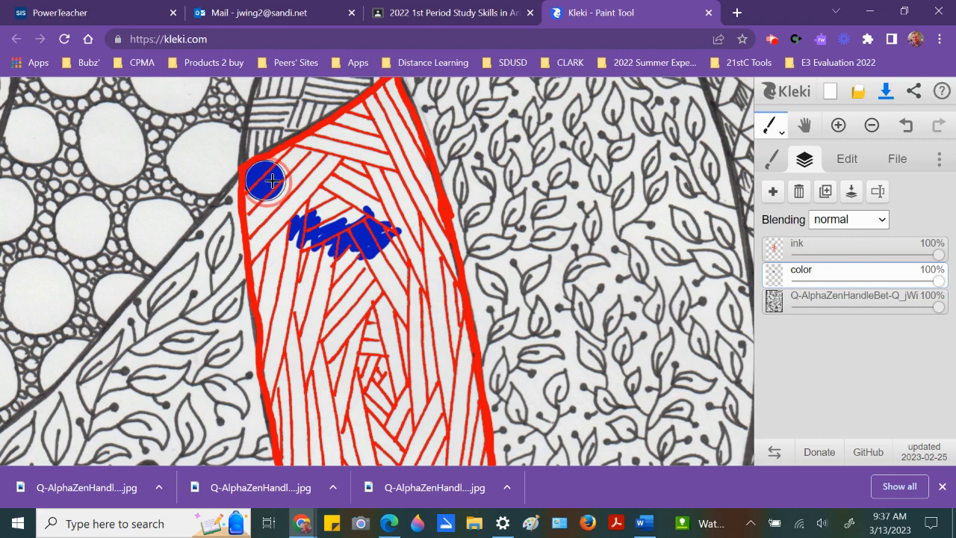
pyautogui.moveTo(271, 181); pyautogui.dragTo(387, 121)
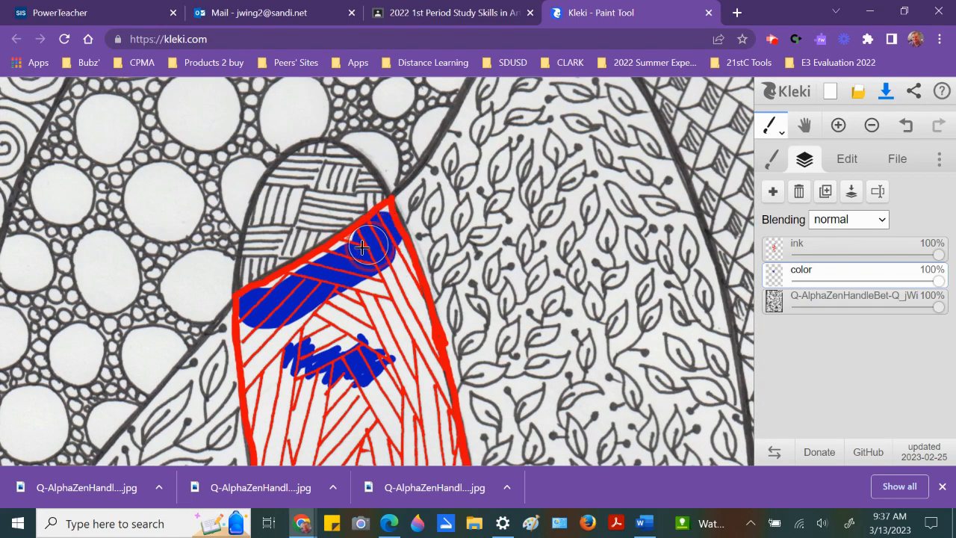
# Step: Brush blue into the shape's pointed top corner between the red lines
pyautogui.moveTo(365, 247); pyautogui.dragTo(280, 303)
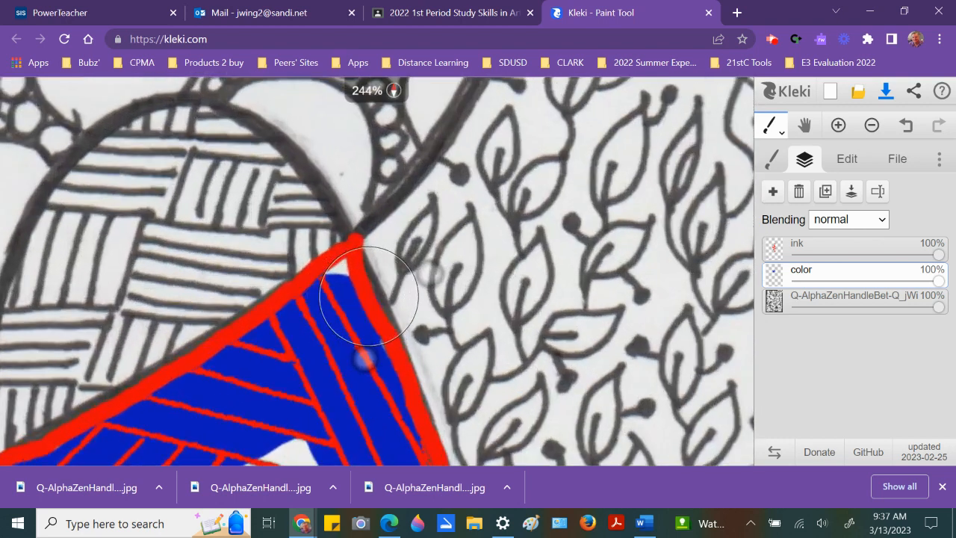
pyautogui.scroll(3)
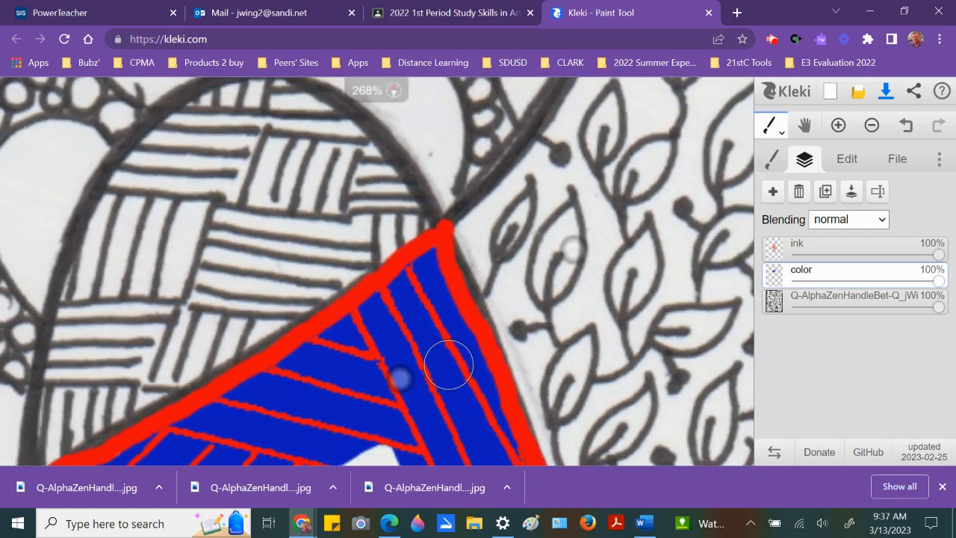
# Step: Zoom out and brush blue over the whole shape on the color layer, down to its rounded bottom
pyautogui.click(871, 125)
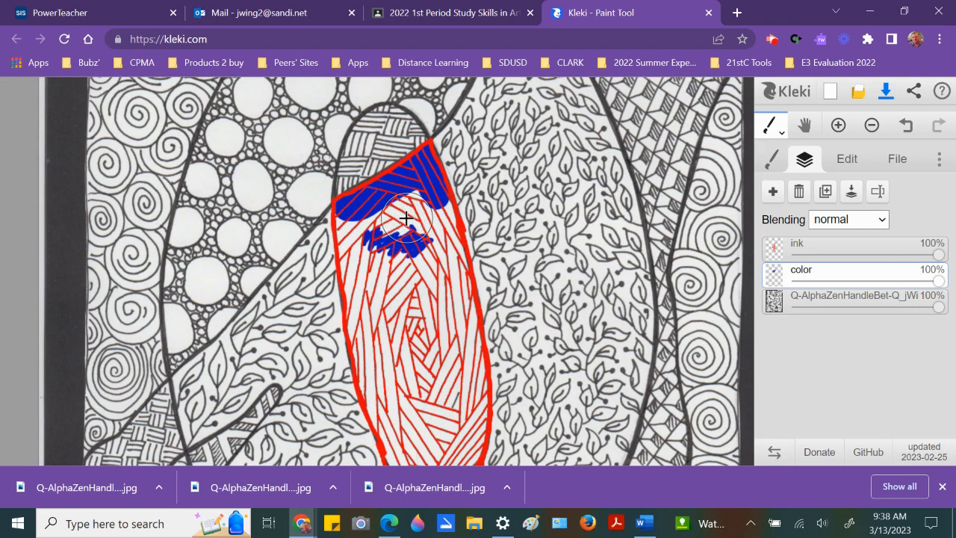
pyautogui.moveTo(407, 216); pyautogui.dragTo(414, 332)
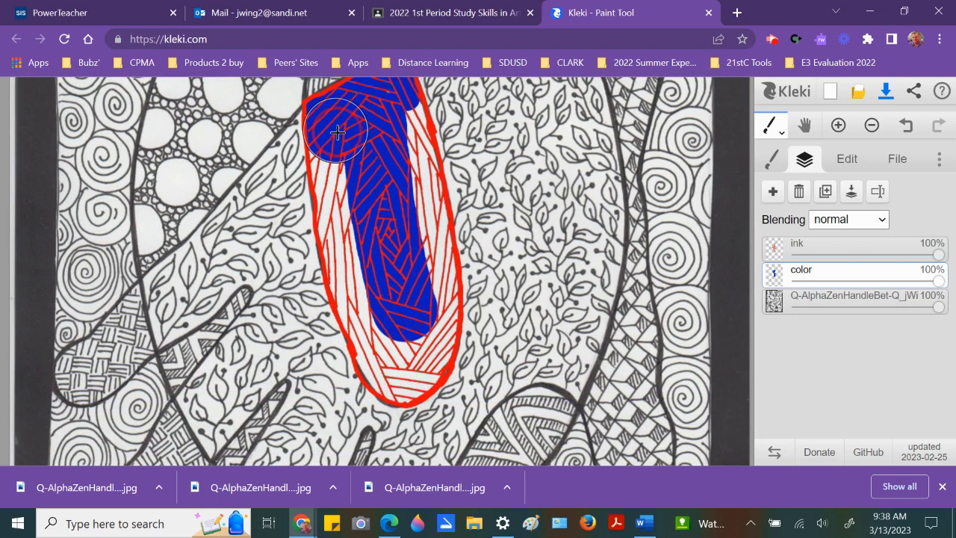
pyautogui.moveTo(336, 130); pyautogui.dragTo(358, 265)
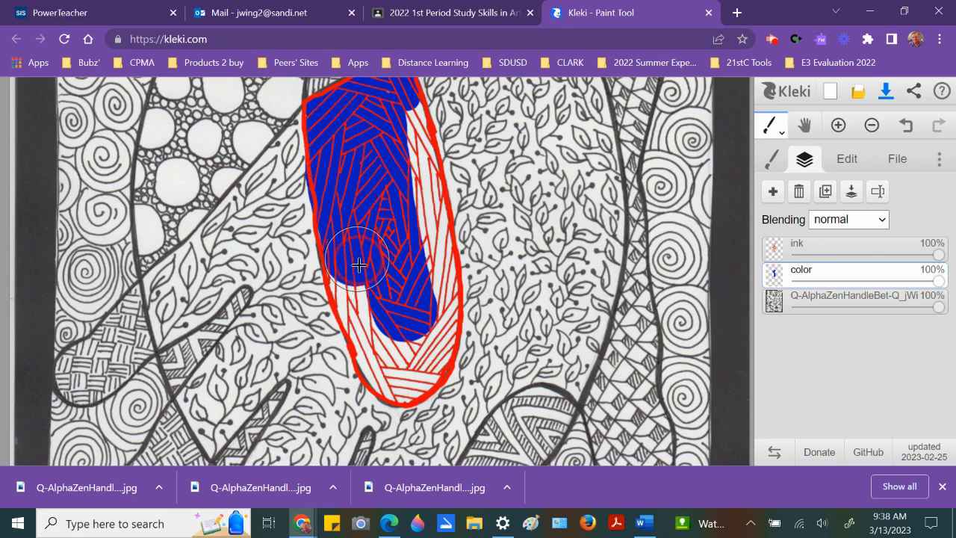
pyautogui.moveTo(359, 265); pyautogui.dragTo(428, 307)
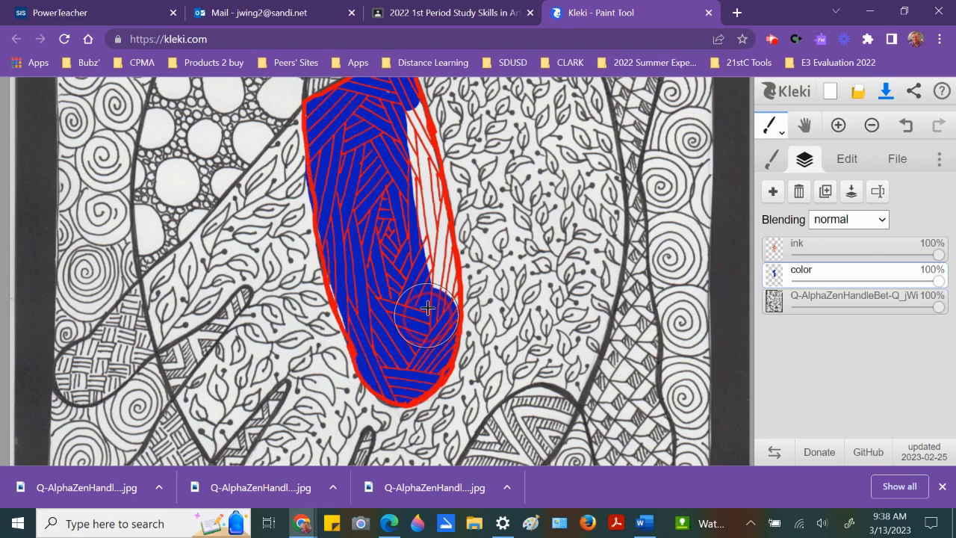
pyautogui.moveTo(428, 309); pyautogui.dragTo(393, 120)
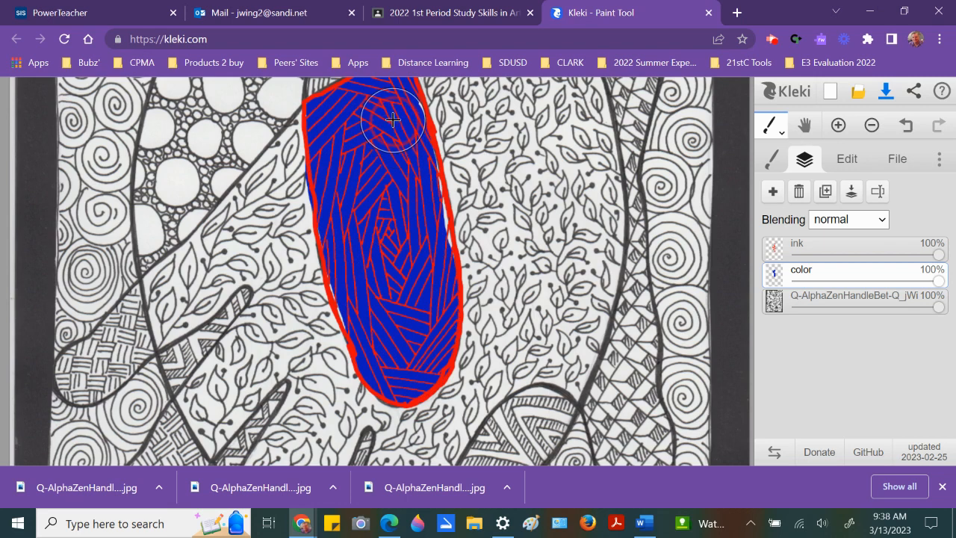
pyautogui.moveTo(411, 183)
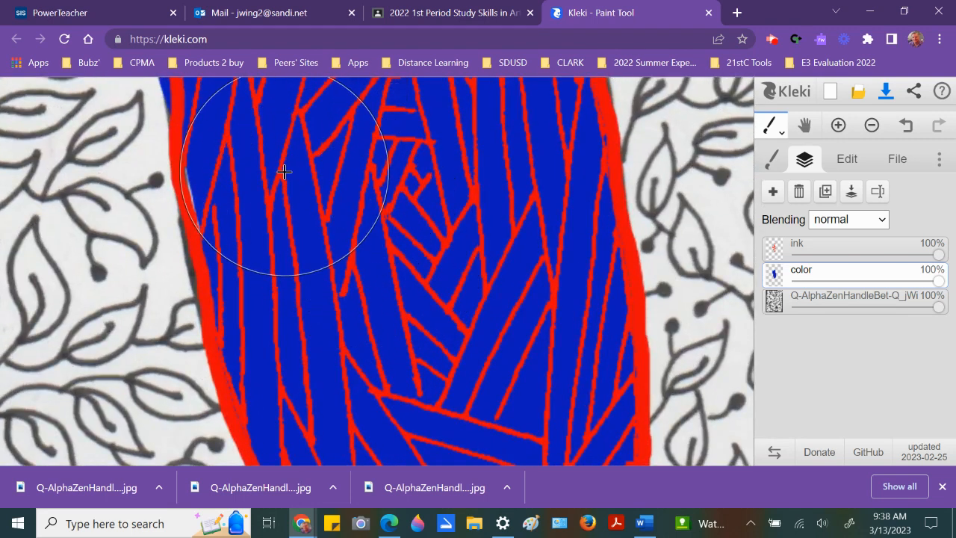
pyautogui.moveTo(284, 172); pyautogui.dragTo(413, 409)
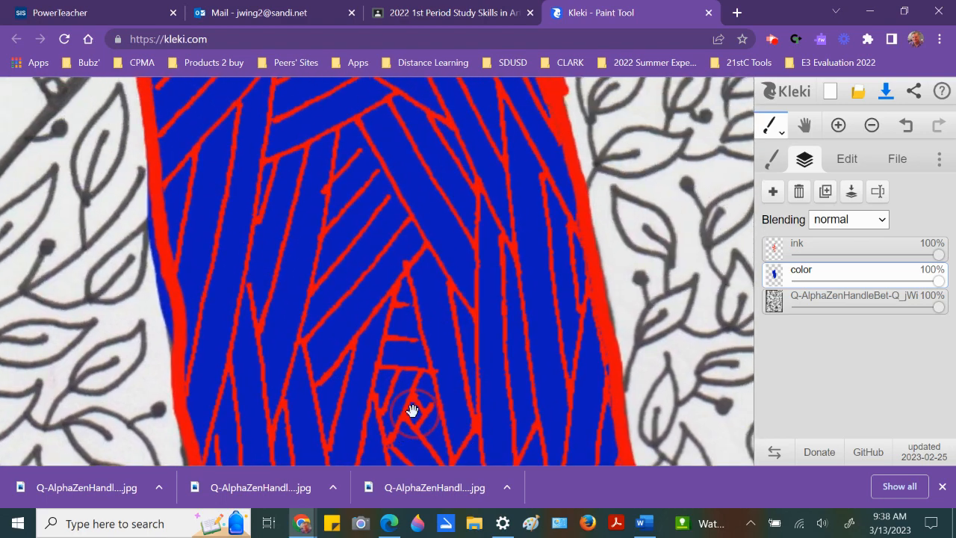
pyautogui.moveTo(412, 410); pyautogui.dragTo(437, 310)
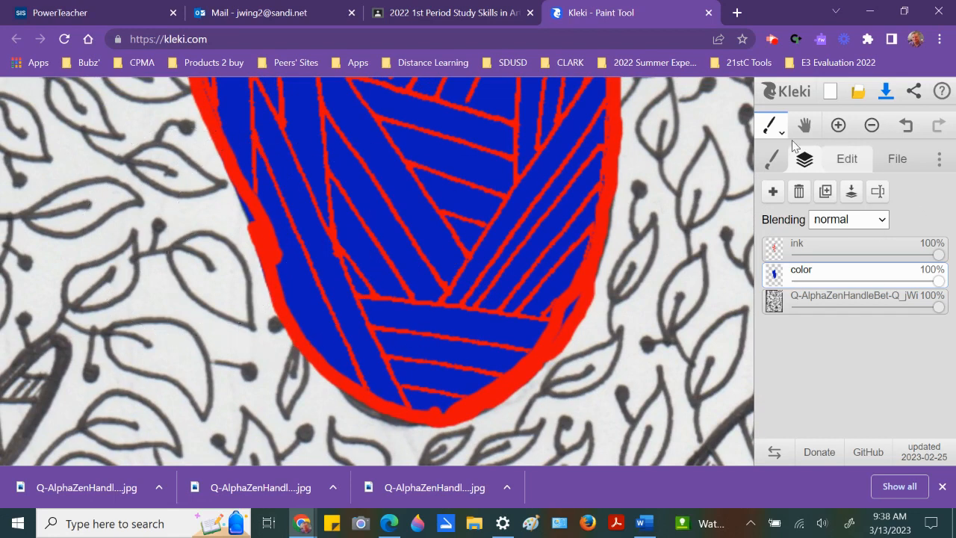
pyautogui.moveTo(774, 134)
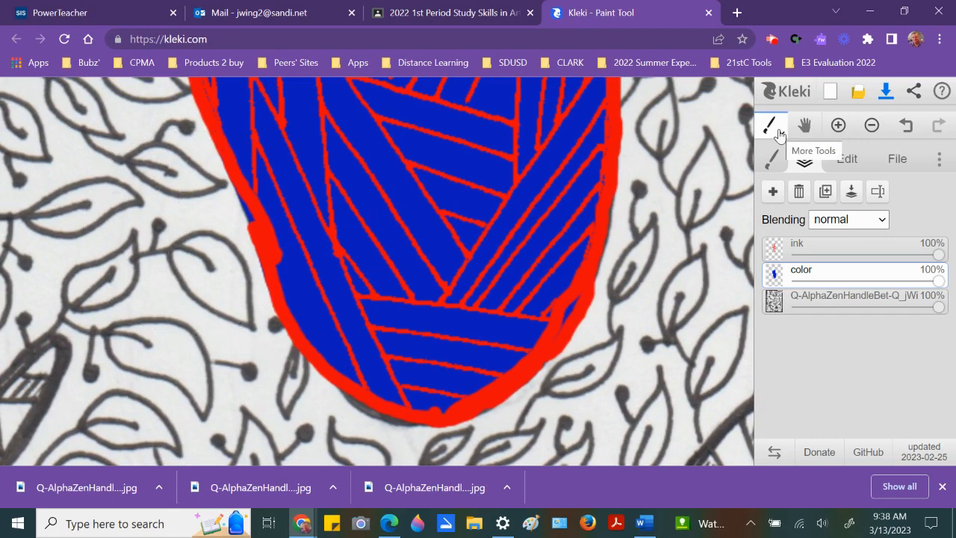
# Step: Tidy stray blue along the shape's edges with the eraser, then return to the pen brush
pyautogui.click(771, 125)
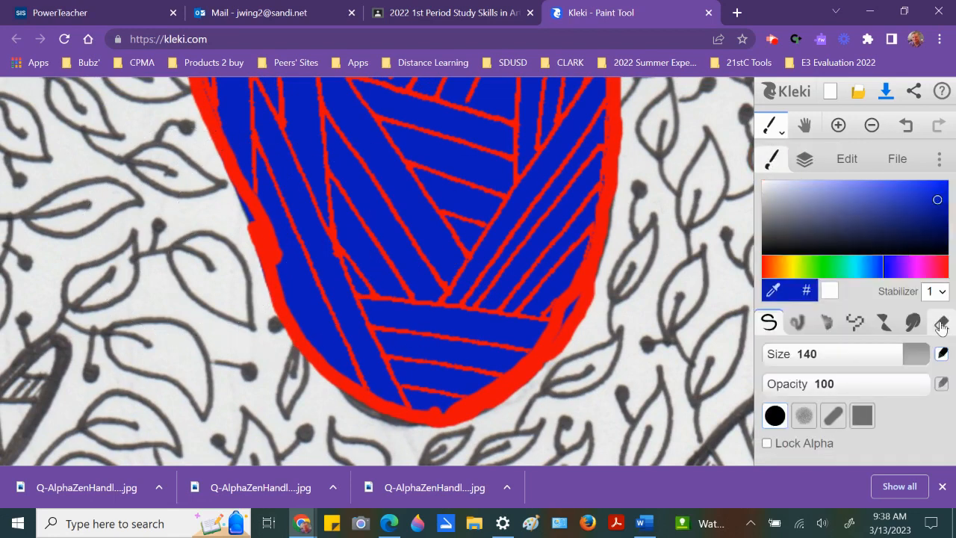
pyautogui.click(940, 321)
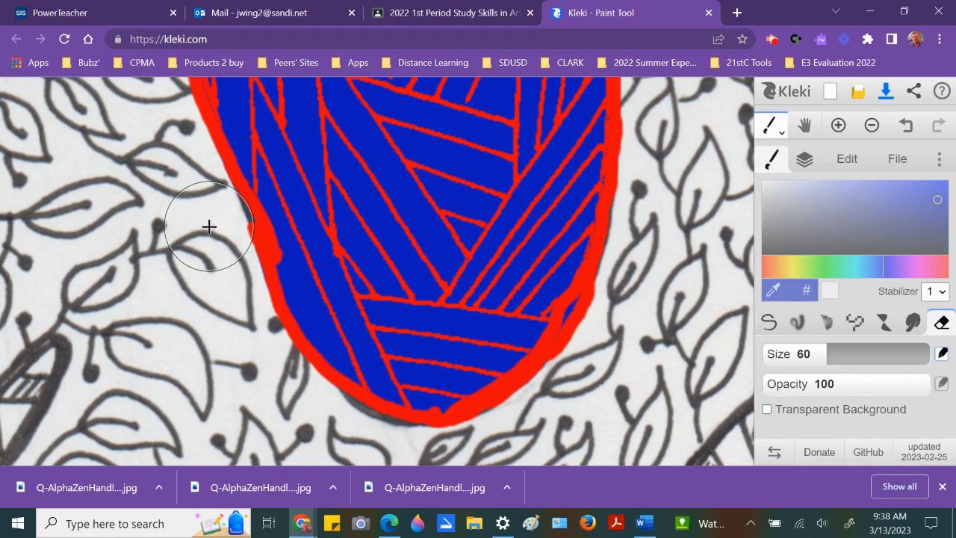
pyautogui.moveTo(541, 296)
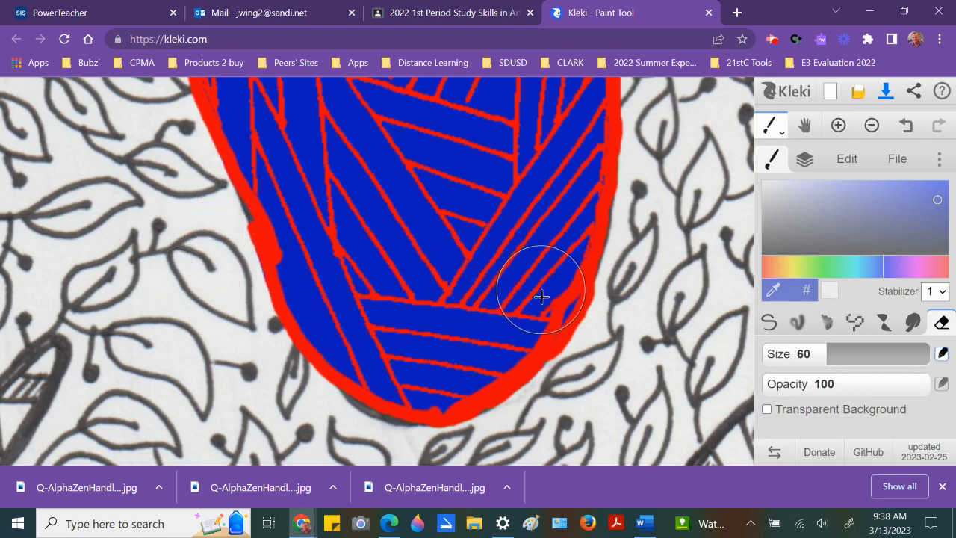
pyautogui.moveTo(597, 330)
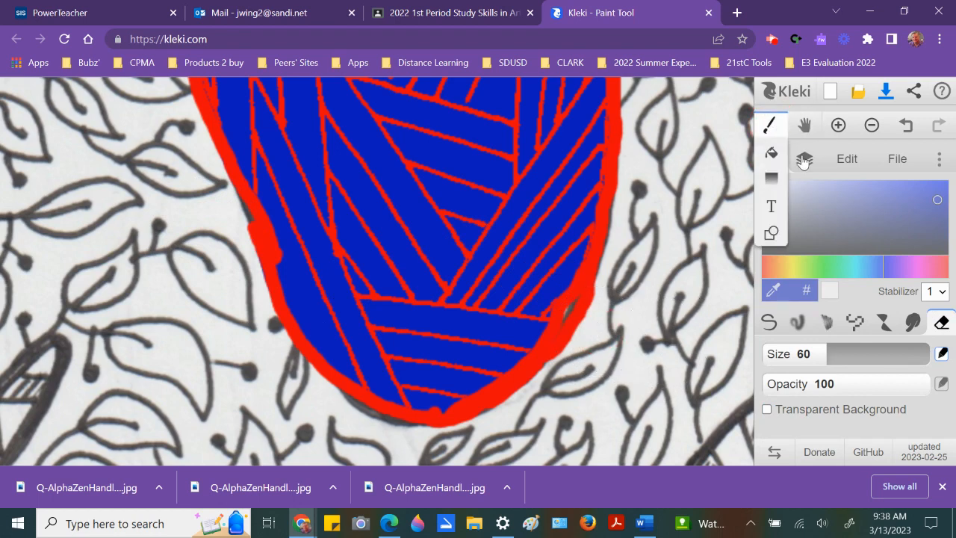
pyautogui.click(803, 158)
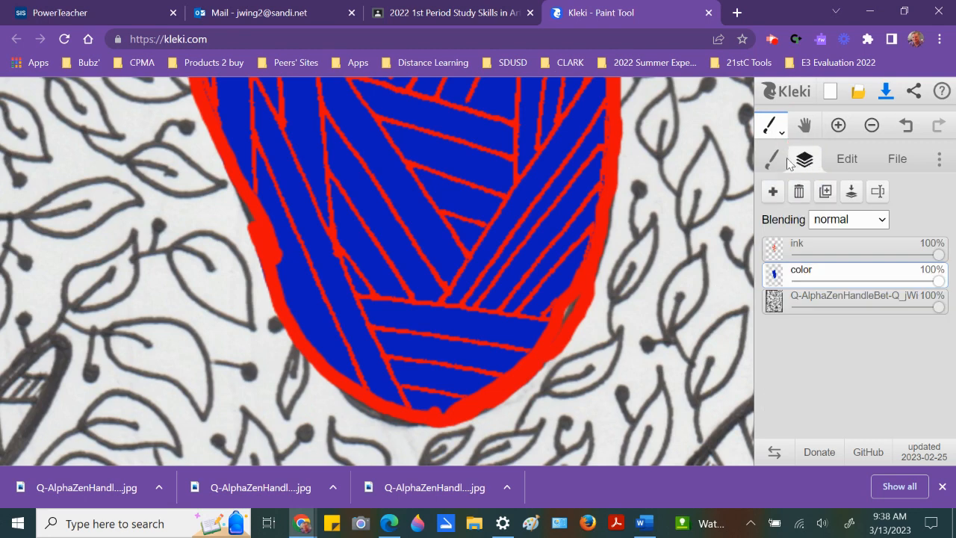
pyautogui.click(772, 159)
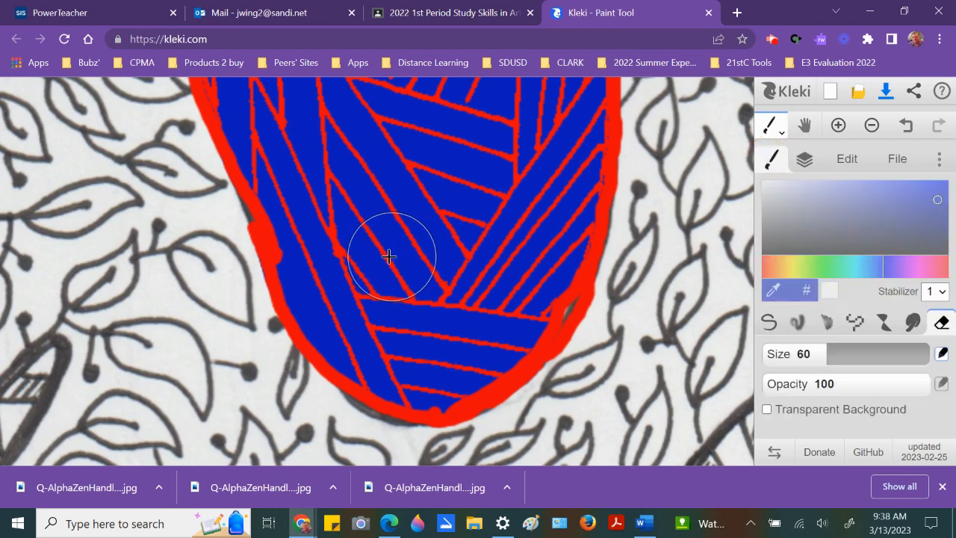
pyautogui.click(769, 322)
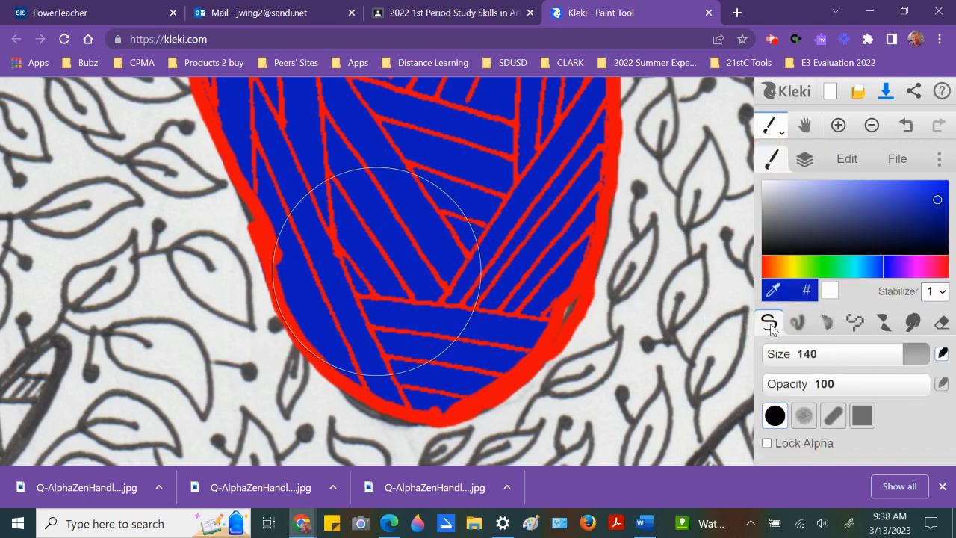
pyautogui.moveTo(282, 212)
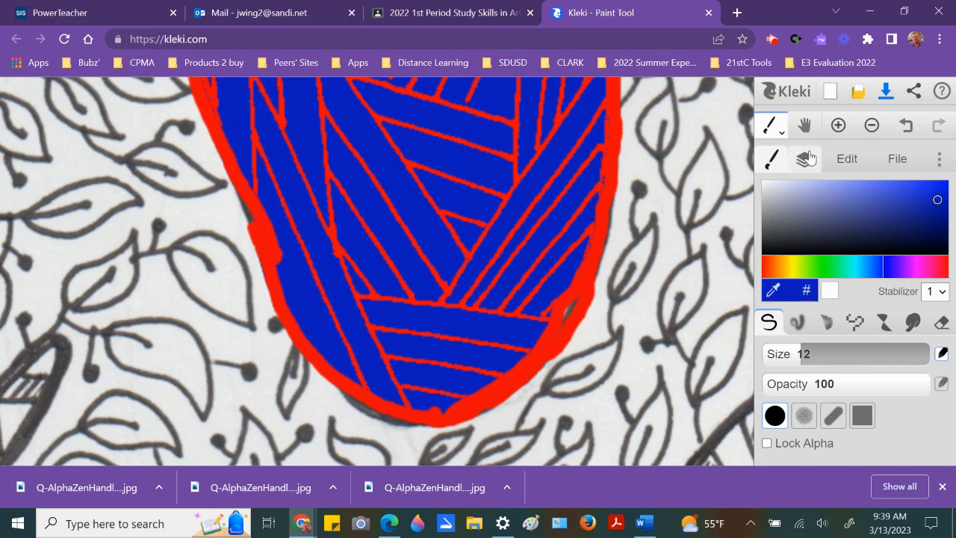
# Step: On the ink layer, close the gaps in the shape's red outline with thin red strokes
pyautogui.click(805, 158)
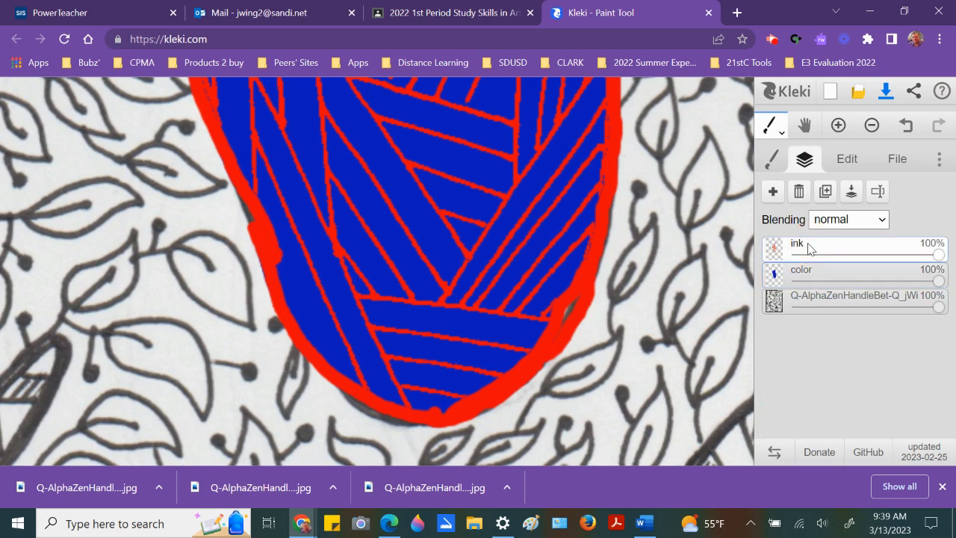
pyautogui.click(771, 125)
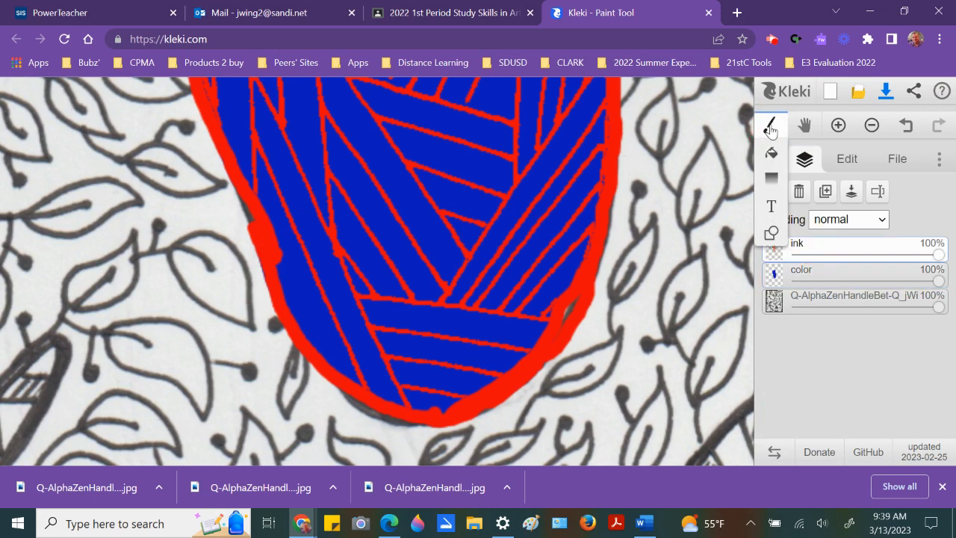
pyautogui.click(771, 124)
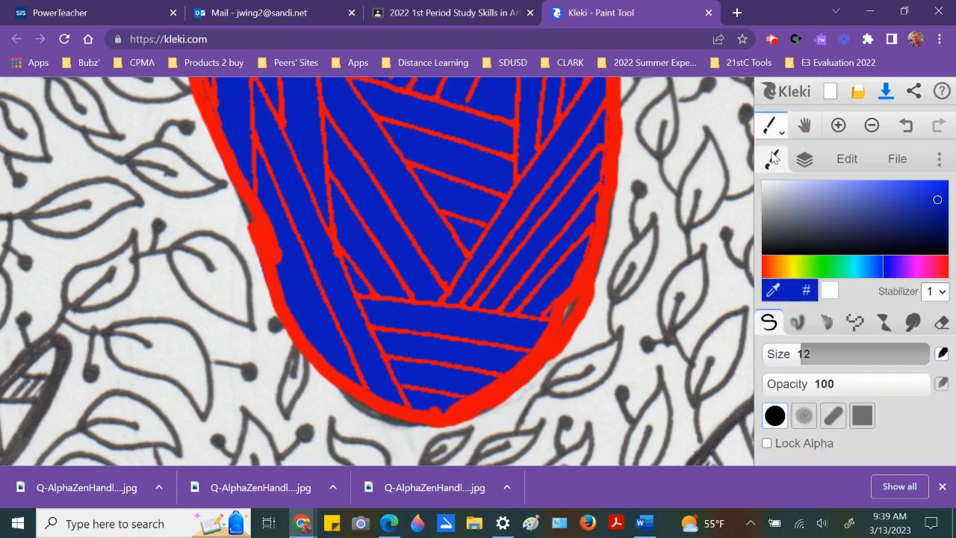
pyautogui.moveTo(705, 282)
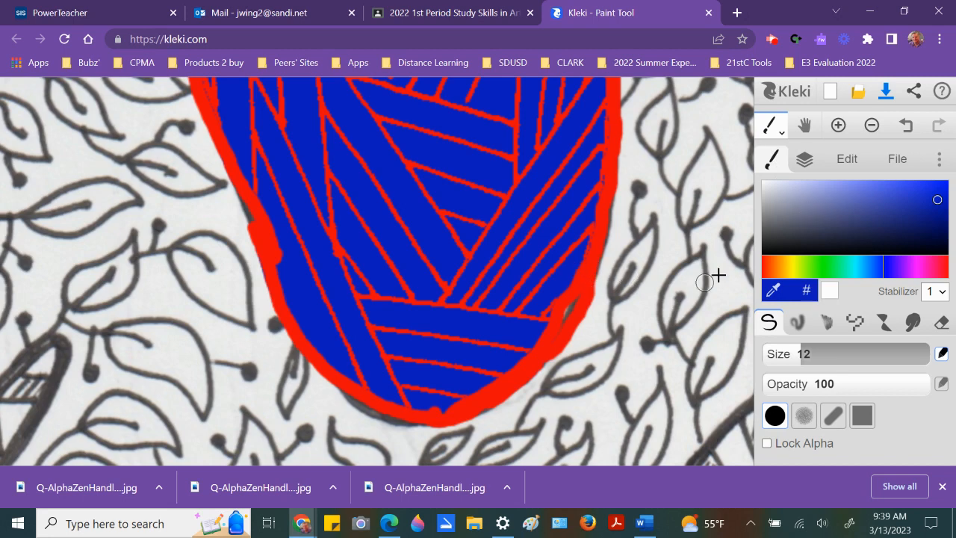
pyautogui.moveTo(591, 261)
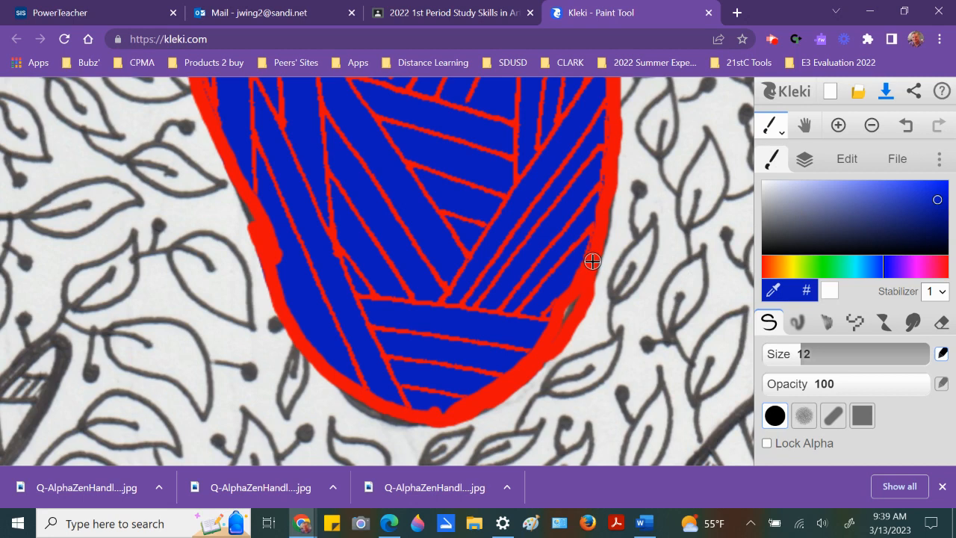
pyautogui.moveTo(586, 276)
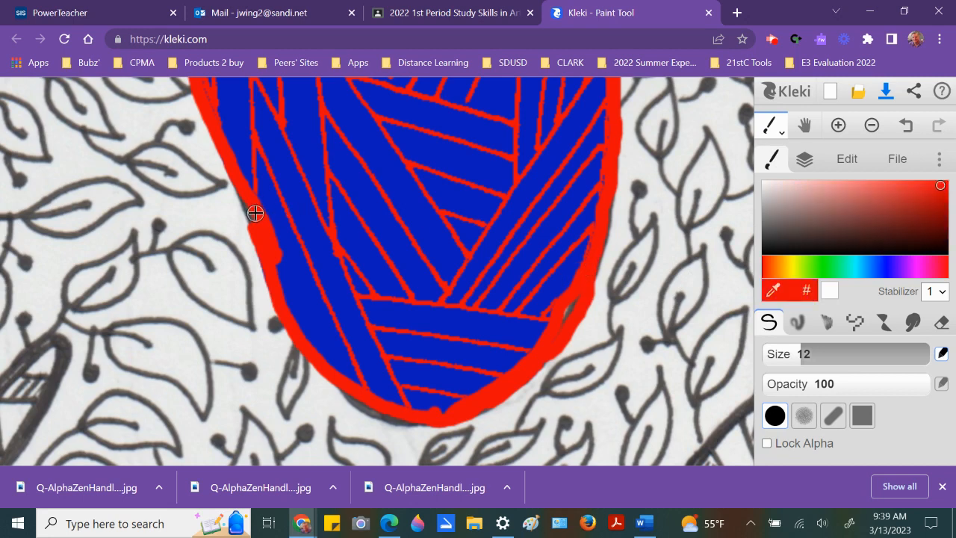
pyautogui.moveTo(256, 226)
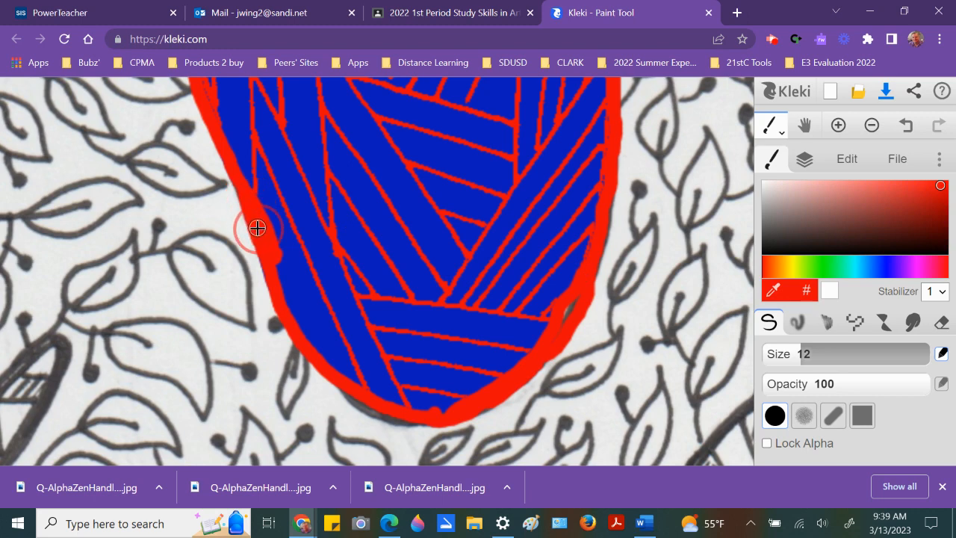
pyautogui.moveTo(360, 401)
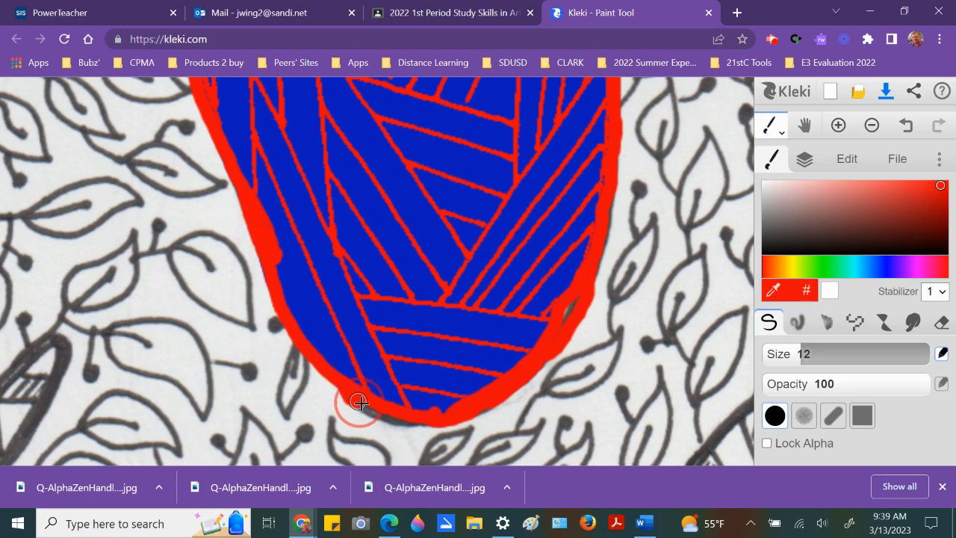
pyautogui.moveTo(359, 402); pyautogui.dragTo(473, 407)
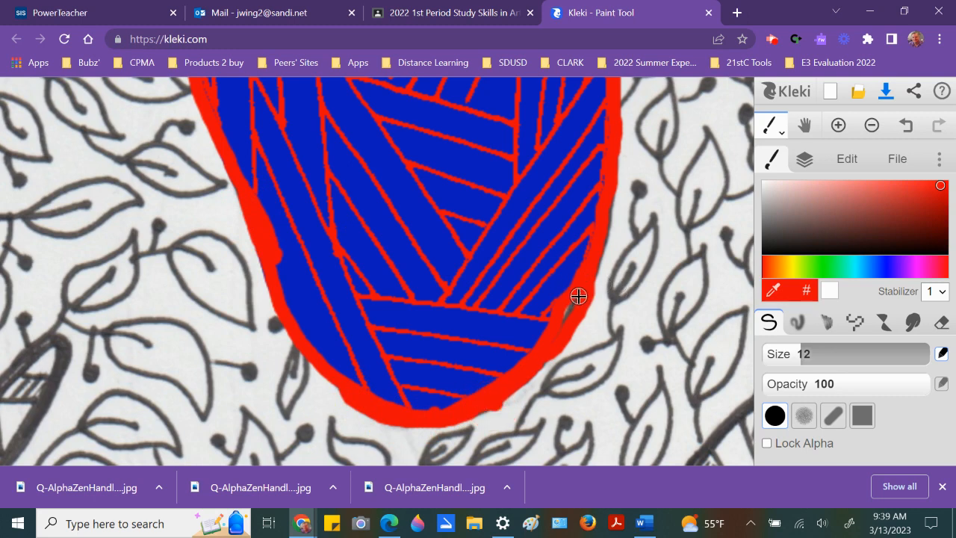
pyautogui.moveTo(623, 318)
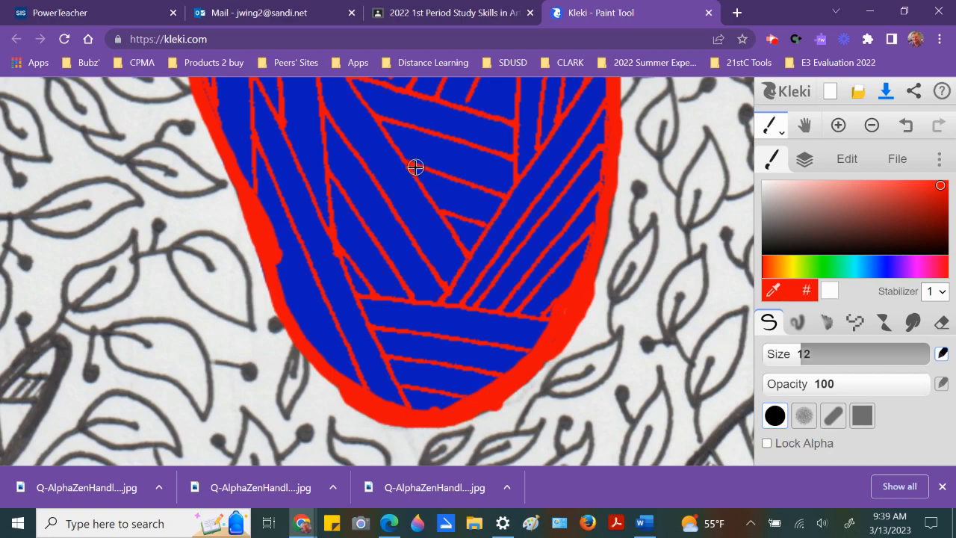
pyautogui.click(870, 125)
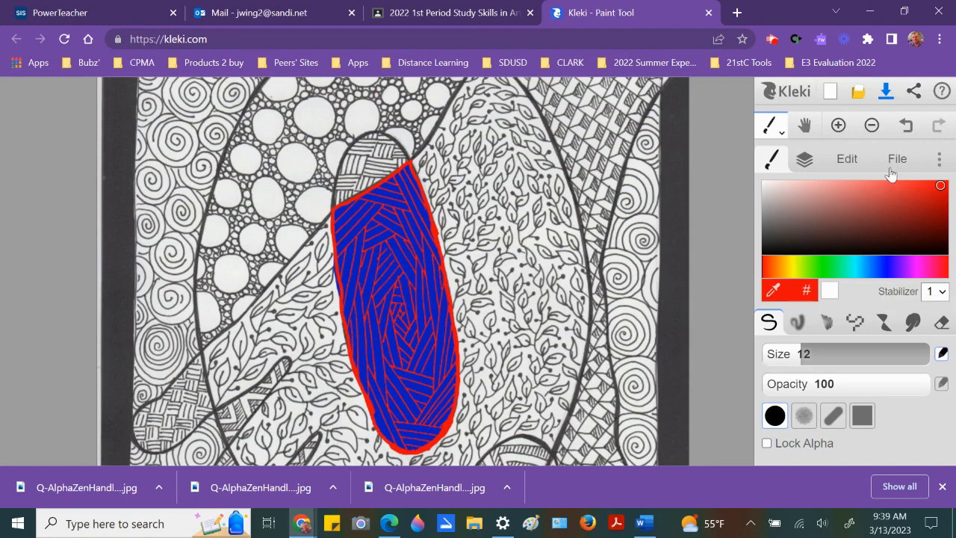
# Step: In the File options, change the save format from PNG to PSD and start the save
pyautogui.click(896, 159)
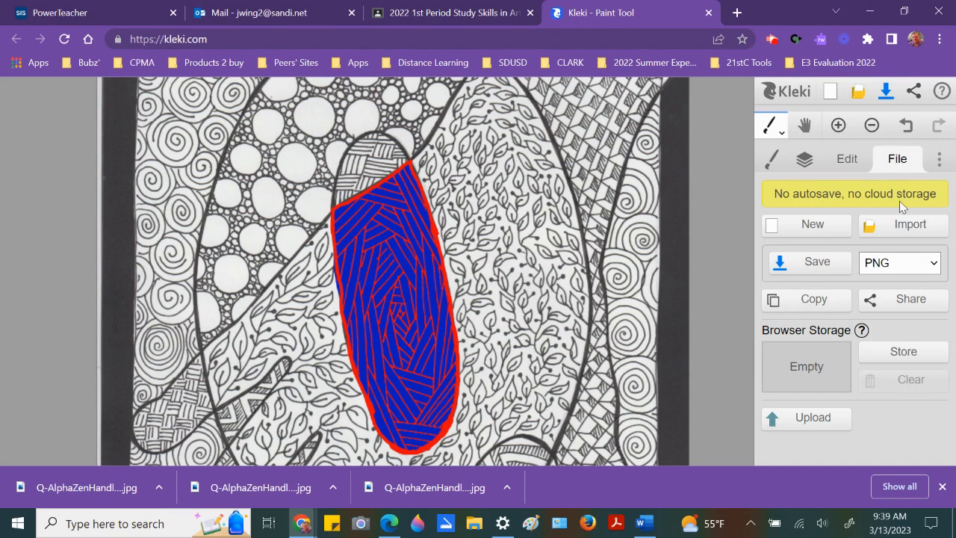
pyautogui.moveTo(868, 271)
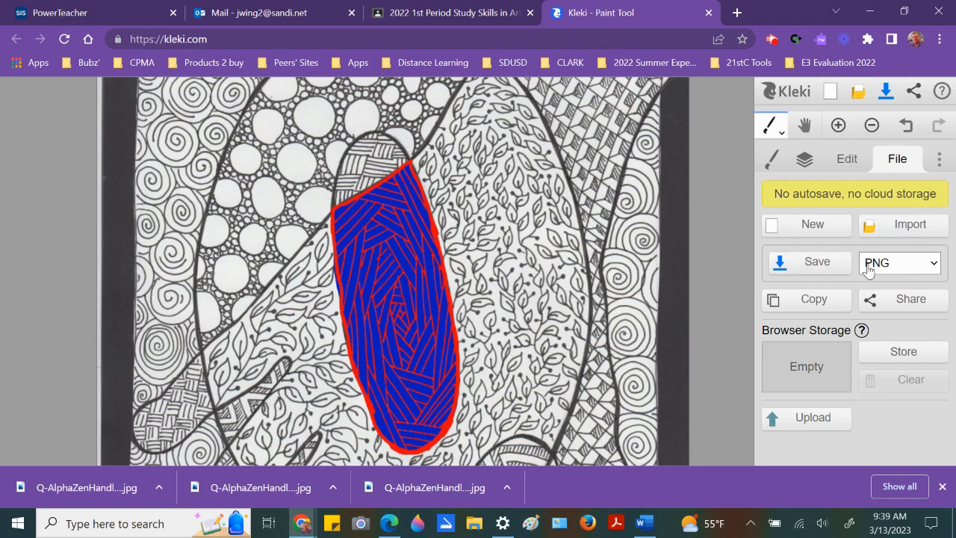
pyautogui.moveTo(896, 267)
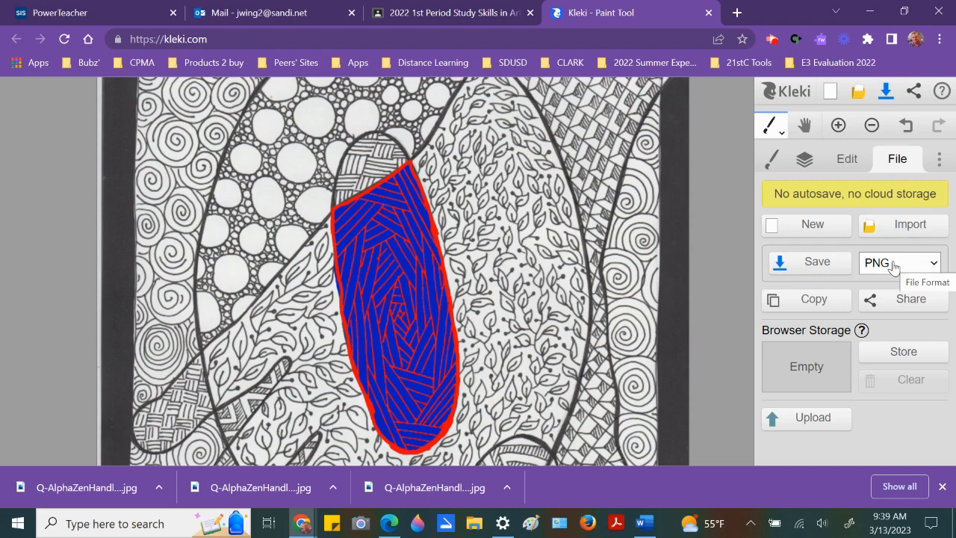
pyautogui.click(898, 262)
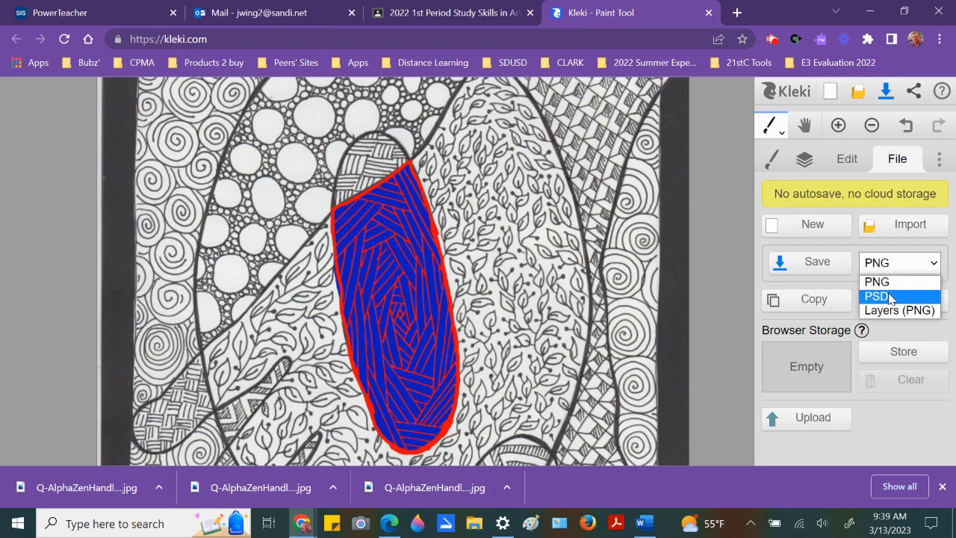
pyautogui.click(877, 297)
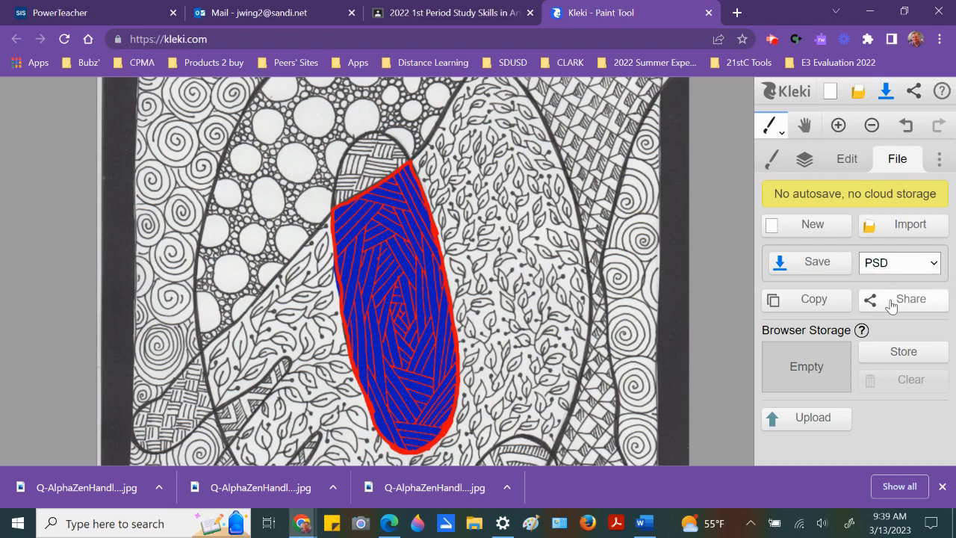
pyautogui.click(816, 261)
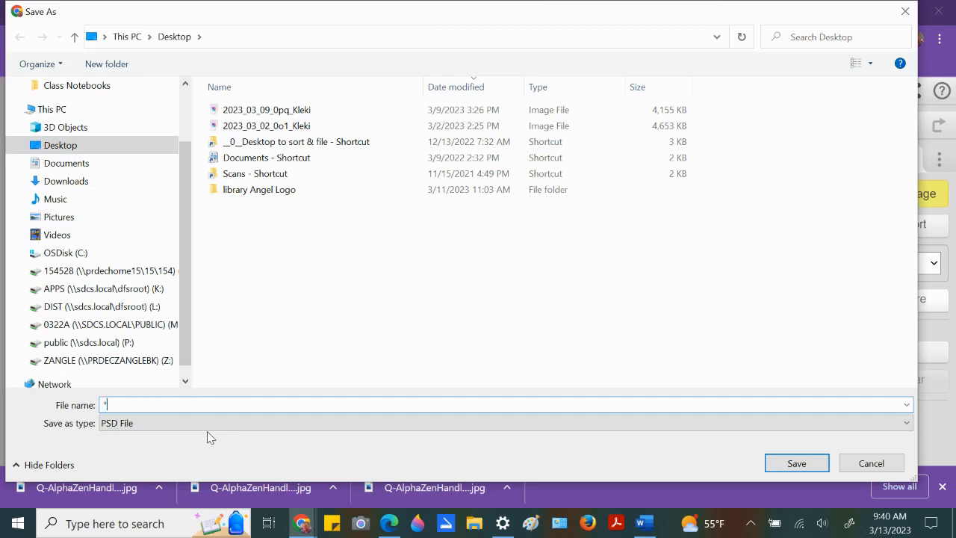
# Step: List all files with *.*, save as PSD under the scan's name Q-AlphaZenHandleBet-Q_jWing, replacing the existing file
pyautogui.write('.*')
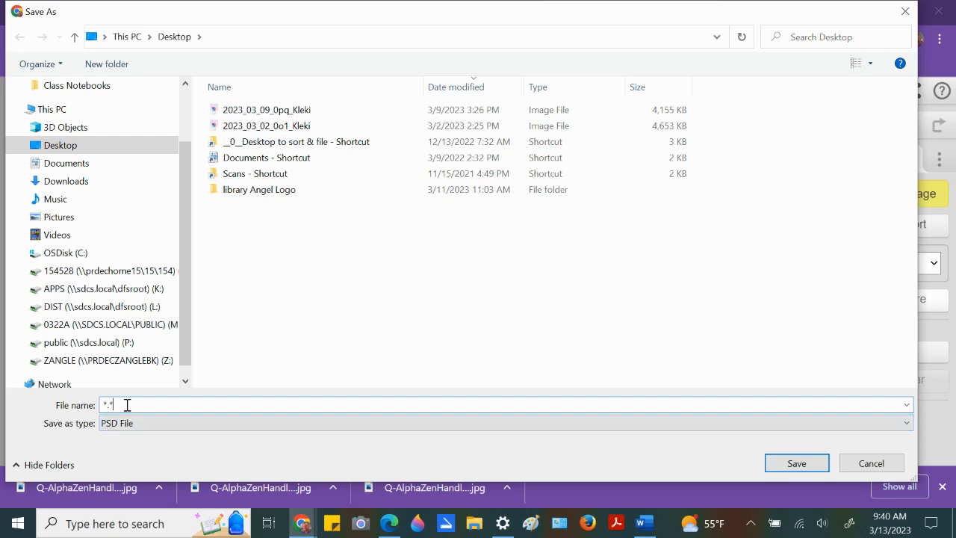
pyautogui.moveTo(164, 404)
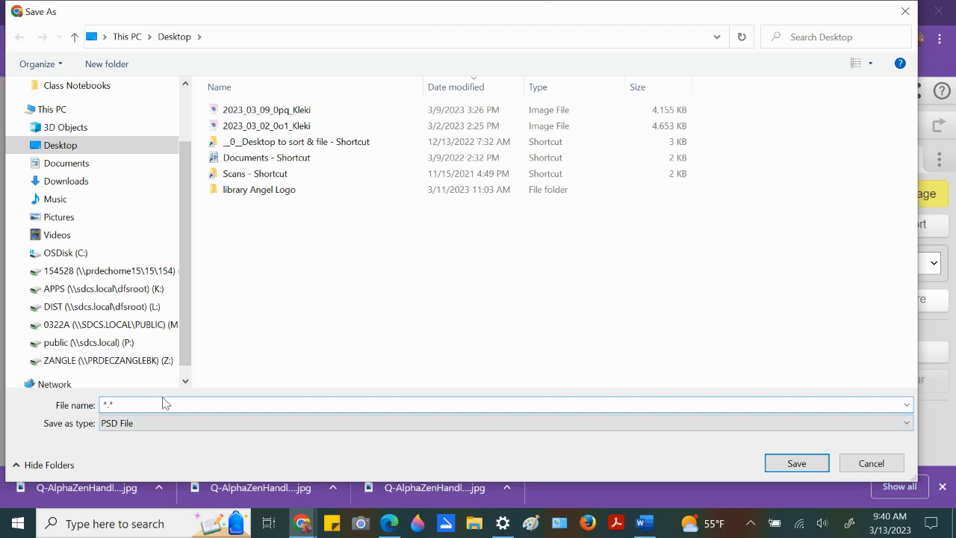
pyautogui.click(504, 423)
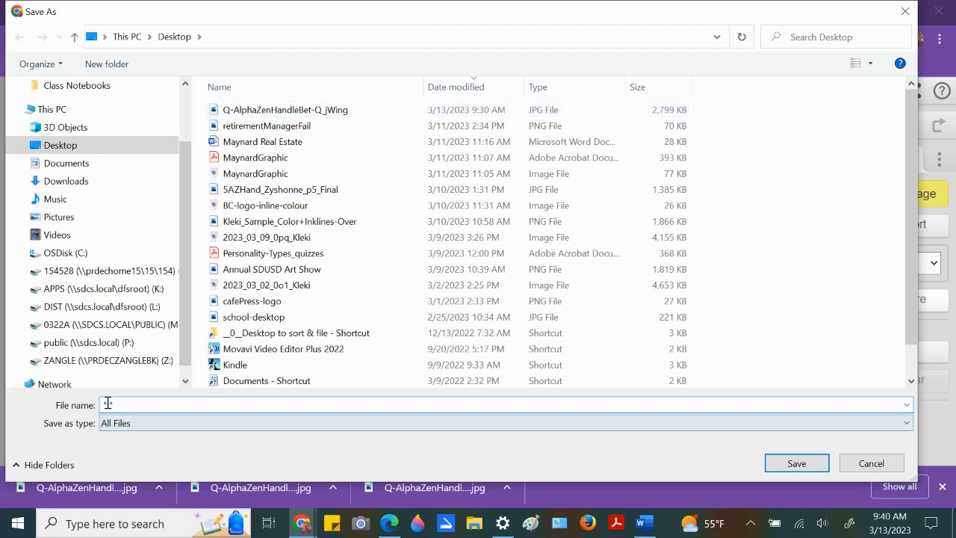
pyautogui.click(286, 110)
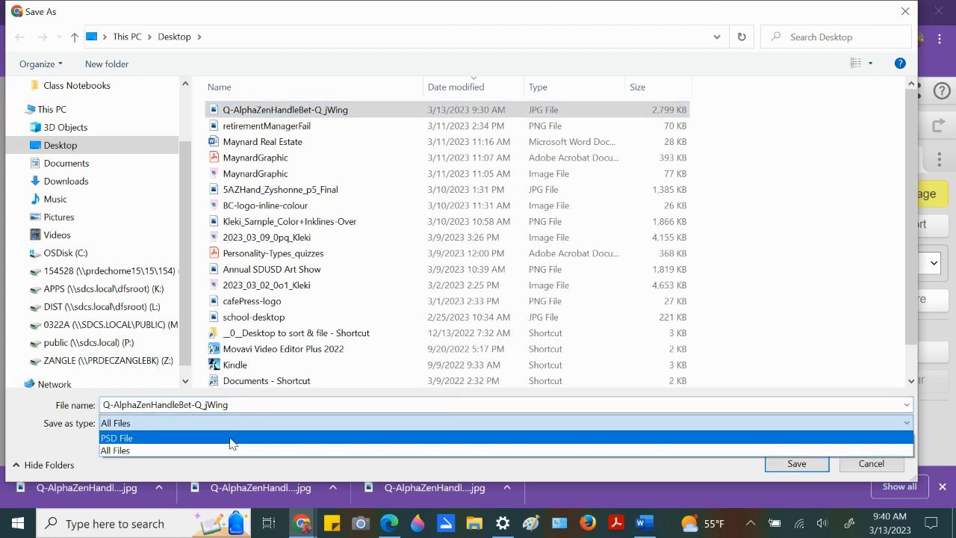
pyautogui.click(116, 437)
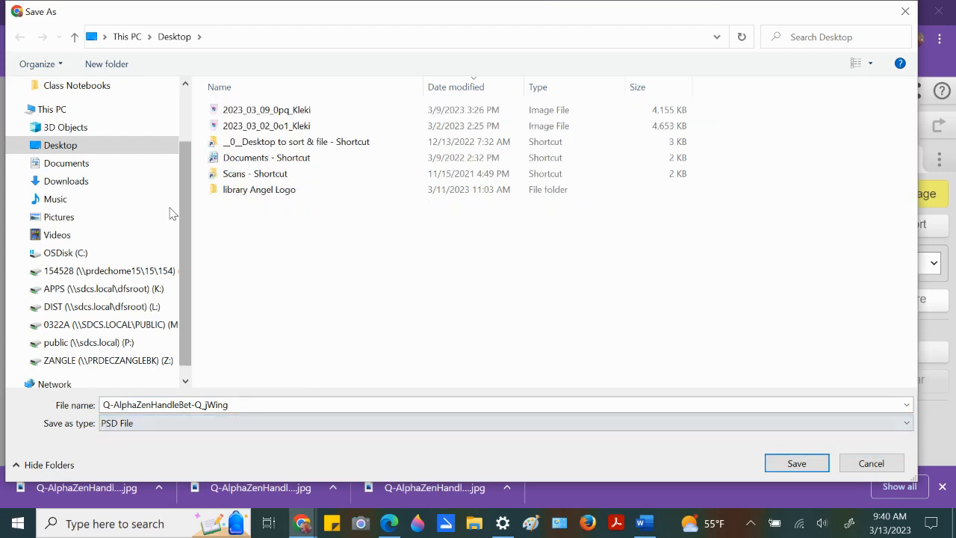
pyautogui.click(796, 463)
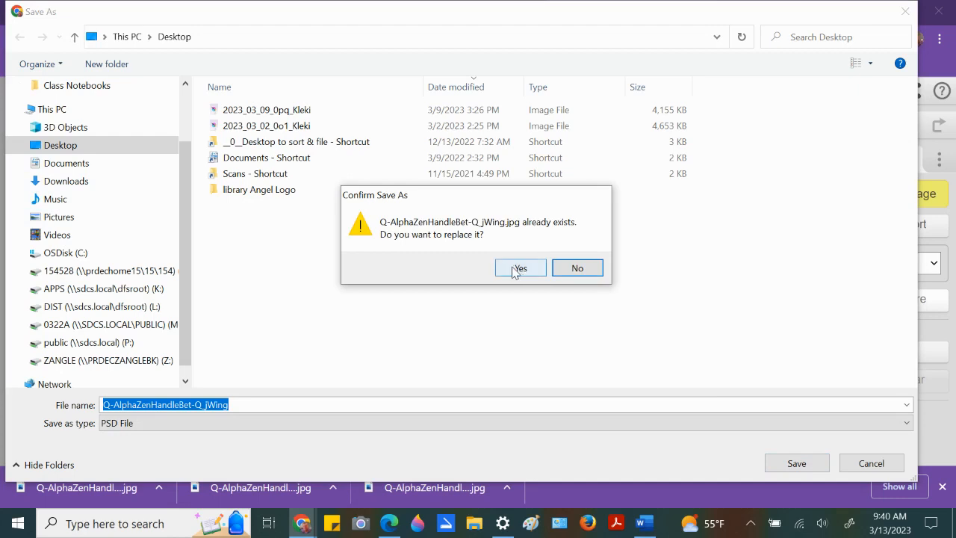
pyautogui.click(519, 267)
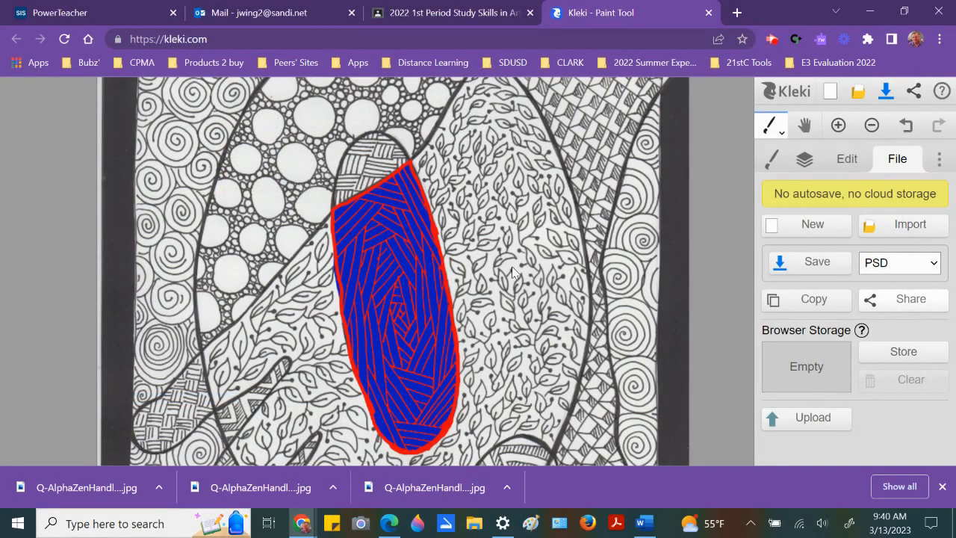